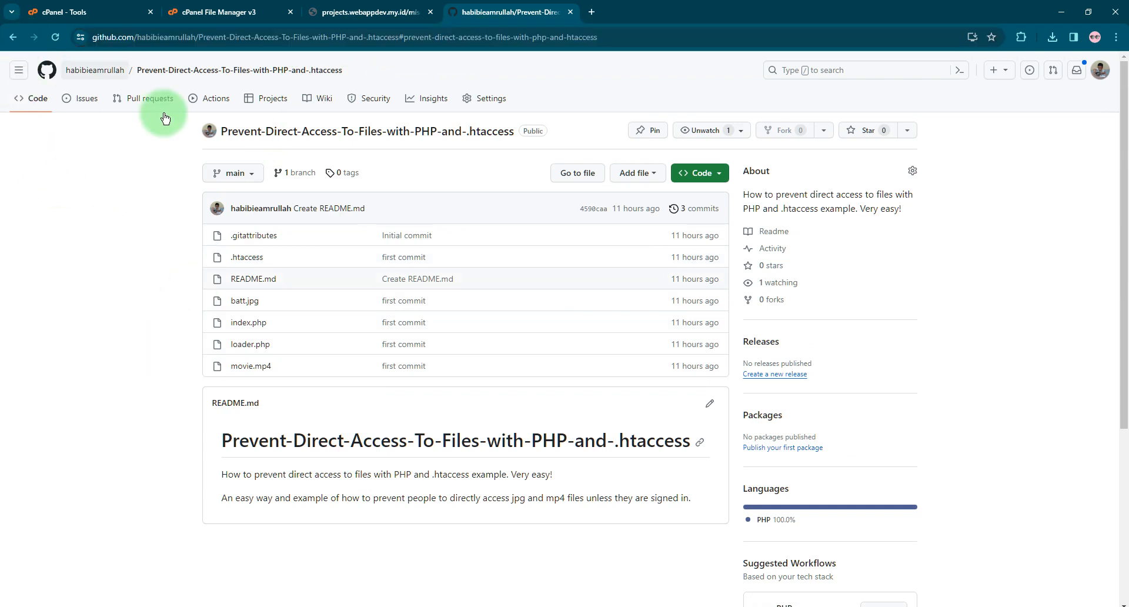
{"action": "mouse_move", "coordinate": [450, 255]}
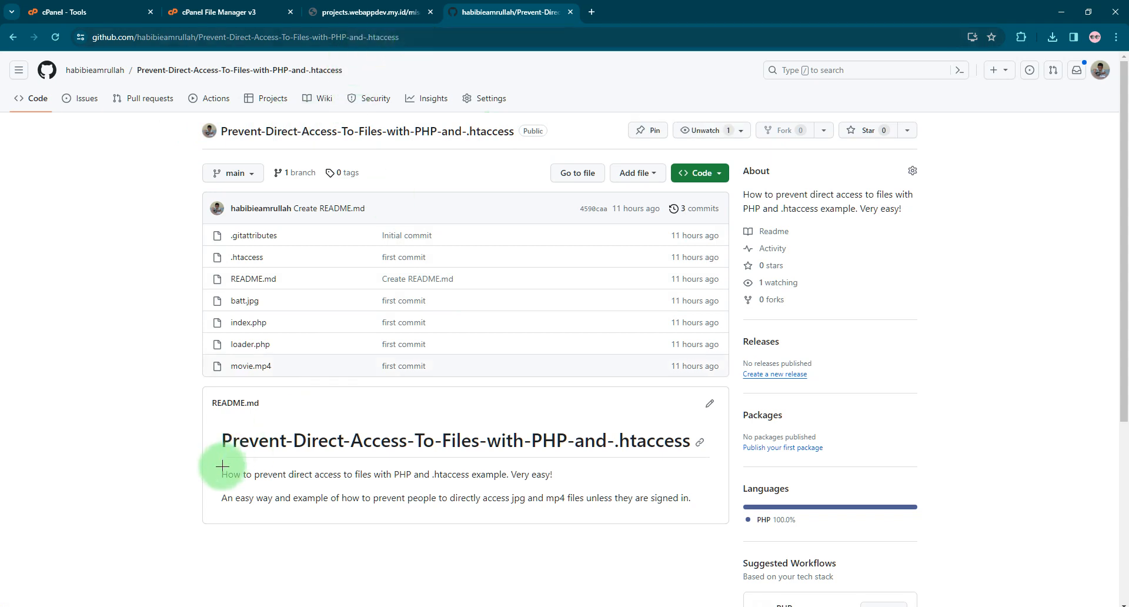
{"action": "mouse_move", "coordinate": [315, 353]}
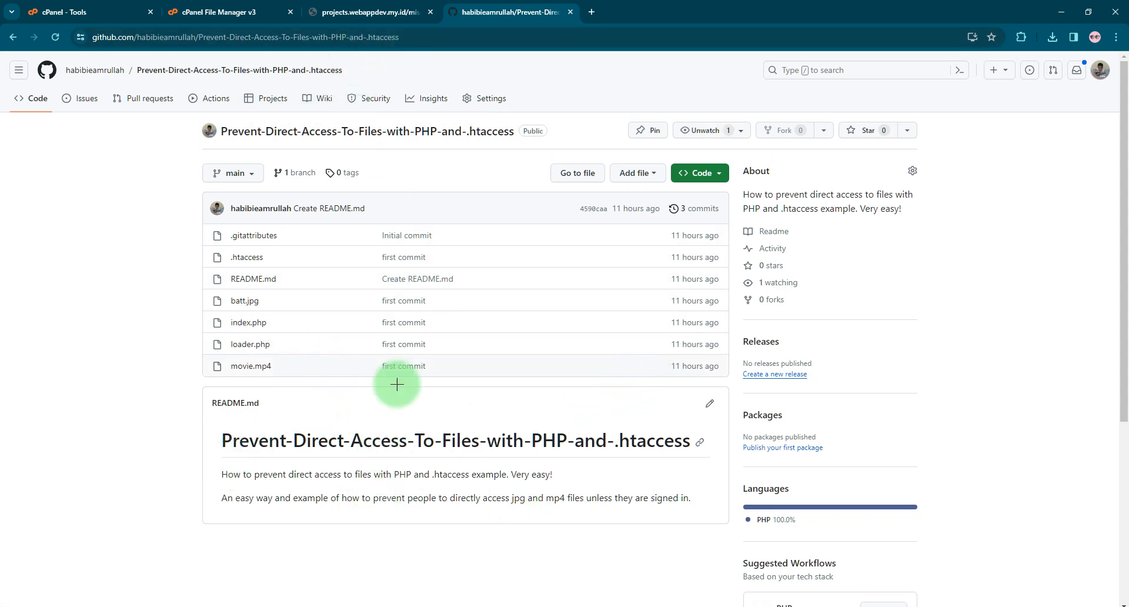
{"action": "mouse_move", "coordinate": [652, 274]}
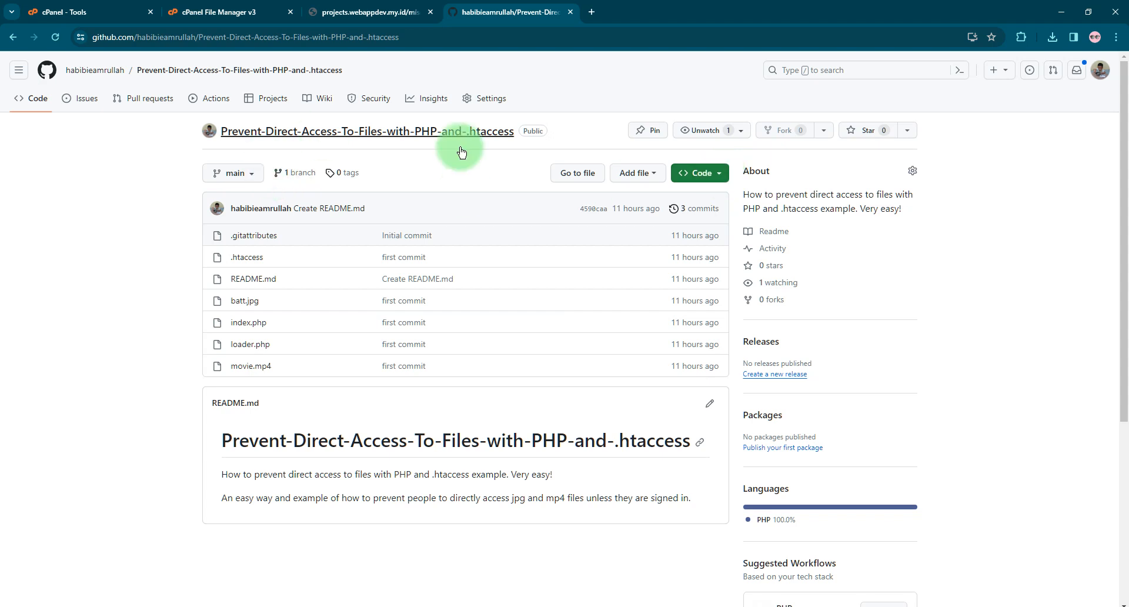
- Download the repository as a ZIP from the Code menu's Download ZIP option
{"action": "left_click", "coordinate": [697, 173]}
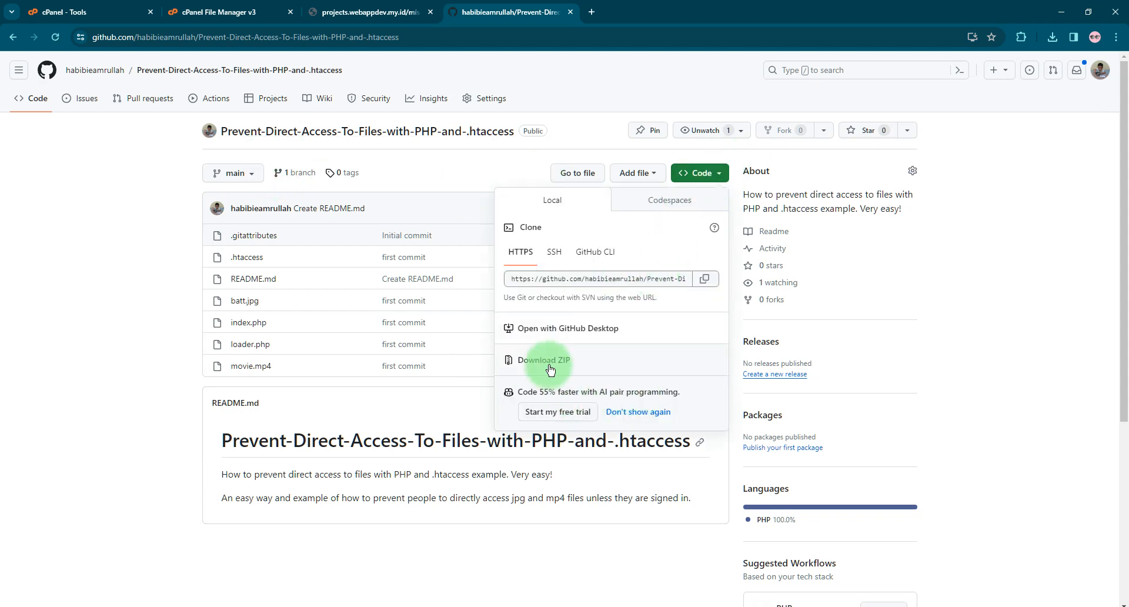
{"action": "left_click", "coordinate": [545, 363]}
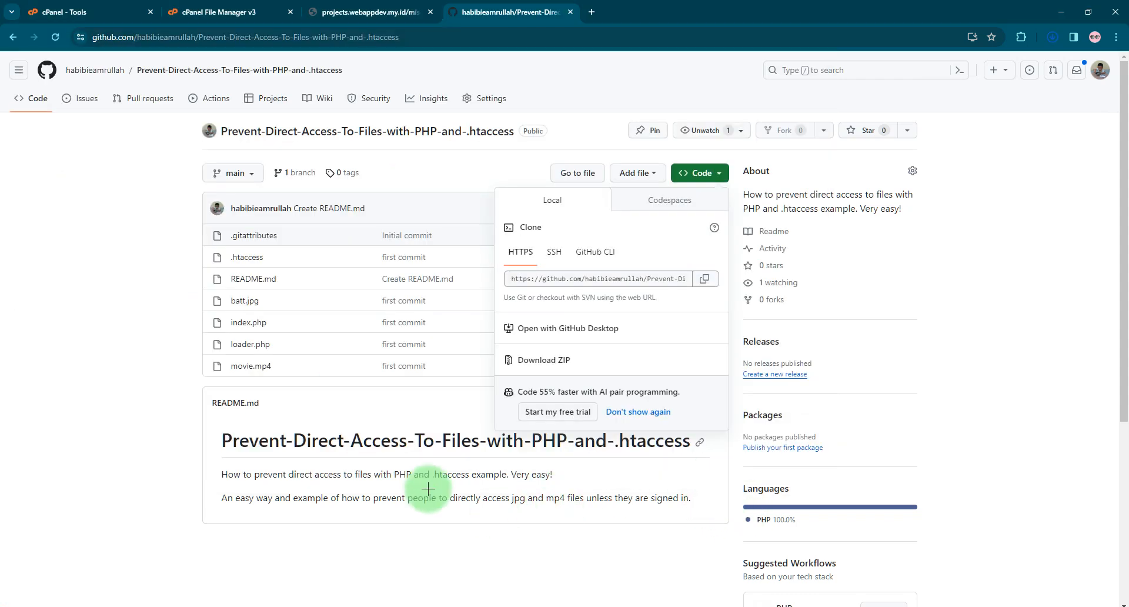
{"action": "left_click", "coordinate": [368, 12]}
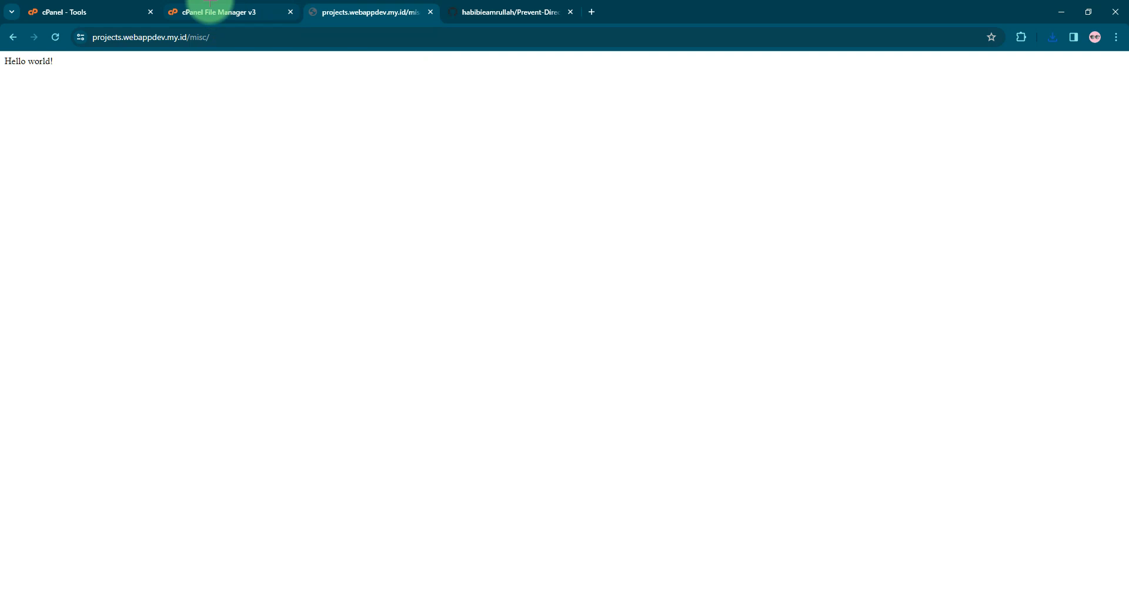
- Switch to the cPanel File Manager tab showing the webappdev-sub folder with index.php
{"action": "left_click", "coordinate": [220, 12]}
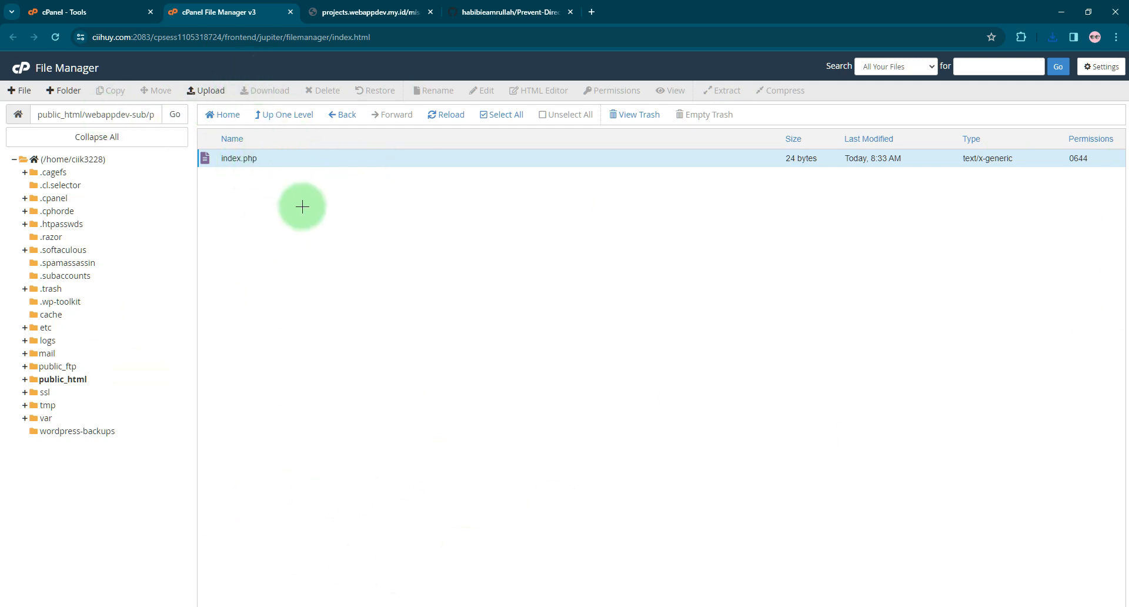
{"action": "left_click", "coordinate": [367, 12]}
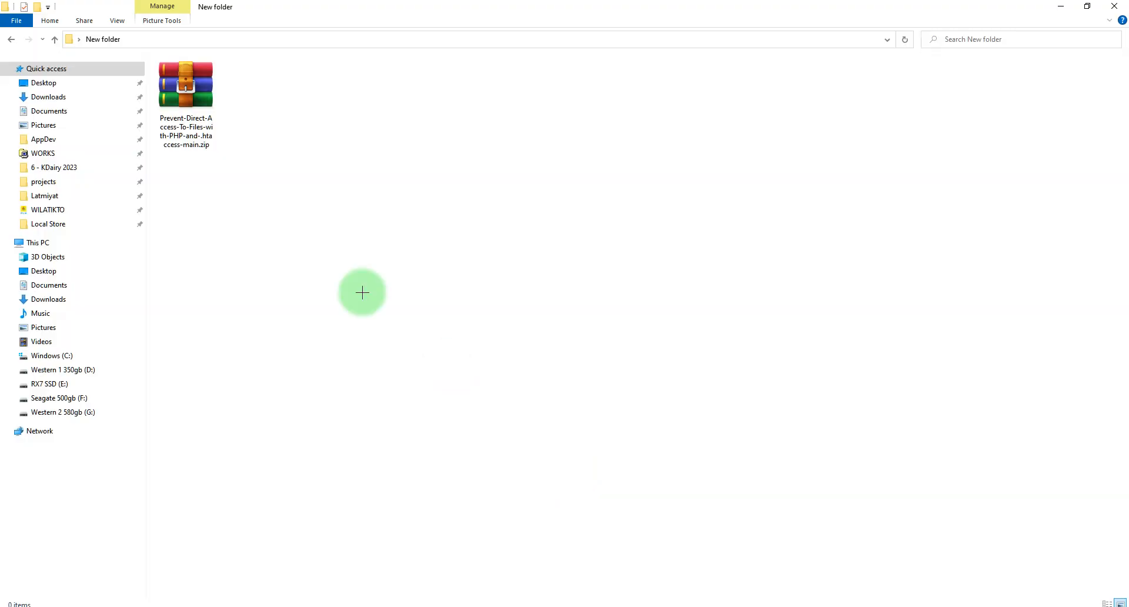
- Open the downloaded project folder from the zip archive
{"action": "left_click_drag", "start_coordinate": [184, 82], "coordinate": [340, 173]}
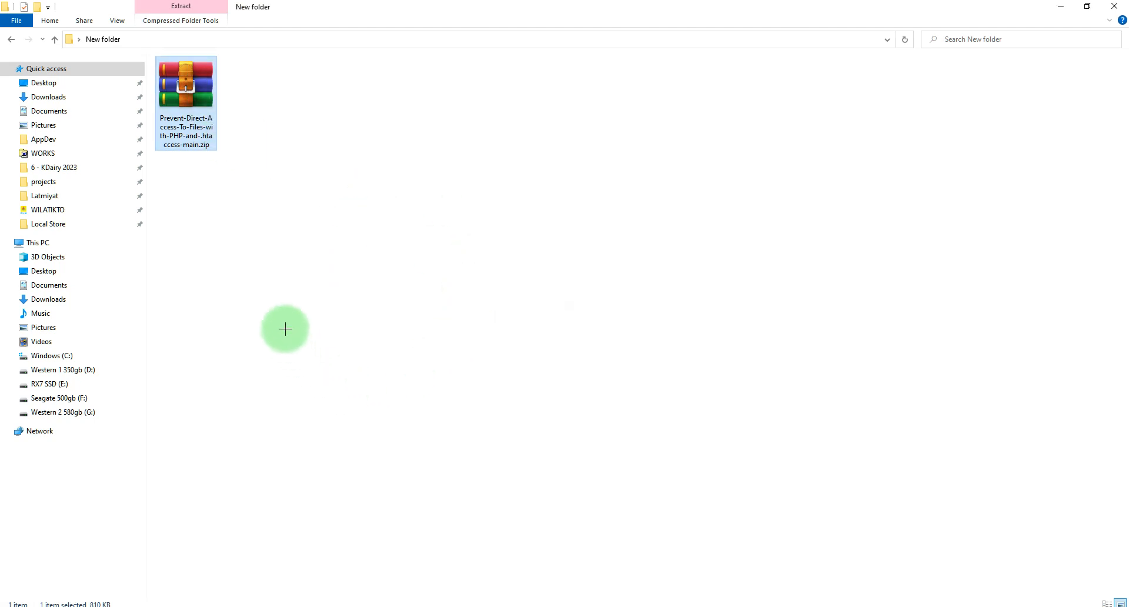
{"action": "double_click", "coordinate": [184, 81]}
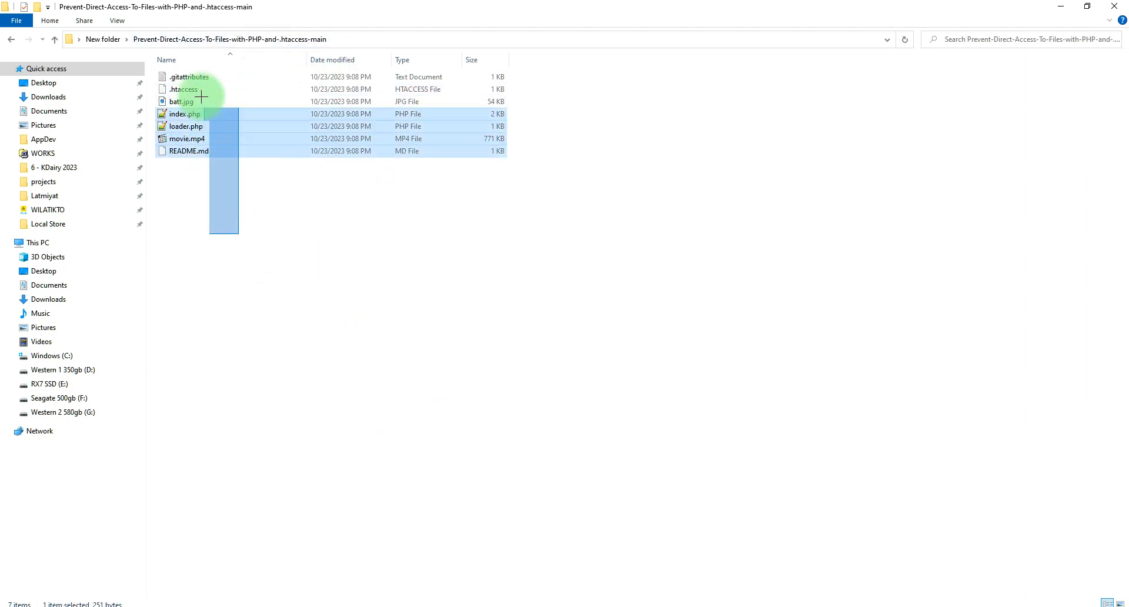
- View batt.jpg, play movie.mp4, and read loader.php and index.php code
{"action": "left_click", "coordinate": [181, 101]}
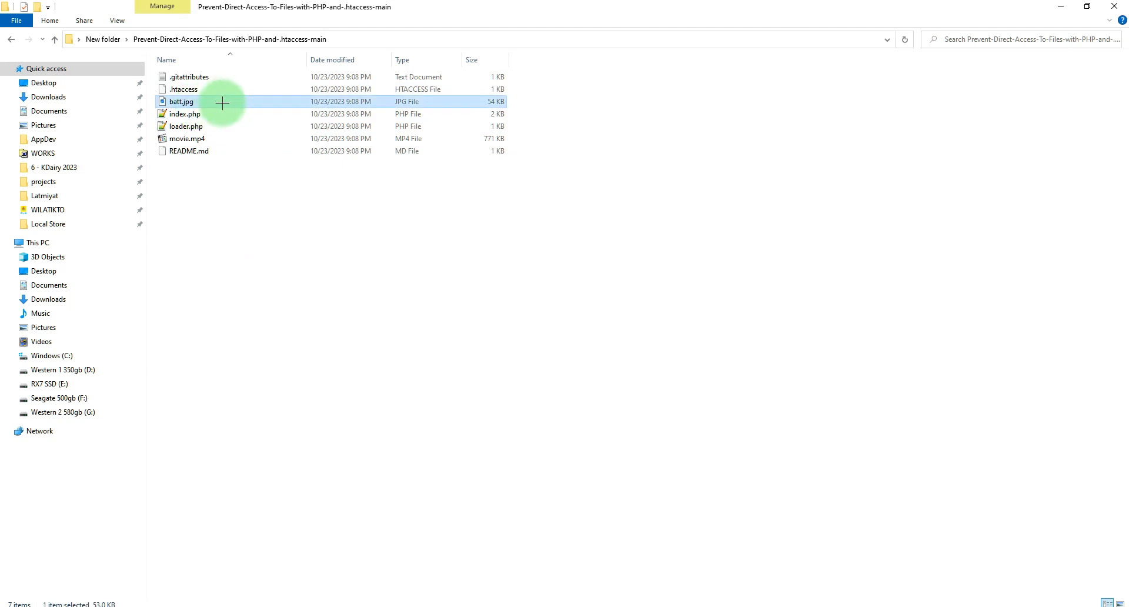
{"action": "double_click", "coordinate": [181, 101]}
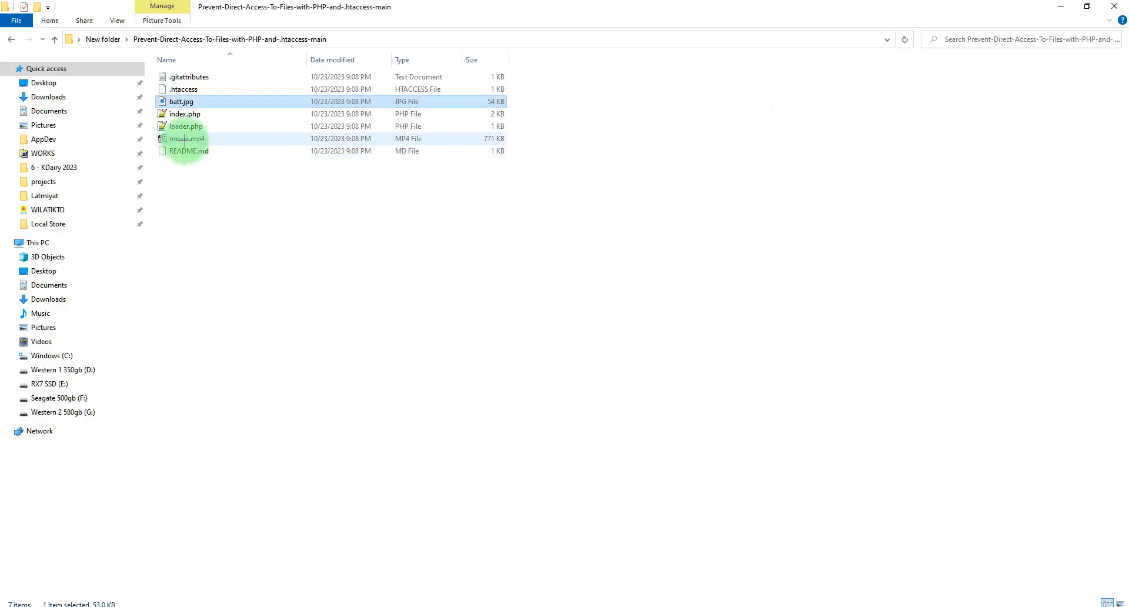
{"action": "double_click", "coordinate": [187, 139]}
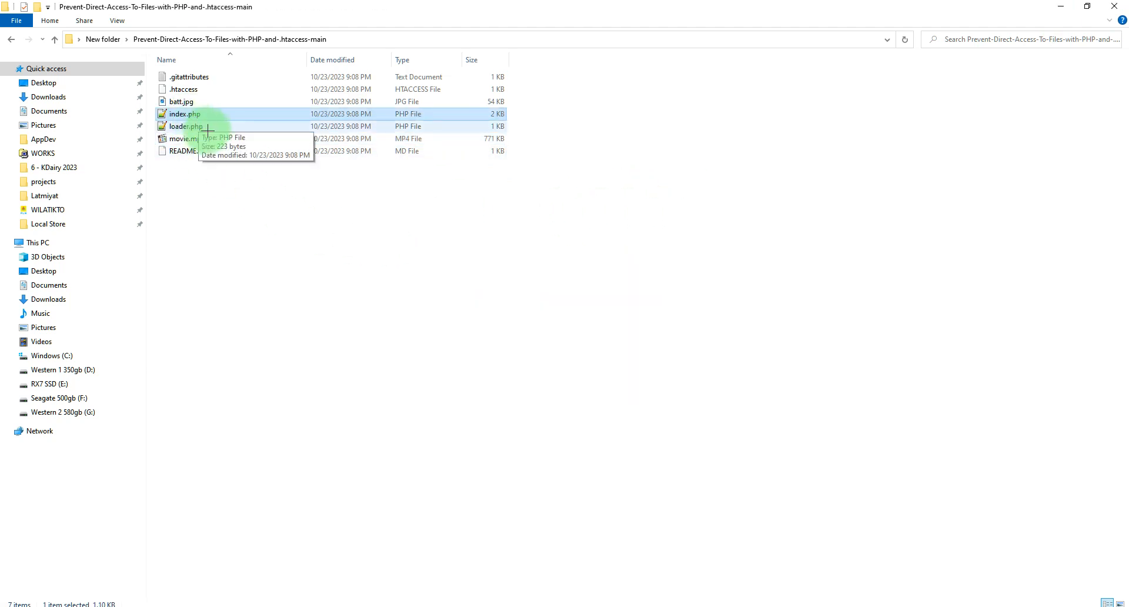
{"action": "left_click", "coordinate": [185, 126]}
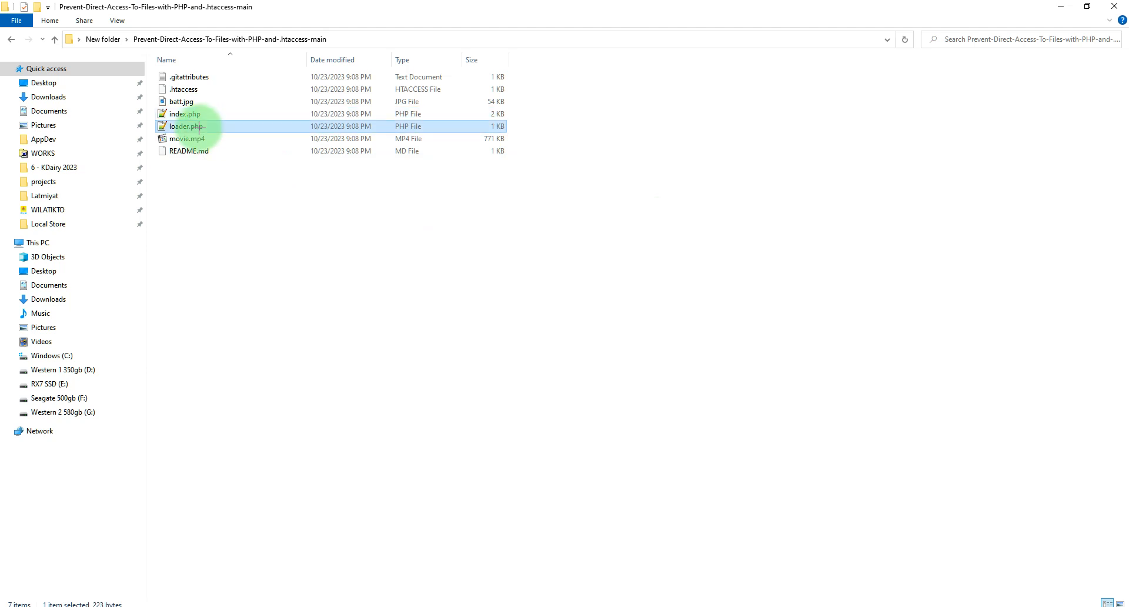
{"action": "double_click", "coordinate": [185, 126]}
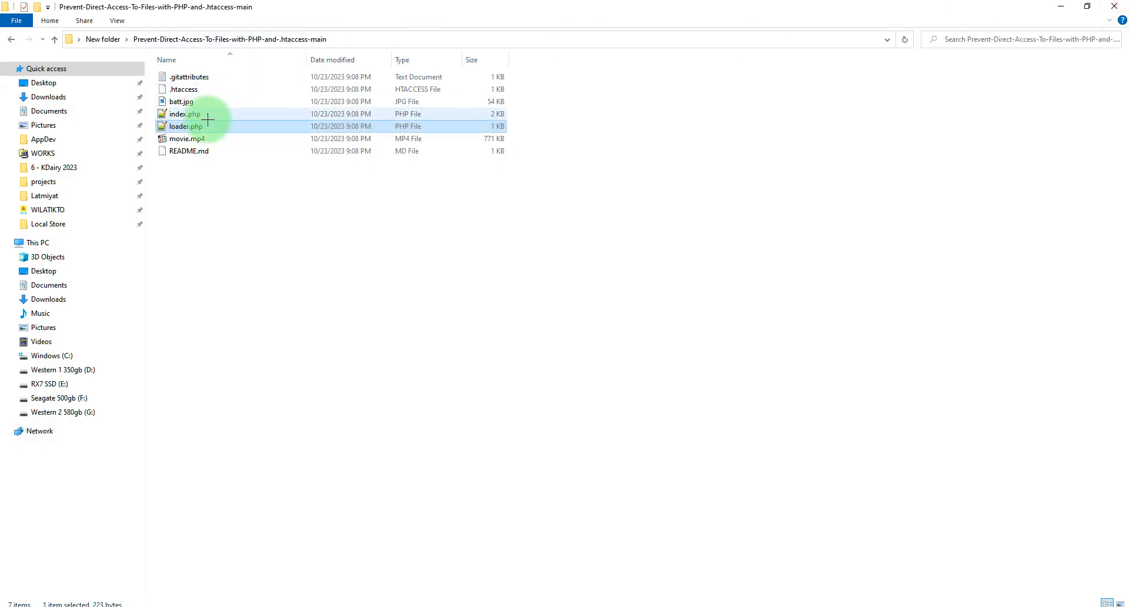
{"action": "double_click", "coordinate": [182, 114]}
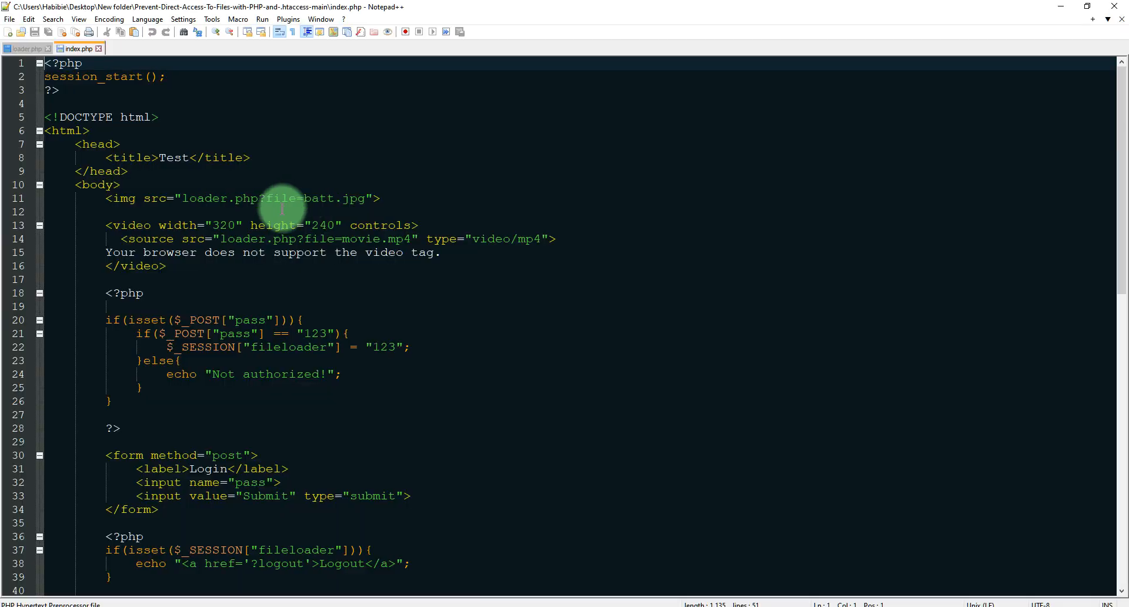
{"action": "scroll", "scroll_direction": "down", "scroll_amount": 3}
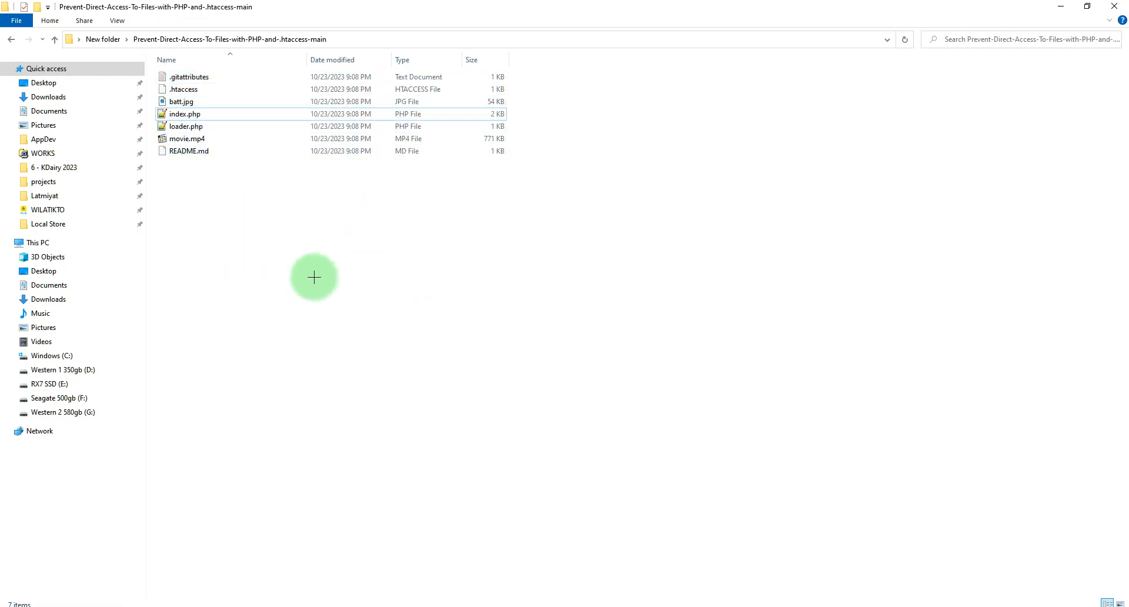
{"action": "mouse_move", "coordinate": [269, 229]}
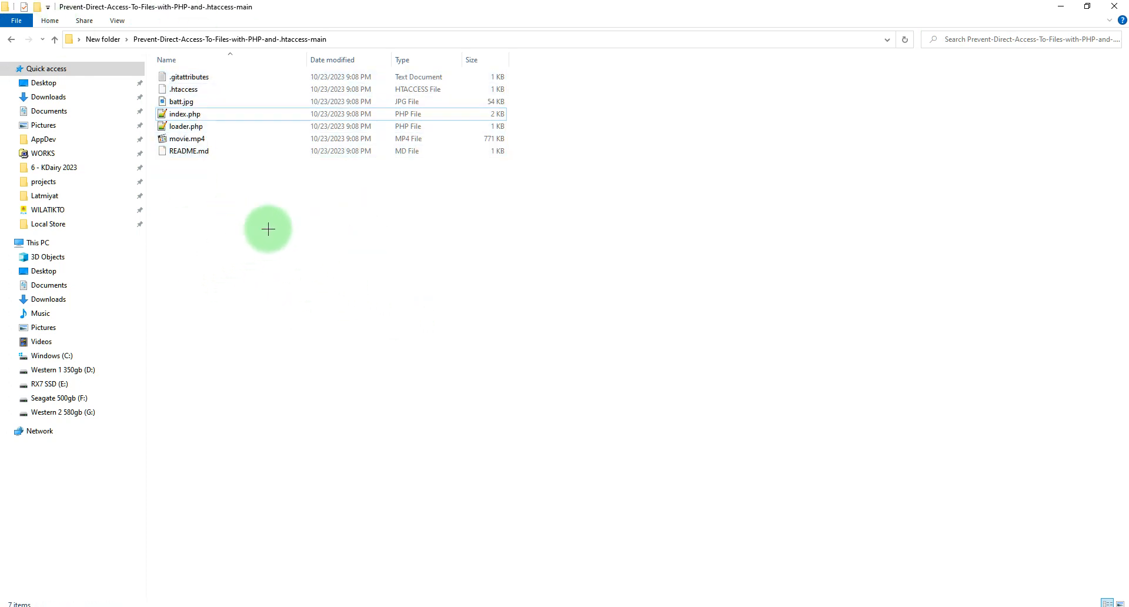
- Compress the five selected project files into a new archive named index.zip
{"action": "key", "text": "ctrl+a"}
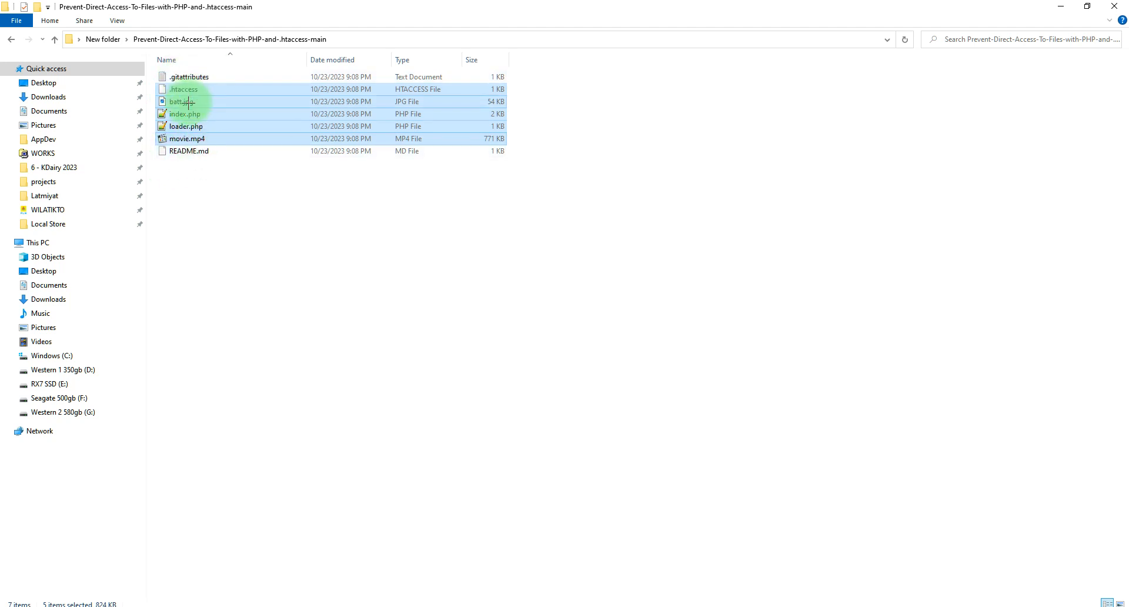
{"action": "right_click", "coordinate": [185, 102]}
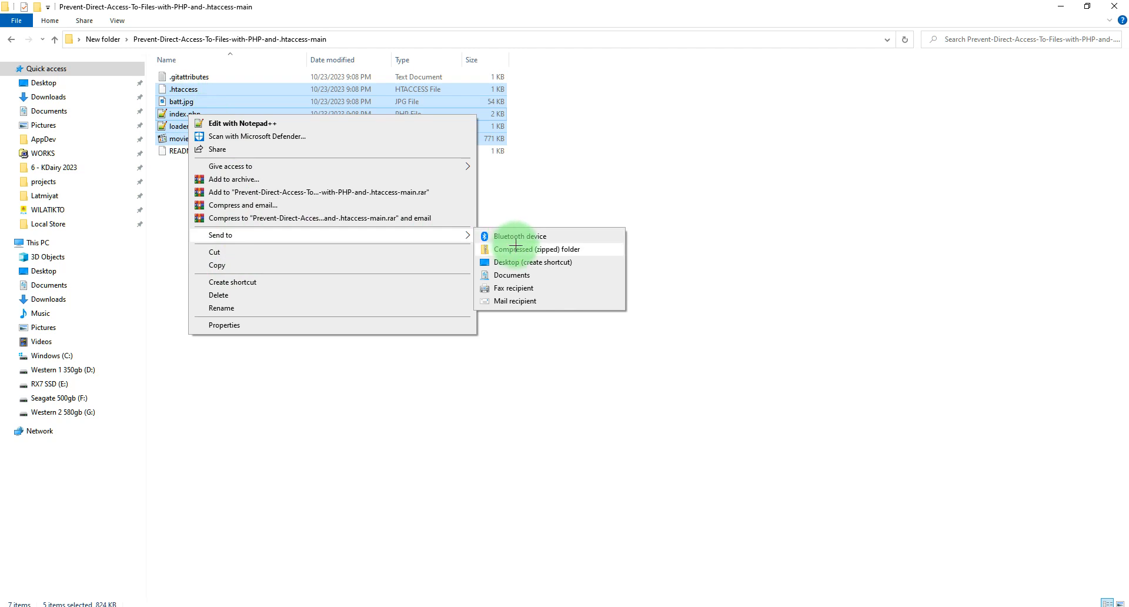
{"action": "left_click", "coordinate": [536, 250]}
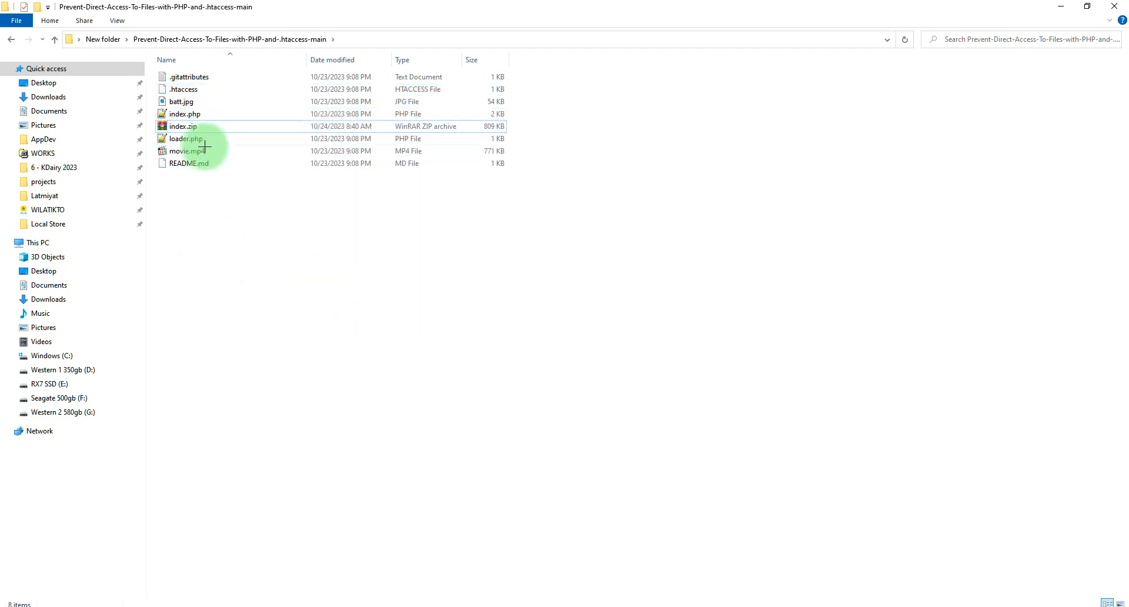
{"action": "left_click", "coordinate": [183, 126]}
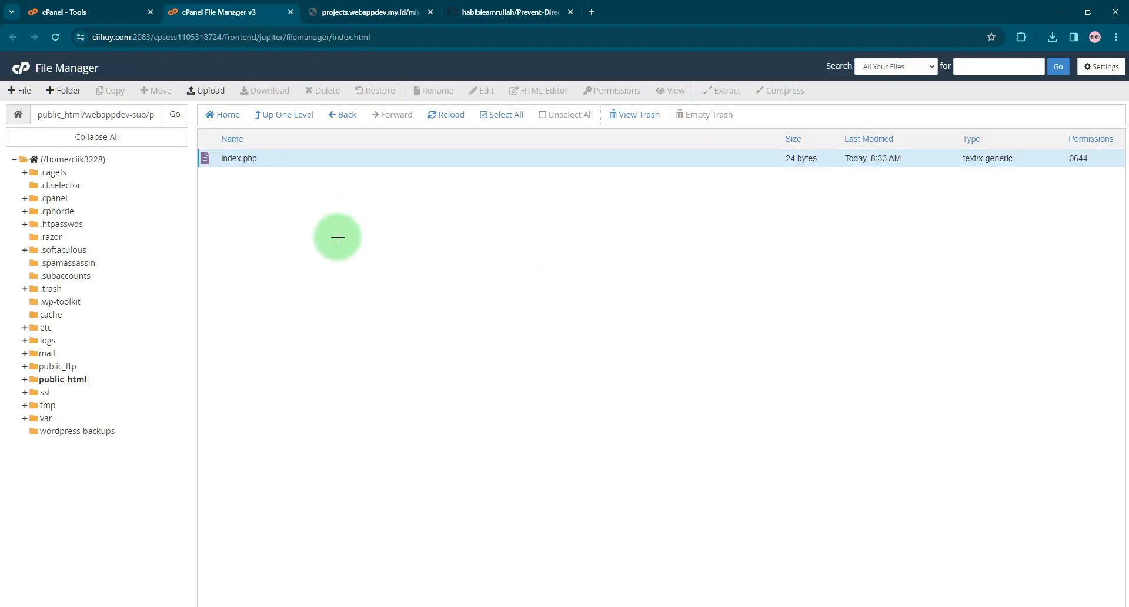
{"action": "mouse_move", "coordinate": [312, 81]}
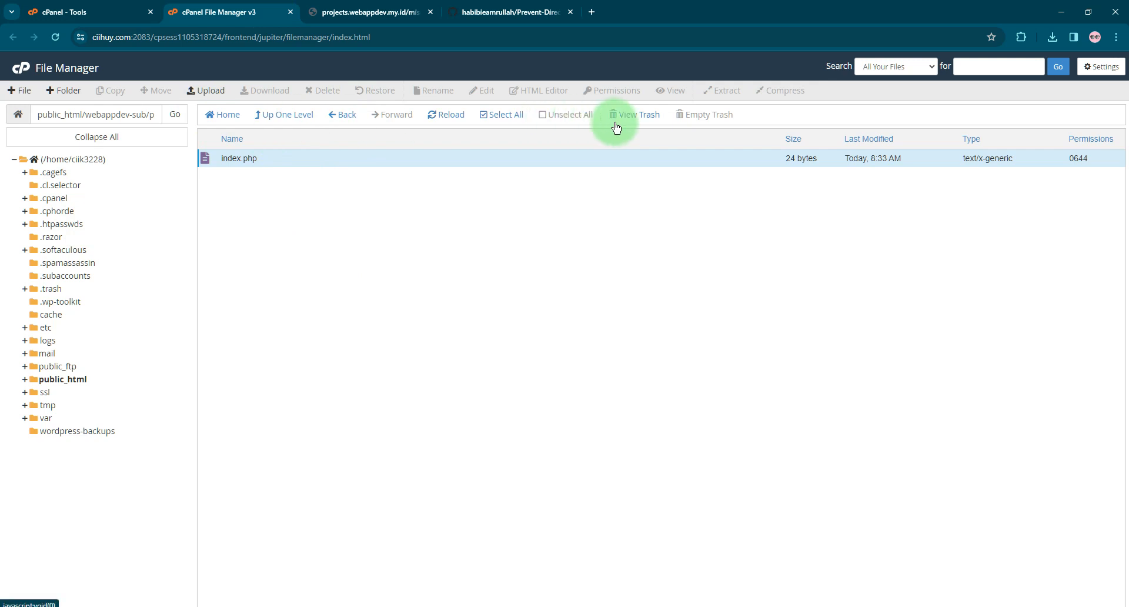
{"action": "mouse_move", "coordinate": [422, 122]}
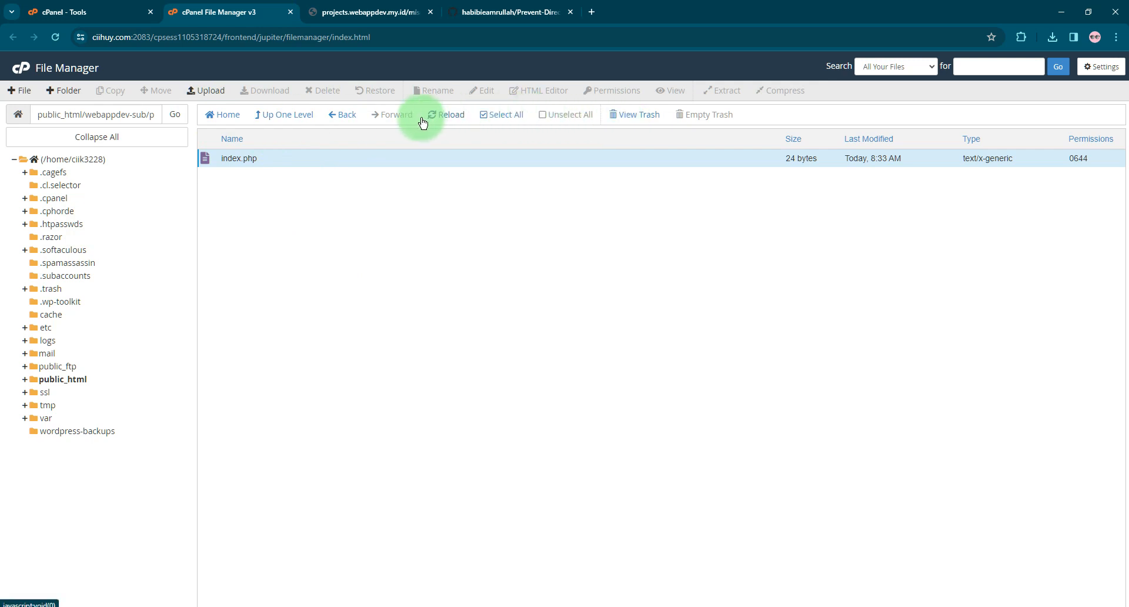
{"action": "mouse_move", "coordinate": [227, 114]}
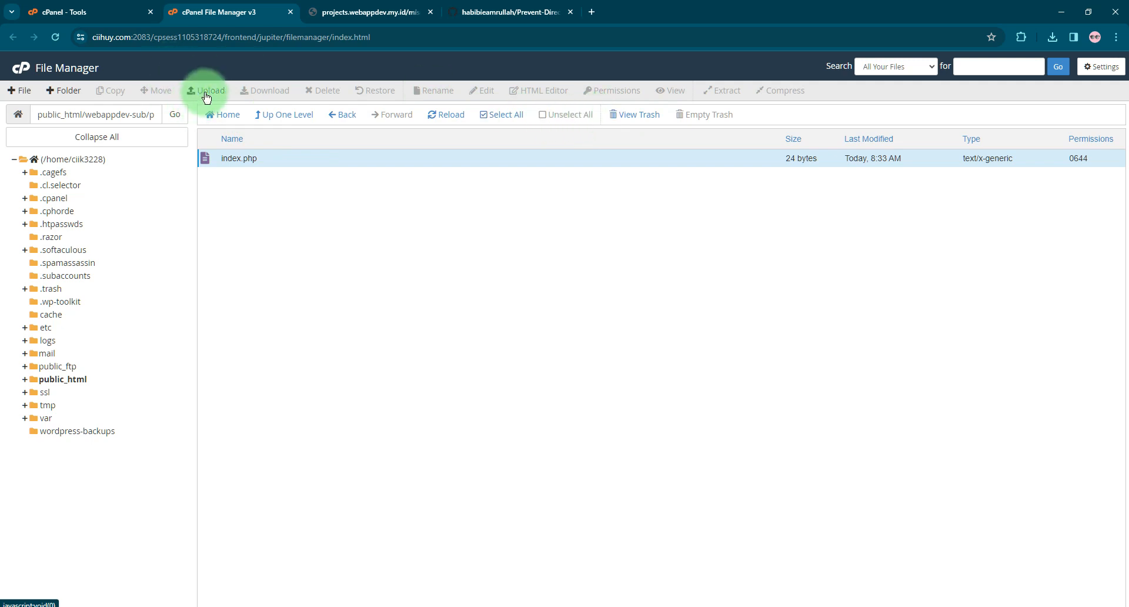
- Upload index.zip to the folder and refresh the listing to show it
{"action": "left_click", "coordinate": [205, 91]}
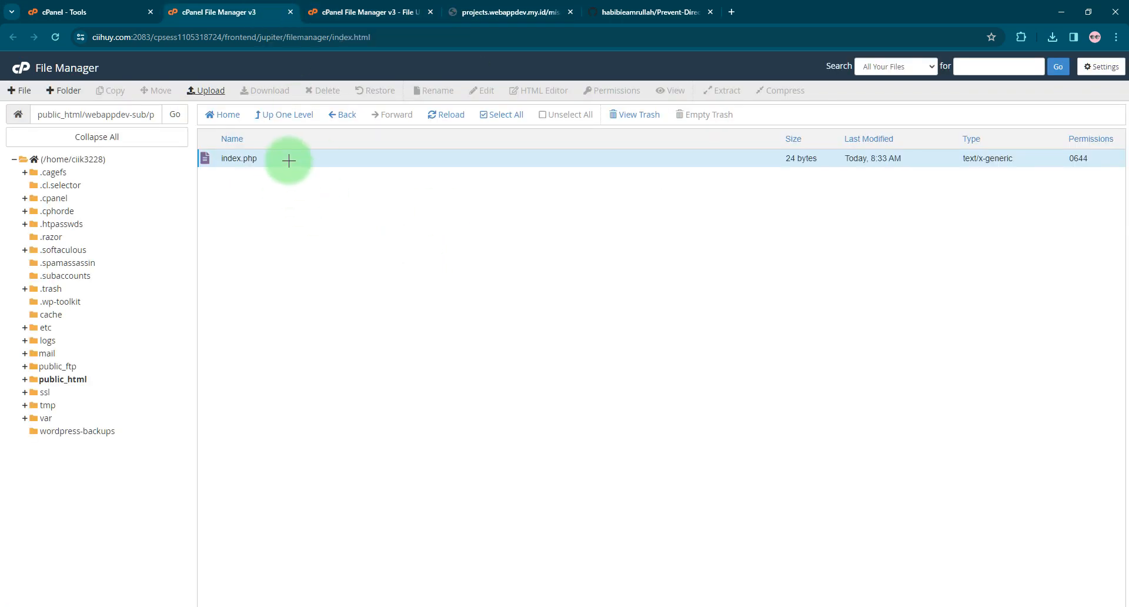
{"action": "left_click", "coordinate": [446, 114]}
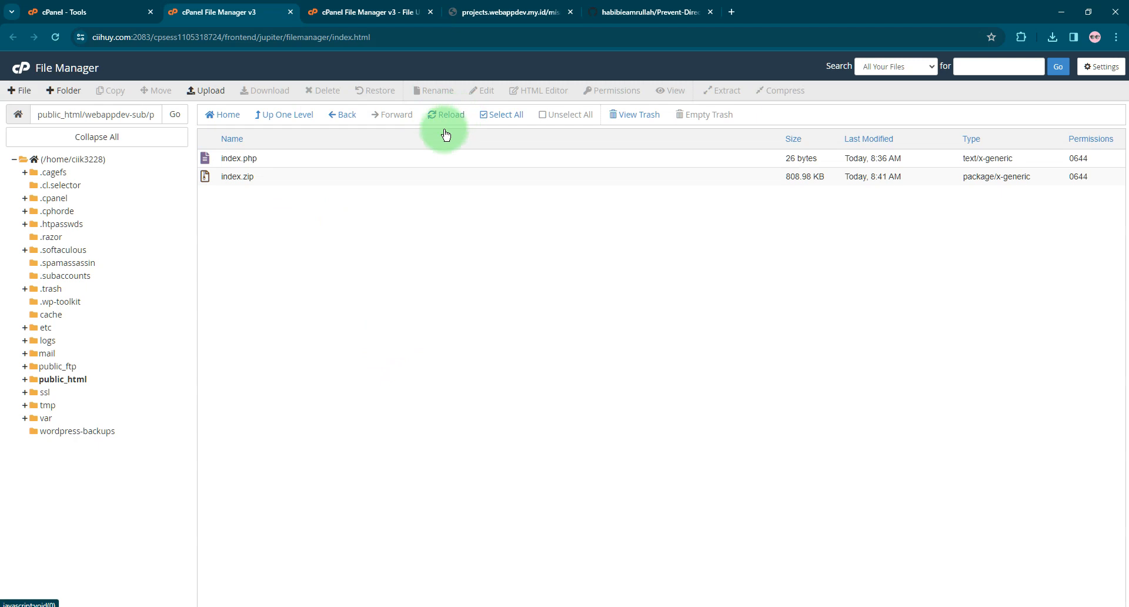
- Delete the old 26-byte index.php so only index.zip remains
{"action": "left_click", "coordinate": [238, 157]}
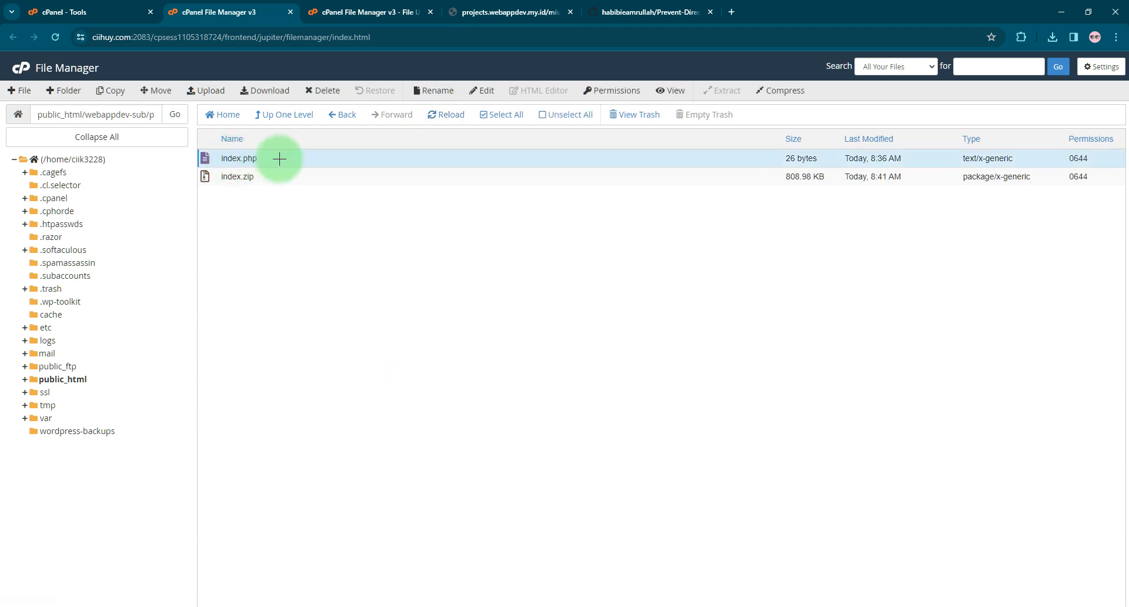
{"action": "right_click", "coordinate": [239, 158]}
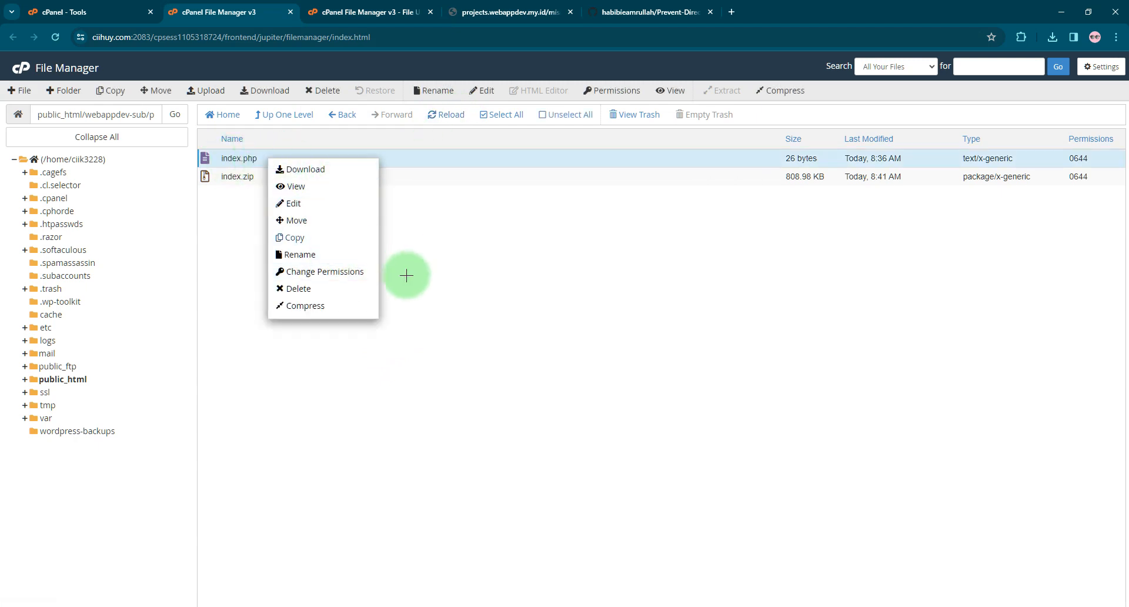
{"action": "left_click", "coordinate": [297, 288]}
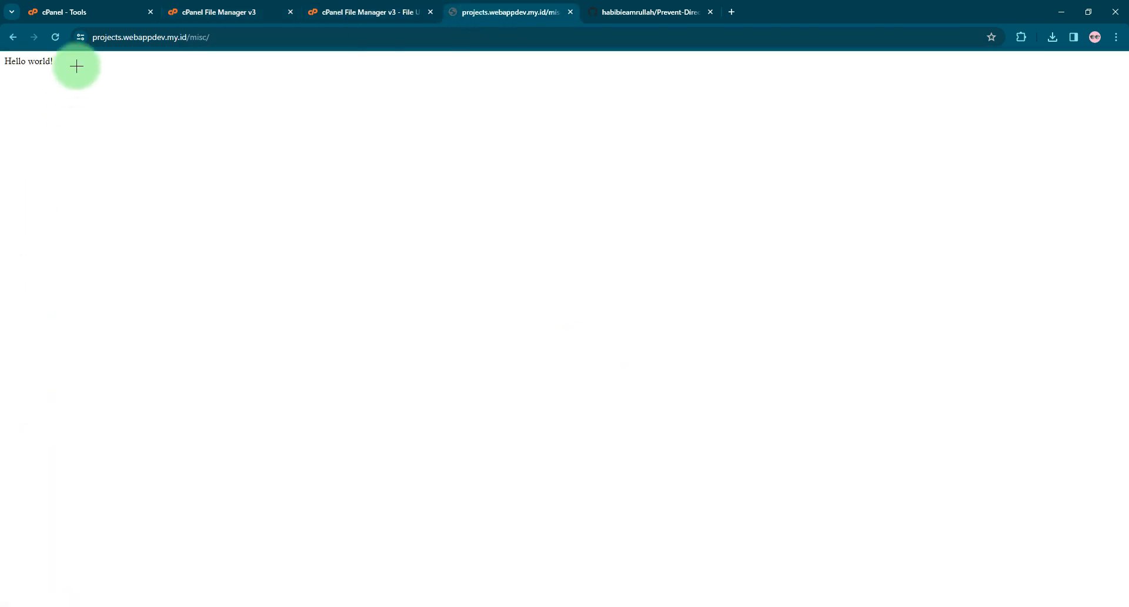
{"action": "left_click", "coordinate": [368, 12]}
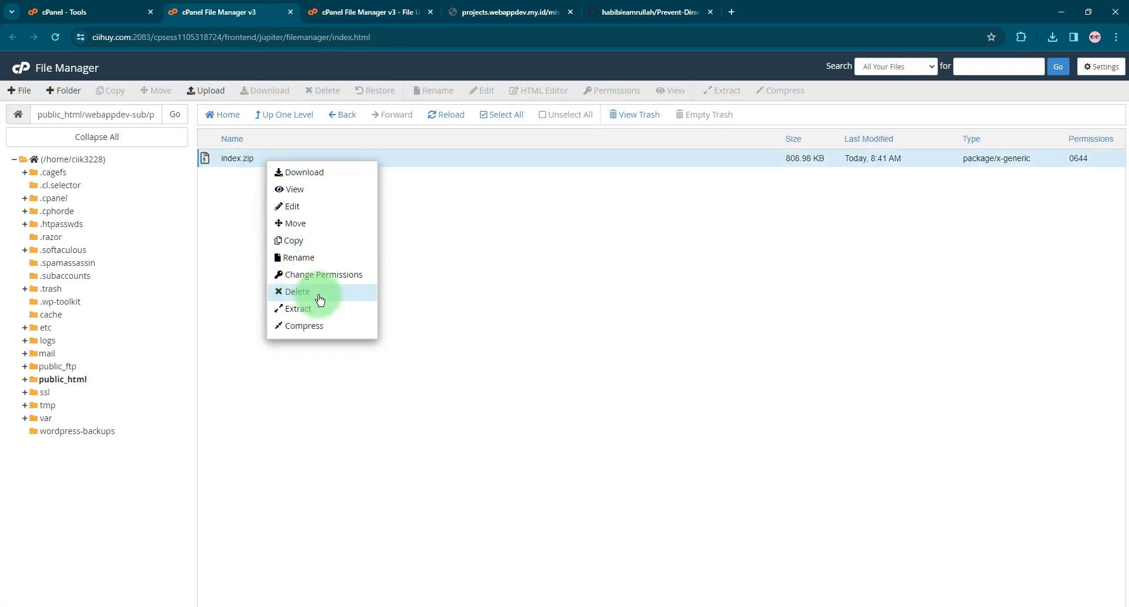
- Extract index.zip into .htaccess, batt.jpg, index.php, loader.php and movie.mp4
{"action": "left_click", "coordinate": [298, 309]}
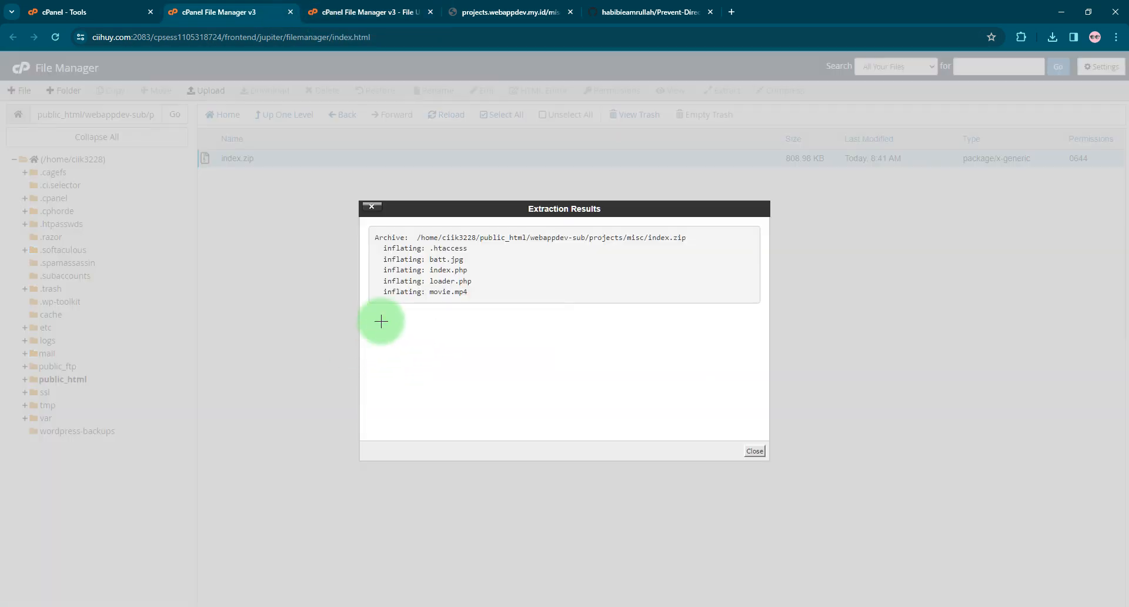
{"action": "left_click", "coordinate": [754, 450]}
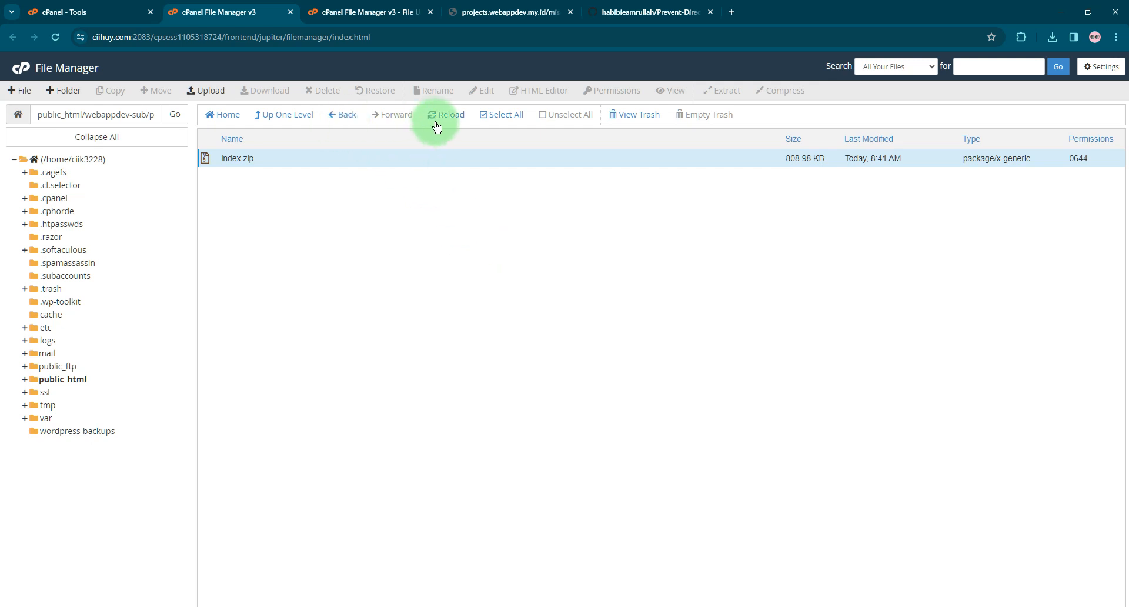
- Delete the leftover index.zip, confirming its move to the trash
{"action": "right_click", "coordinate": [236, 213]}
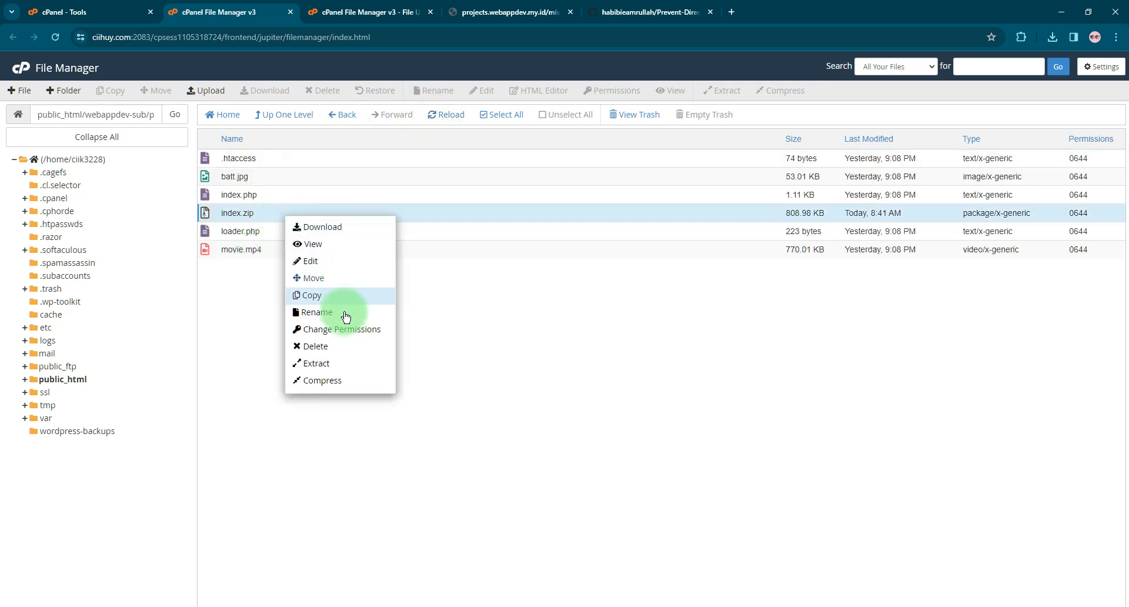
{"action": "left_click", "coordinate": [316, 346]}
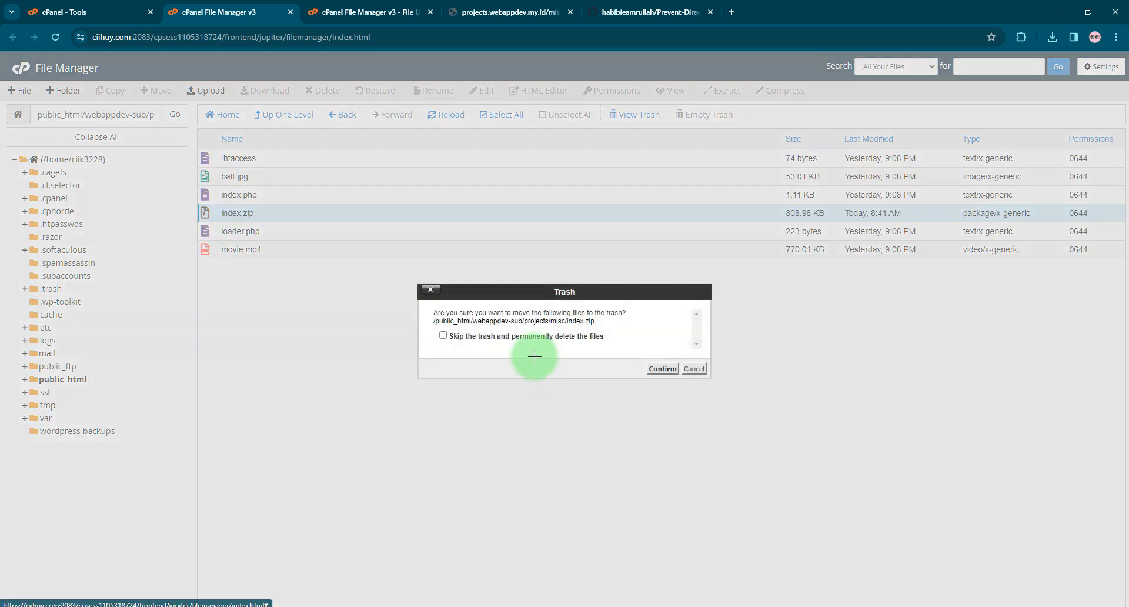
{"action": "left_click", "coordinate": [510, 11]}
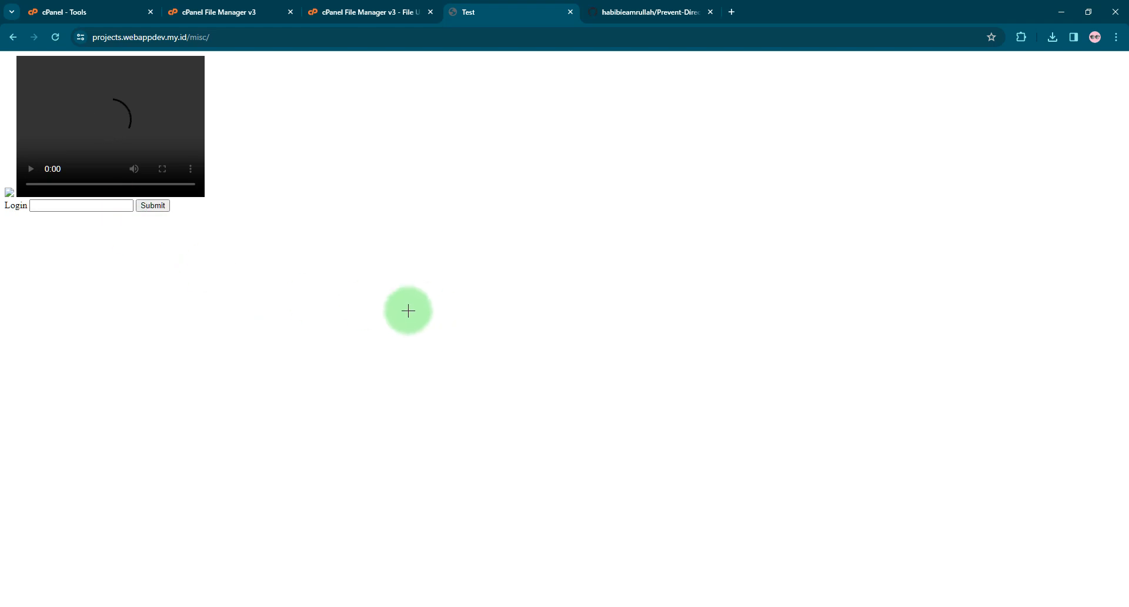
{"action": "mouse_move", "coordinate": [514, 344]}
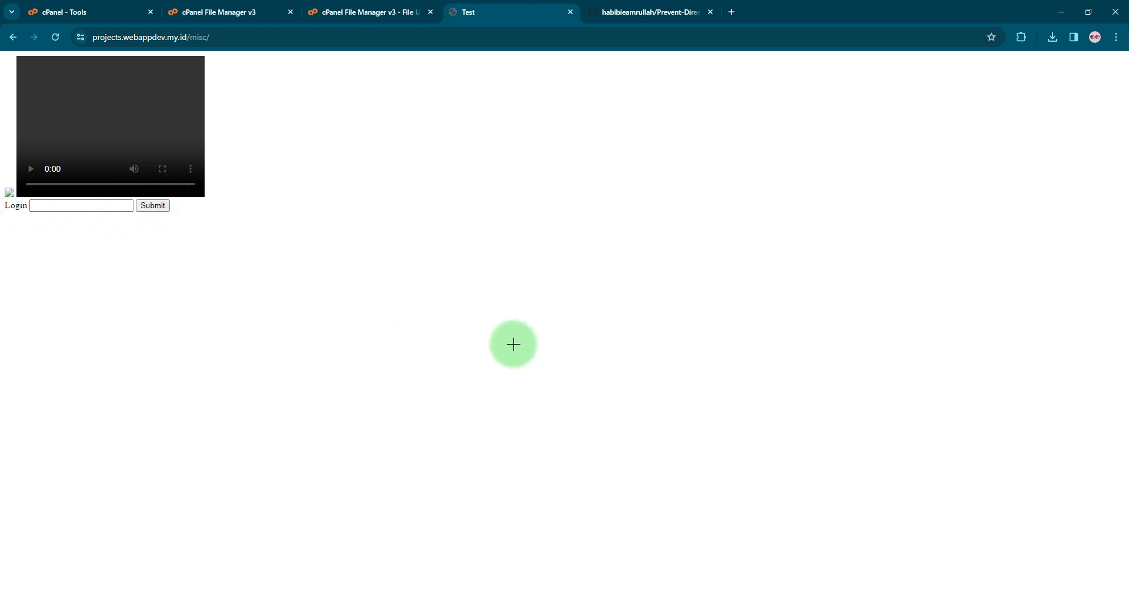
- Inspect the login demo page's markup in DevTools, then return to the file listing
{"action": "key", "text": "F12"}
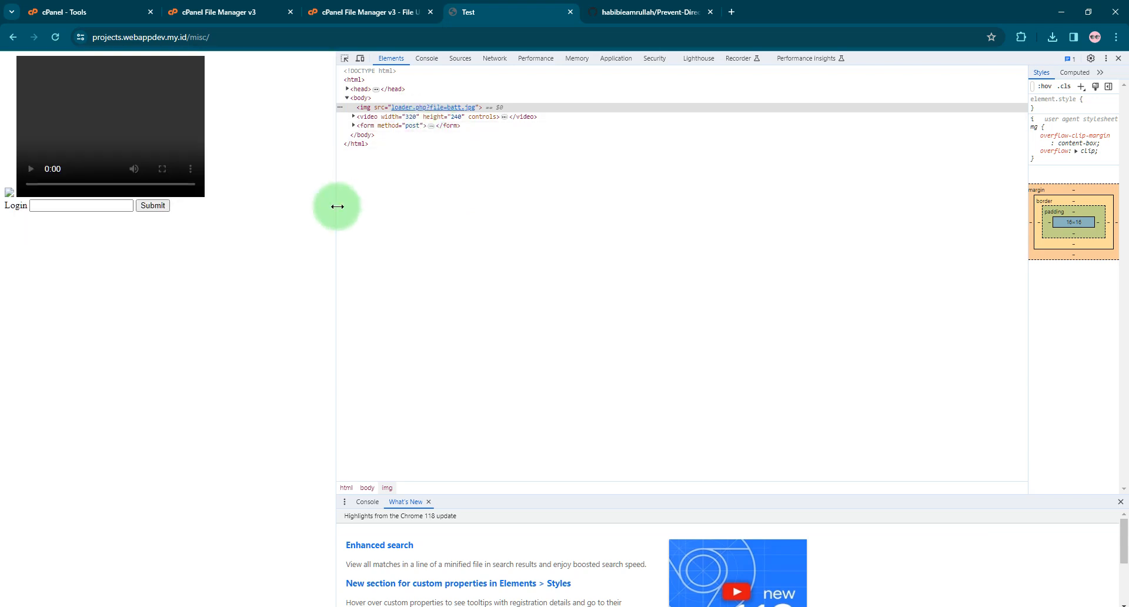
{"action": "left_click", "coordinate": [367, 12]}
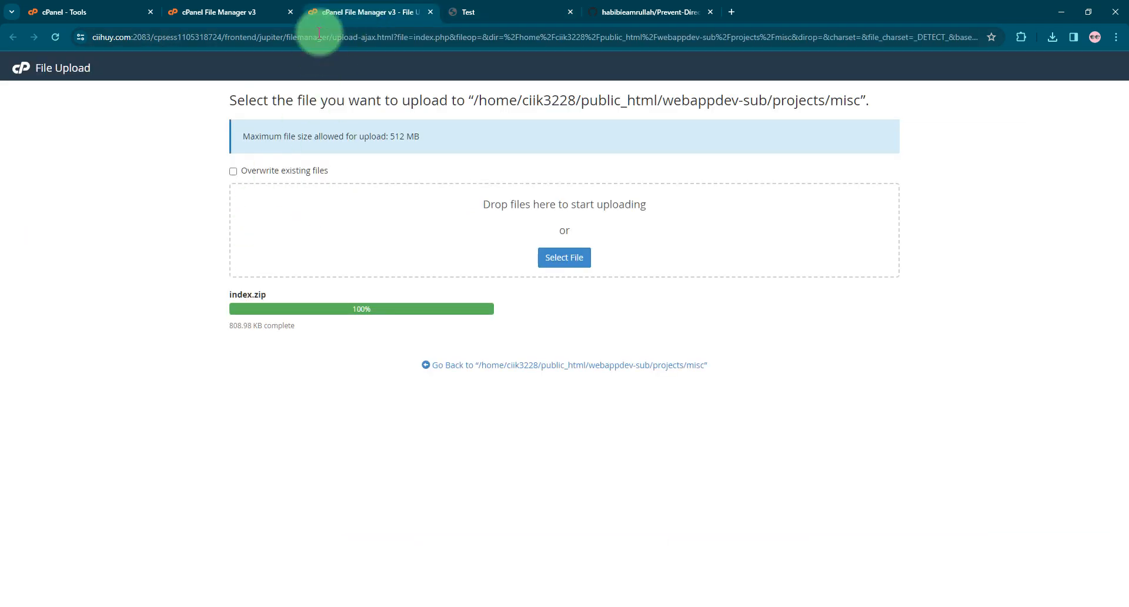
{"action": "left_click", "coordinate": [216, 12]}
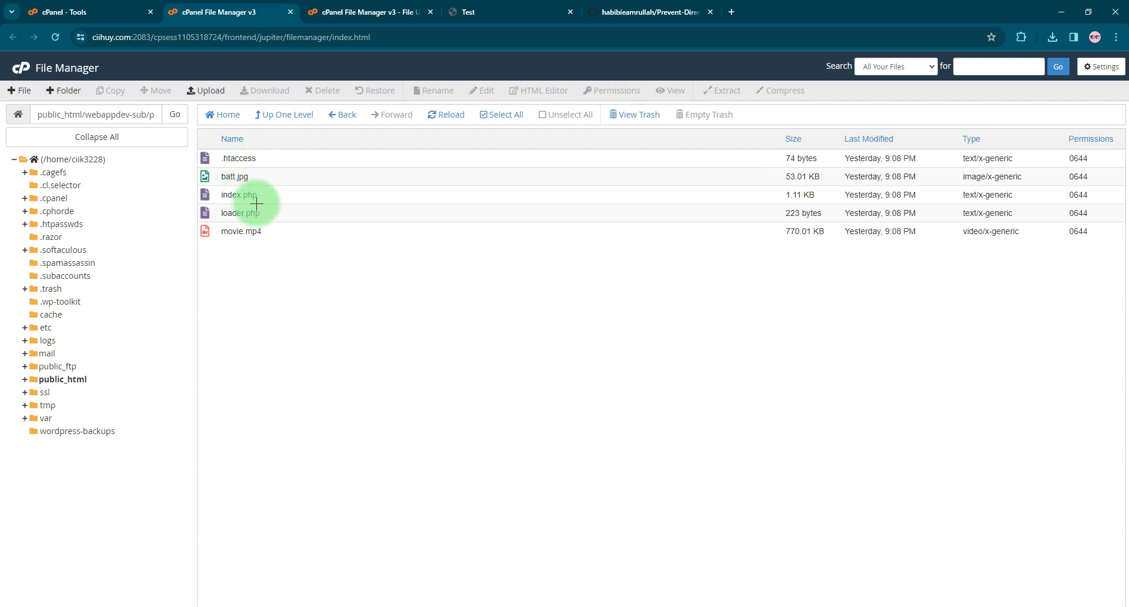
- Open loader.php in the File Manager code editor
{"action": "right_click", "coordinate": [240, 213]}
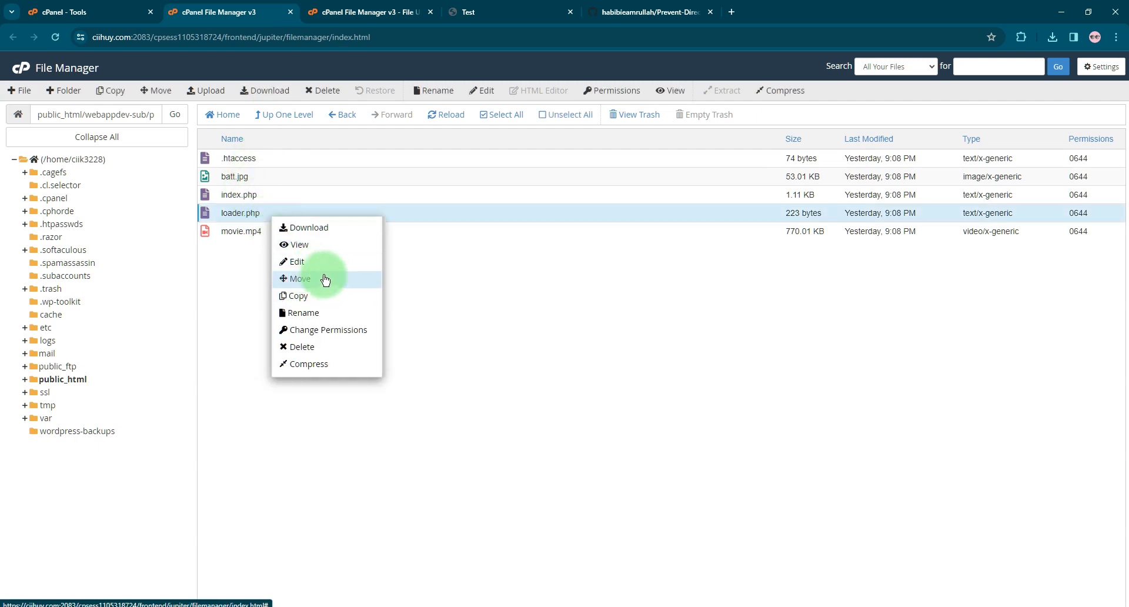
{"action": "left_click", "coordinate": [296, 261]}
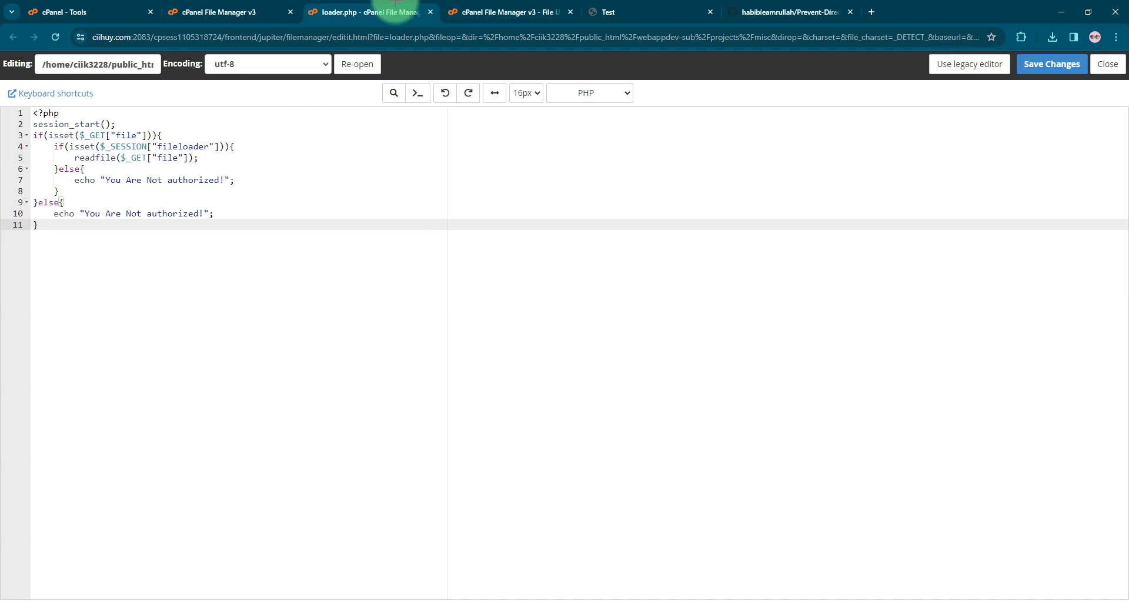
- Expand the video element in DevTools and copy its source path loader.php?file=movie.mp4
{"action": "left_click", "coordinate": [640, 11]}
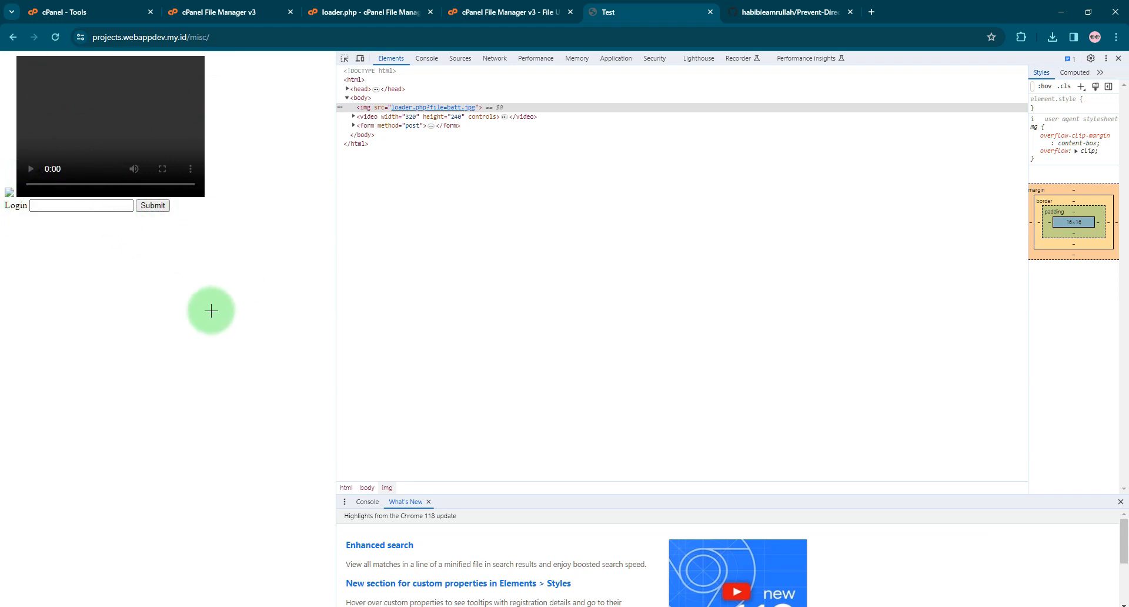
{"action": "mouse_move", "coordinate": [374, 117]}
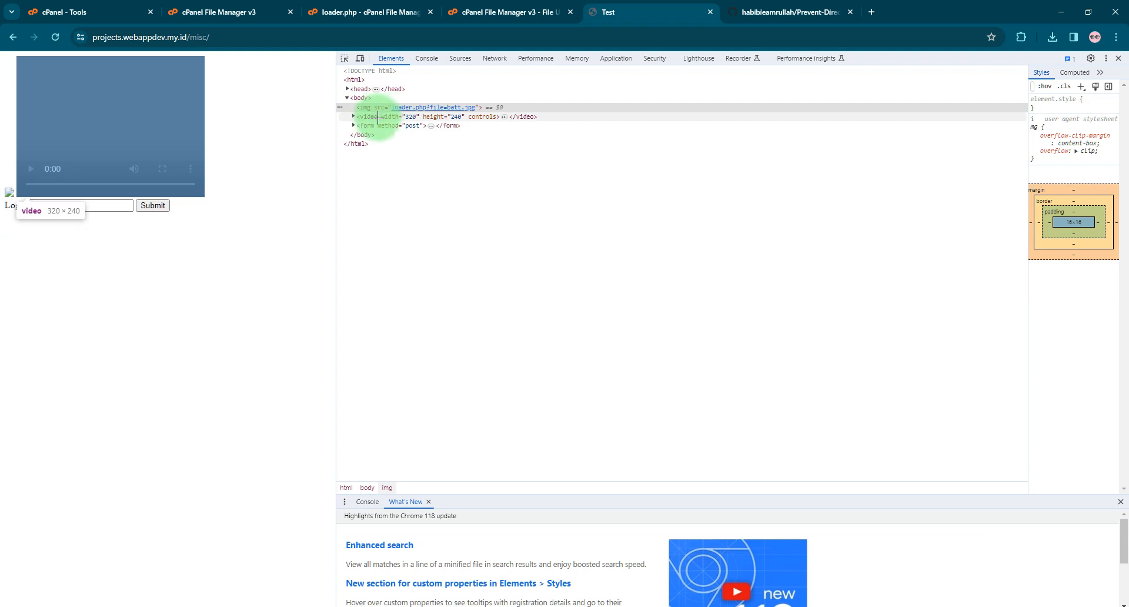
{"action": "left_click", "coordinate": [354, 117]}
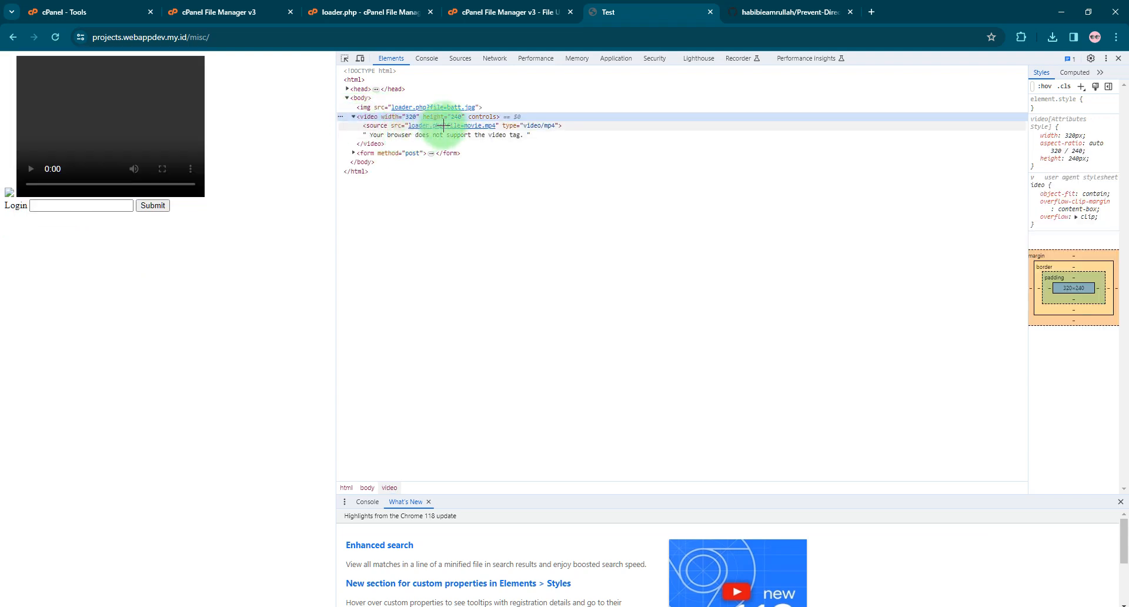
{"action": "left_click", "coordinate": [459, 125]}
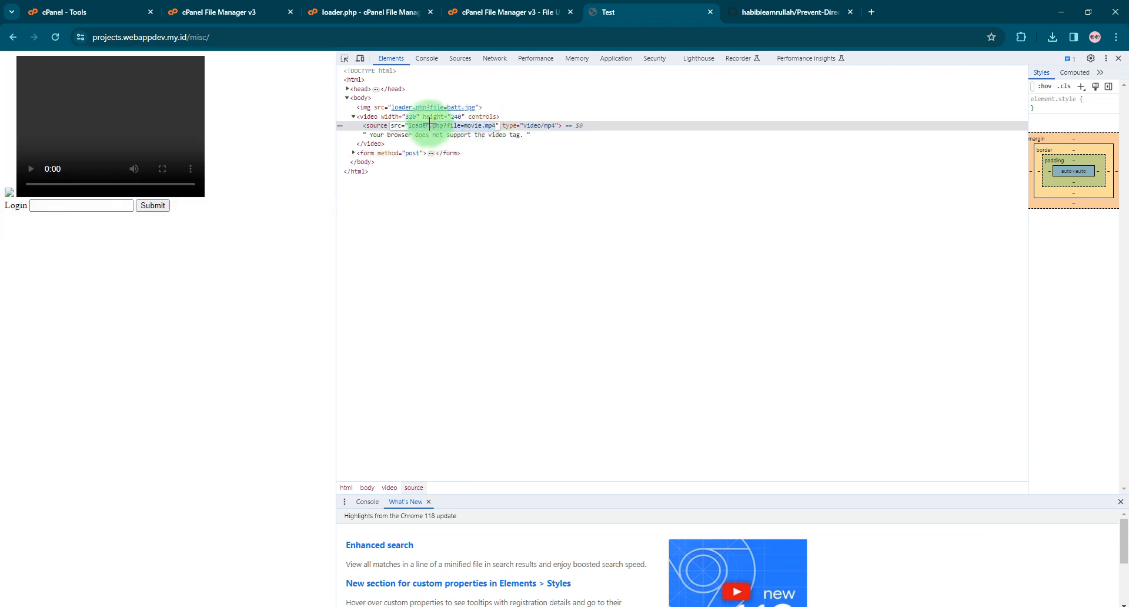
{"action": "right_click", "coordinate": [429, 126]}
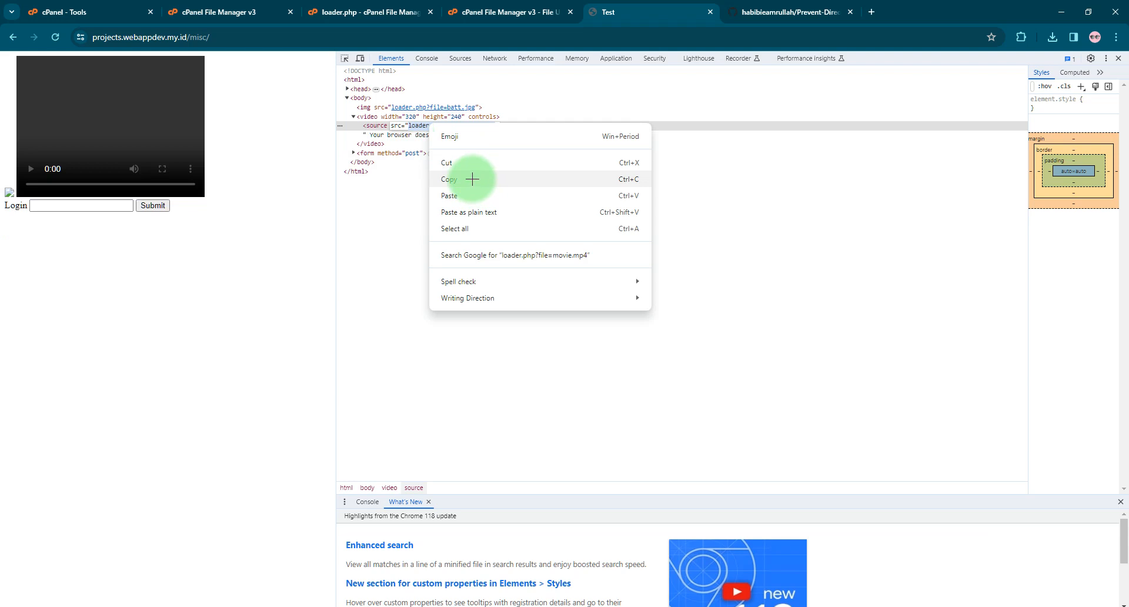
{"action": "left_click", "coordinate": [367, 11]}
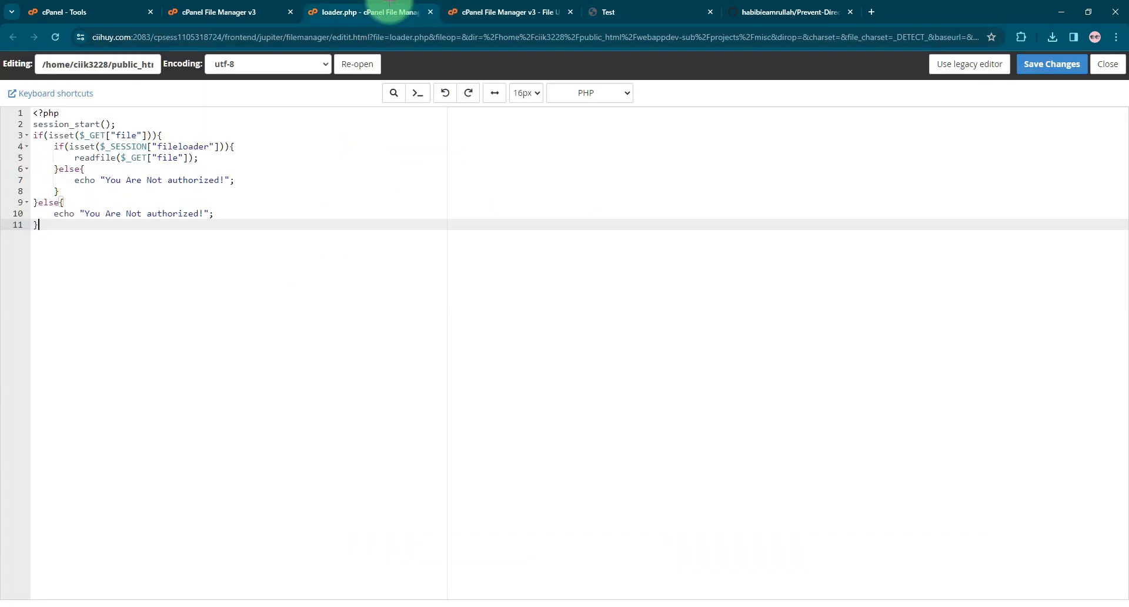
- Grab the batt.jpg file name from the listing for a direct misc/batt.jpg URL in the demo tab
{"action": "left_click", "coordinate": [220, 12]}
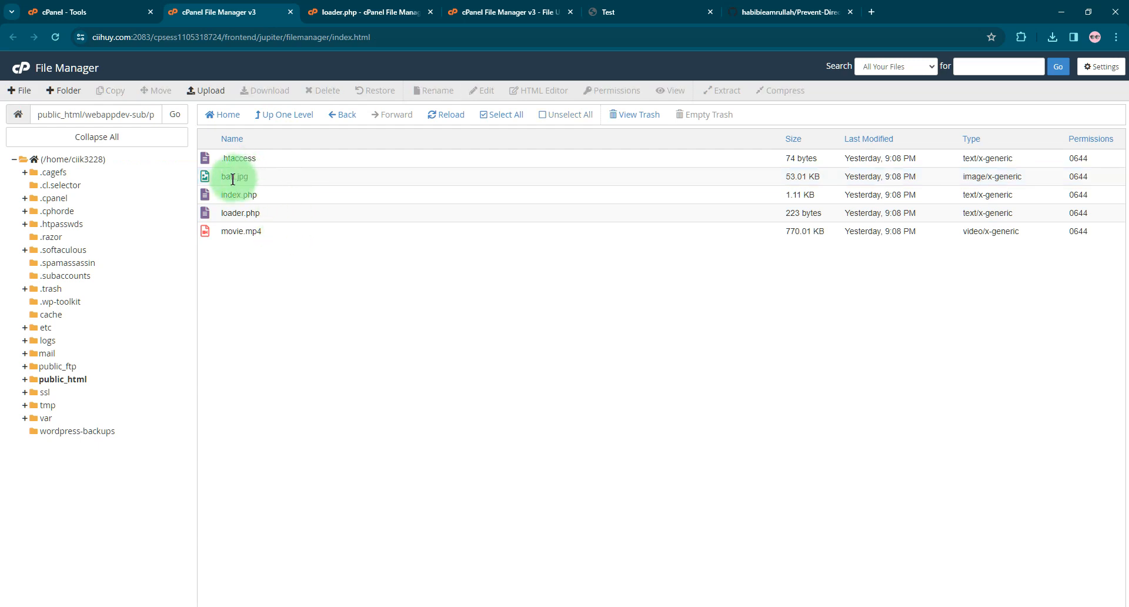
{"action": "left_click", "coordinate": [235, 177]}
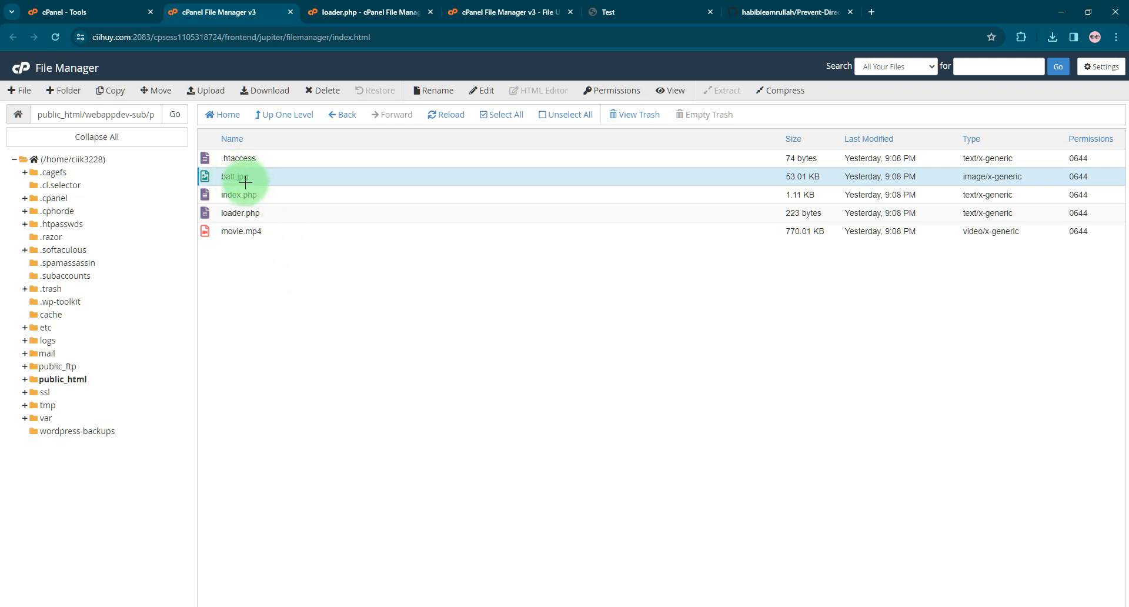
{"action": "double_click", "coordinate": [234, 178]}
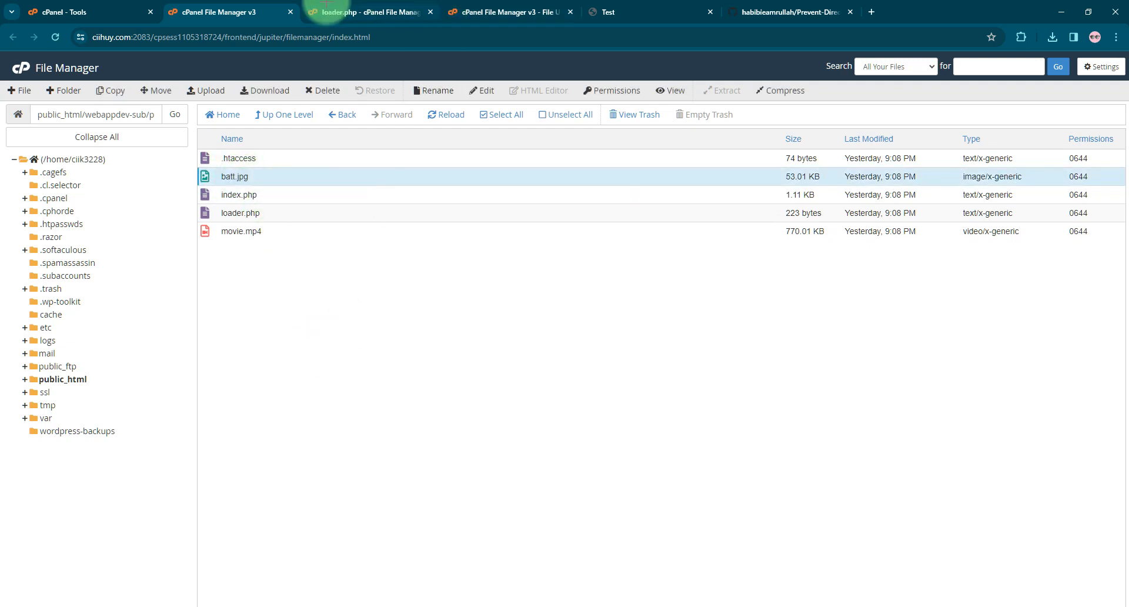
{"action": "left_click", "coordinate": [627, 12]}
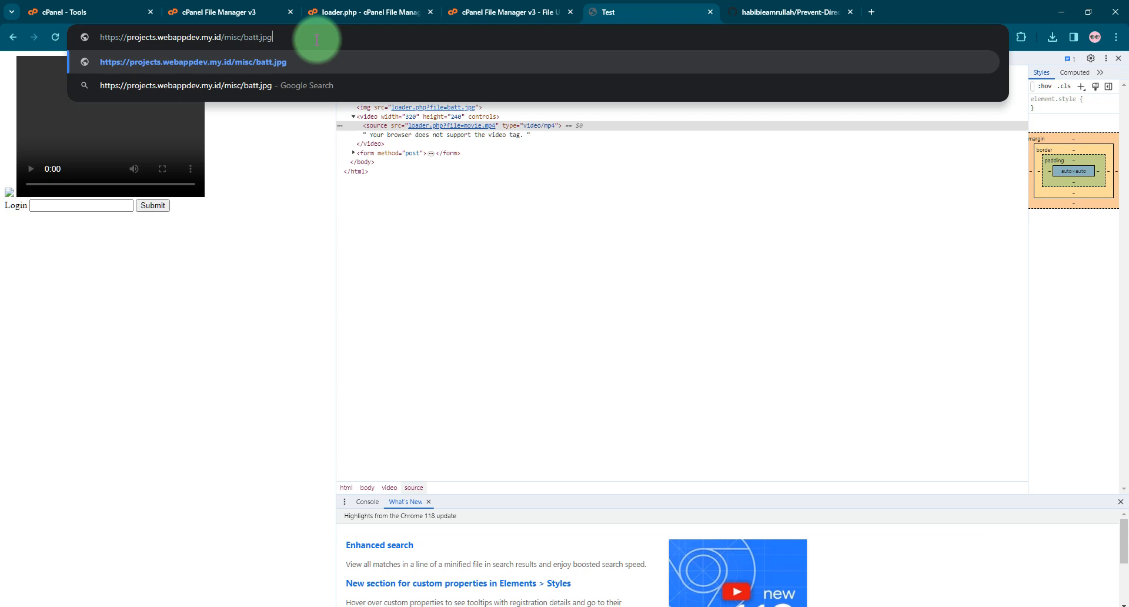
- Edit the address back to projects.webappdev.my.id/misc/ and return to the file listing
{"action": "double_click", "coordinate": [258, 36]}
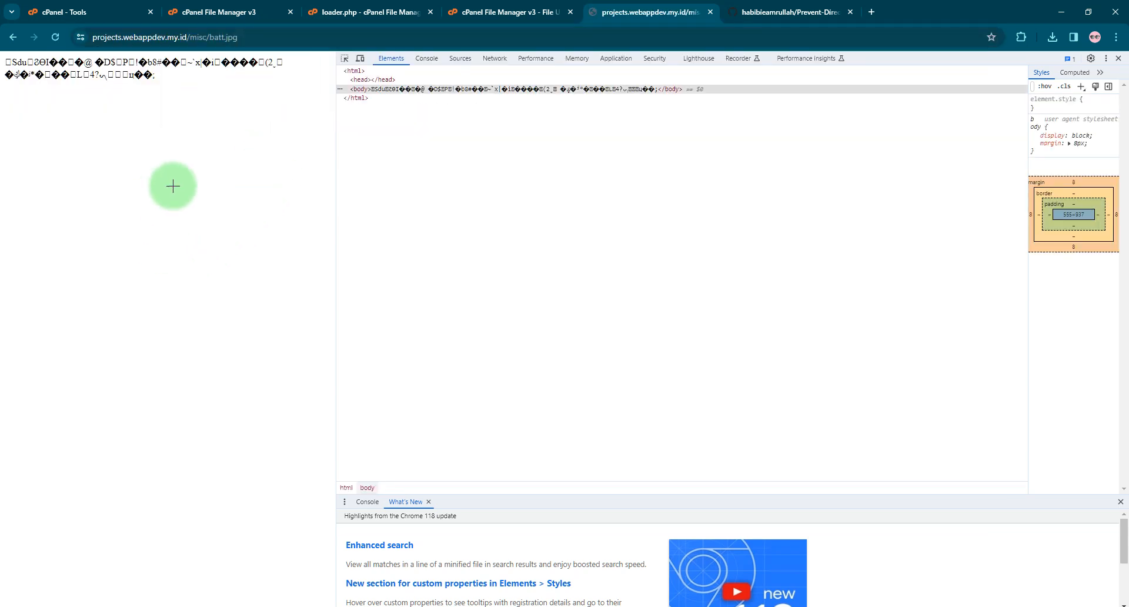
{"action": "mouse_move", "coordinate": [406, 142]}
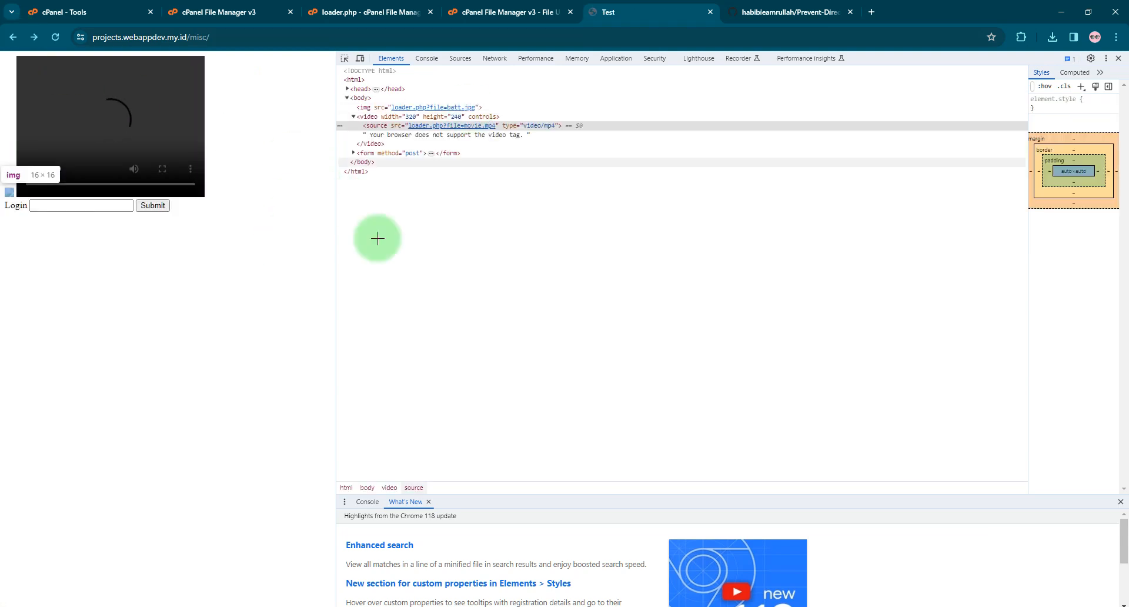
{"action": "left_click", "coordinate": [507, 12]}
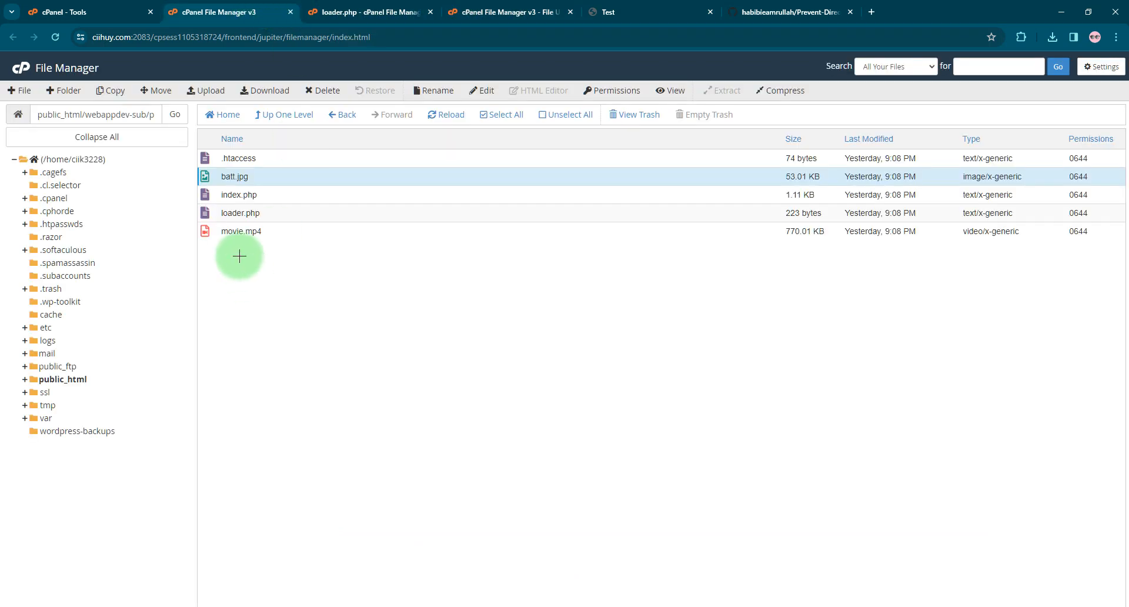
{"action": "left_click", "coordinate": [240, 231]}
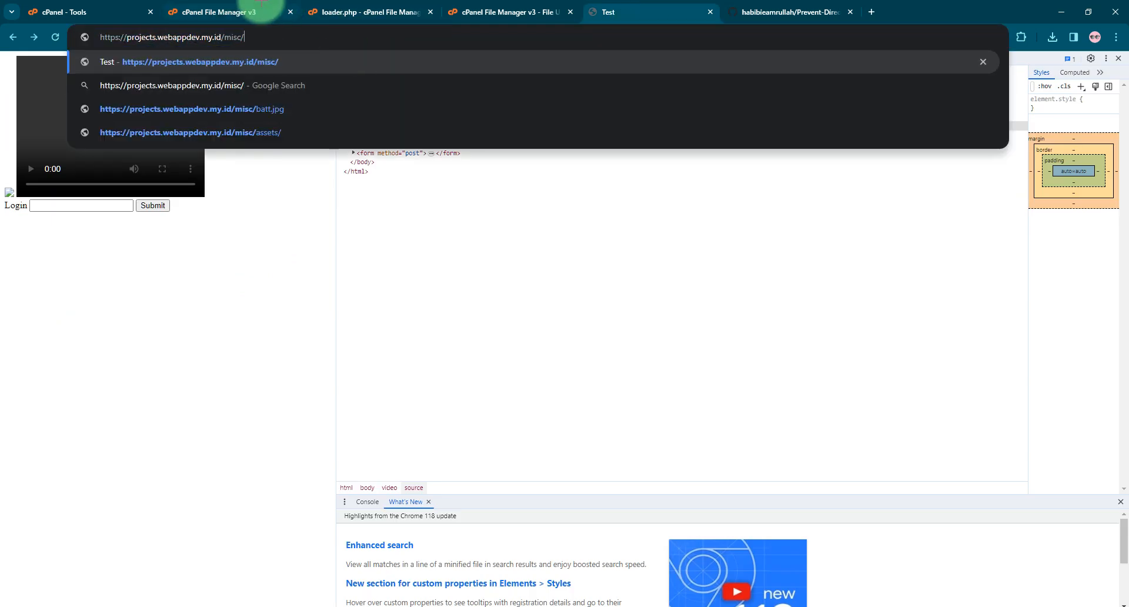
- Copy movie.mp4's name, visit misc/movie.mp4 directly to see raw binary, then return to the upload page
{"action": "left_click", "coordinate": [216, 12]}
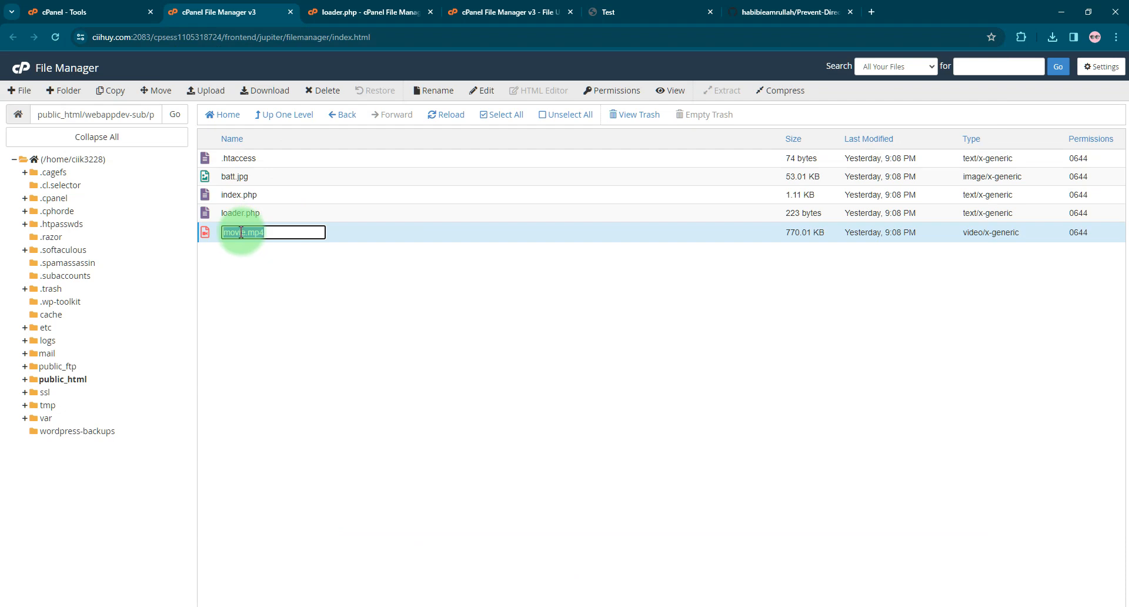
{"action": "right_click", "coordinate": [241, 232]}
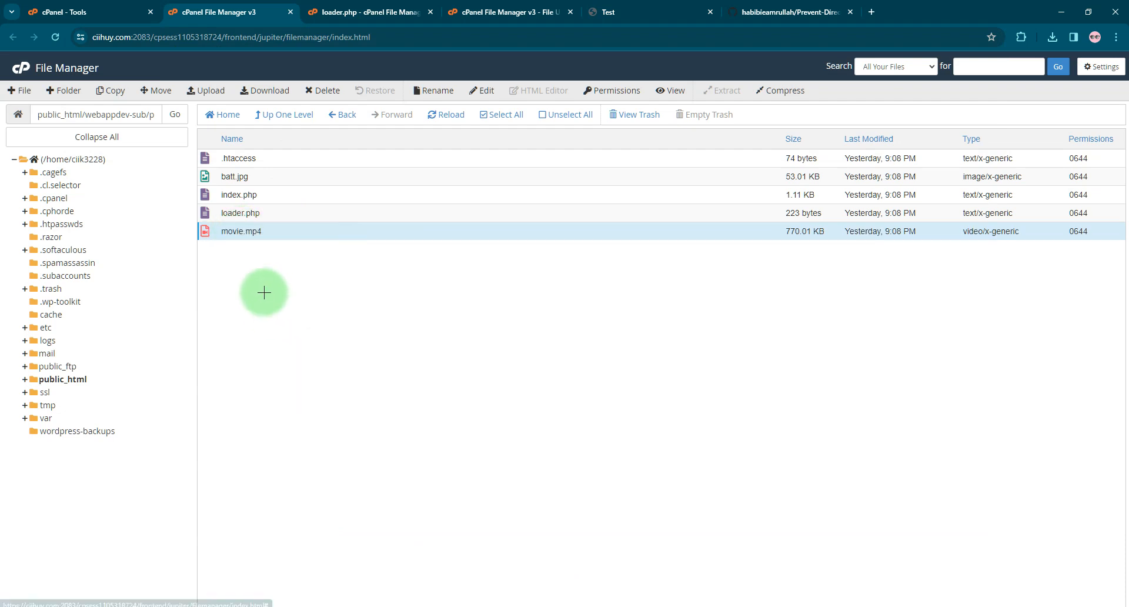
{"action": "double_click", "coordinate": [240, 230]}
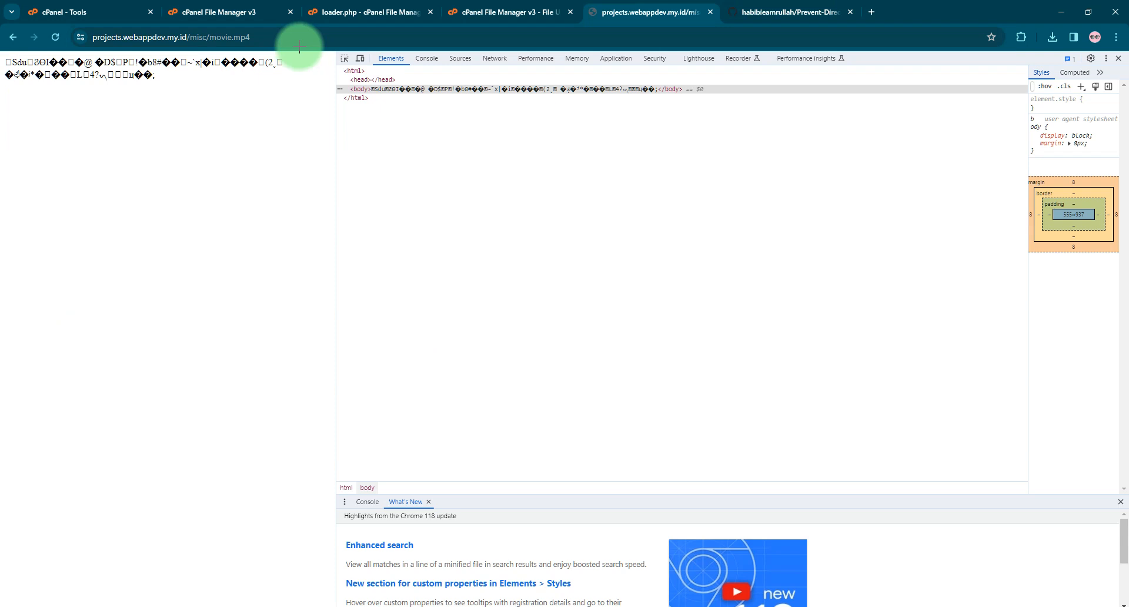
{"action": "mouse_move", "coordinate": [189, 81]}
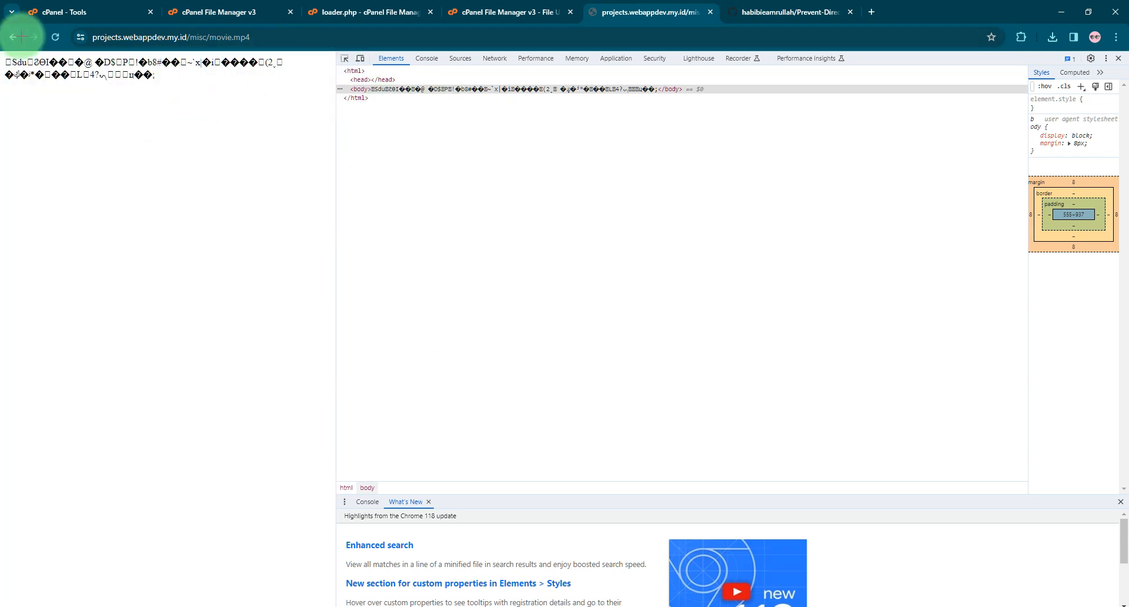
{"action": "left_click", "coordinate": [13, 36]}
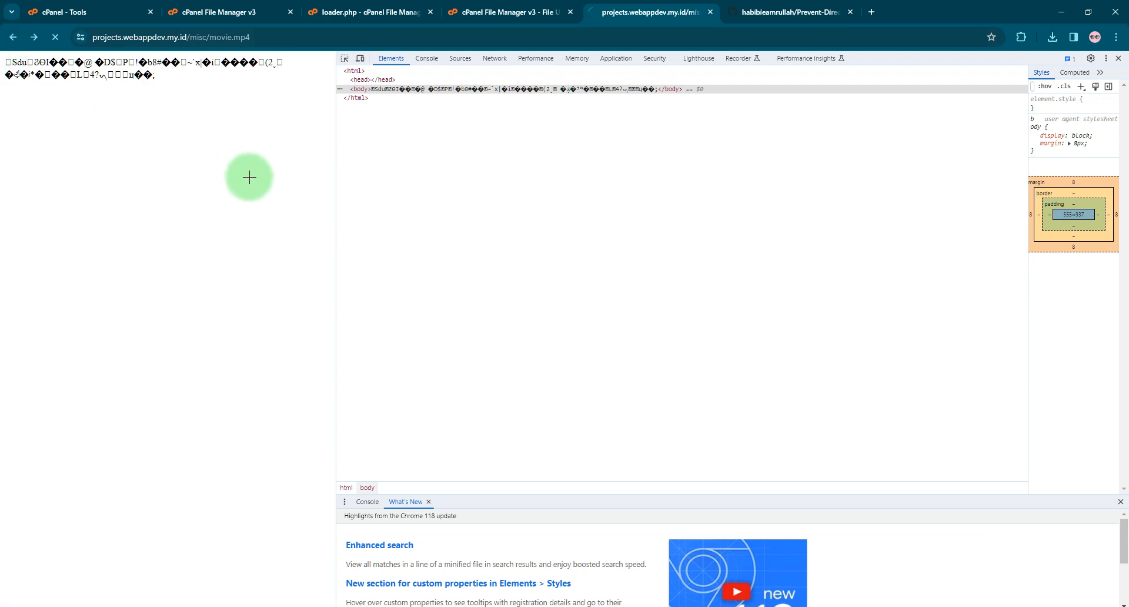
{"action": "left_click", "coordinate": [508, 12]}
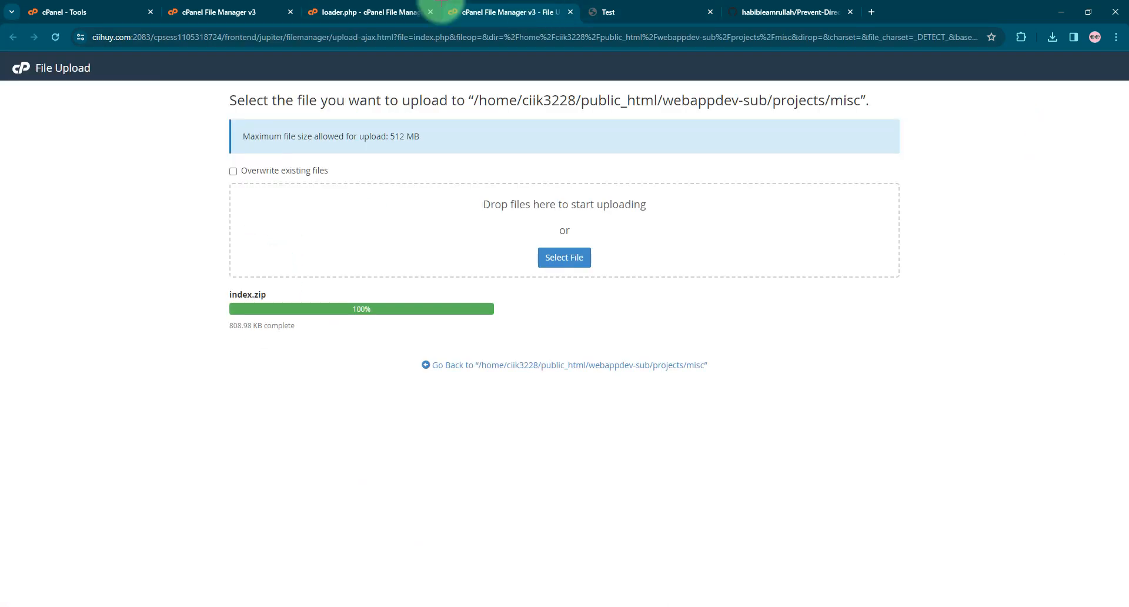
- Review loader.php's source and the misc folder's .htaccess, then return to the Test login page
{"action": "left_click", "coordinate": [367, 12]}
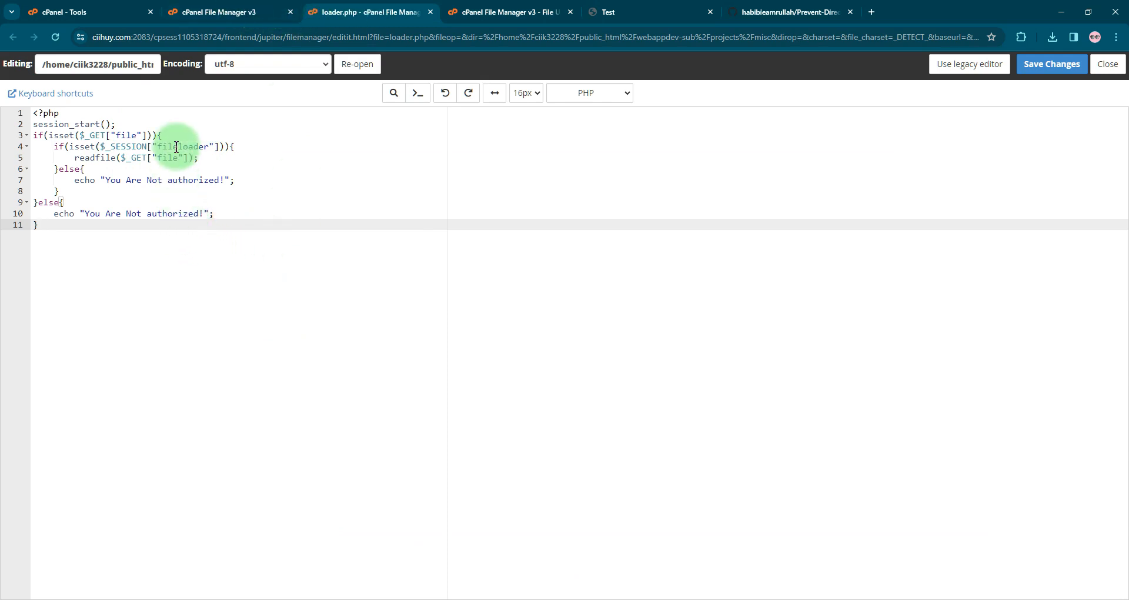
{"action": "left_click", "coordinate": [225, 11]}
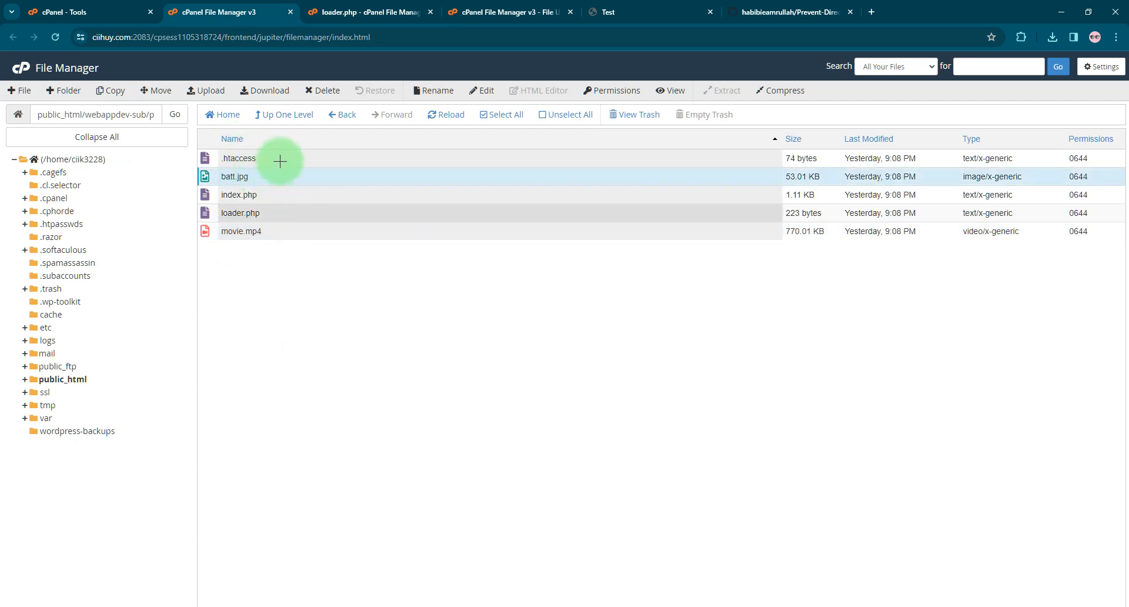
{"action": "left_click", "coordinate": [239, 158]}
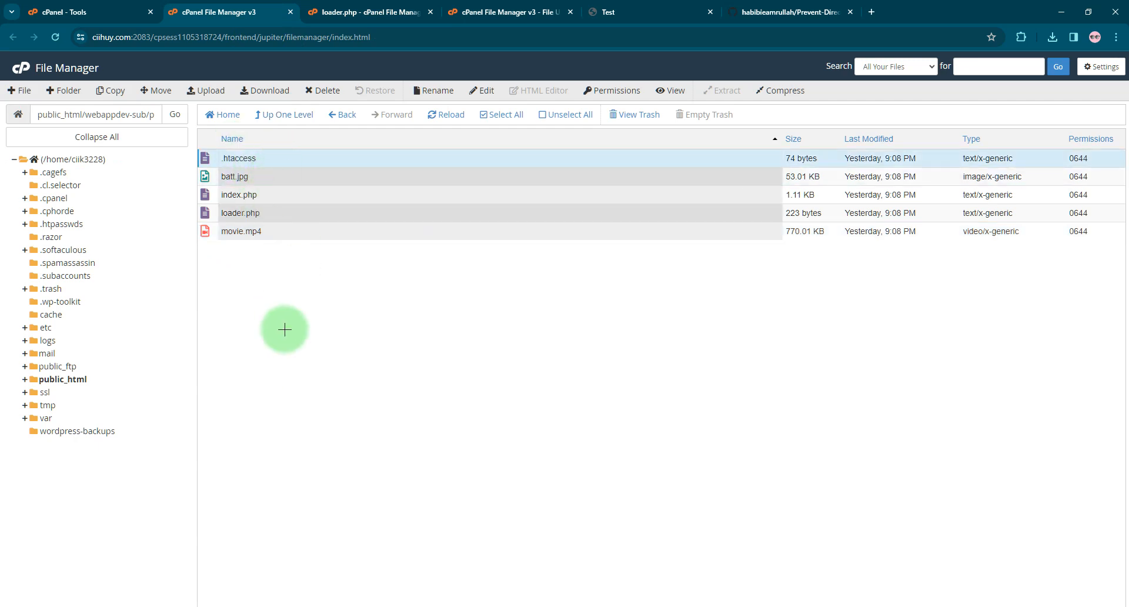
{"action": "mouse_move", "coordinate": [288, 162]}
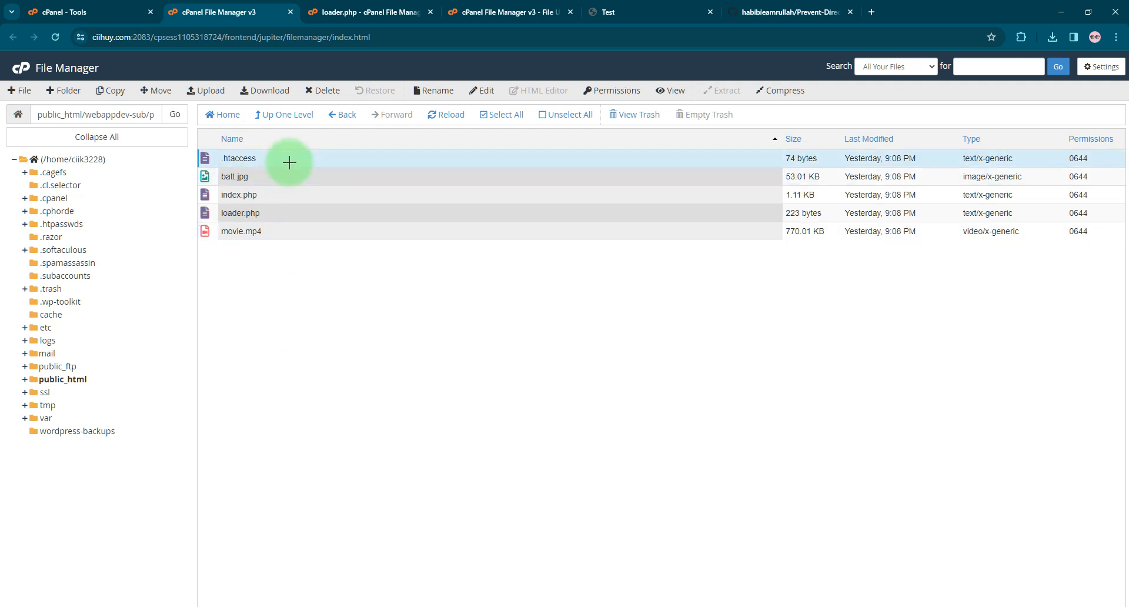
{"action": "mouse_move", "coordinate": [498, 113]}
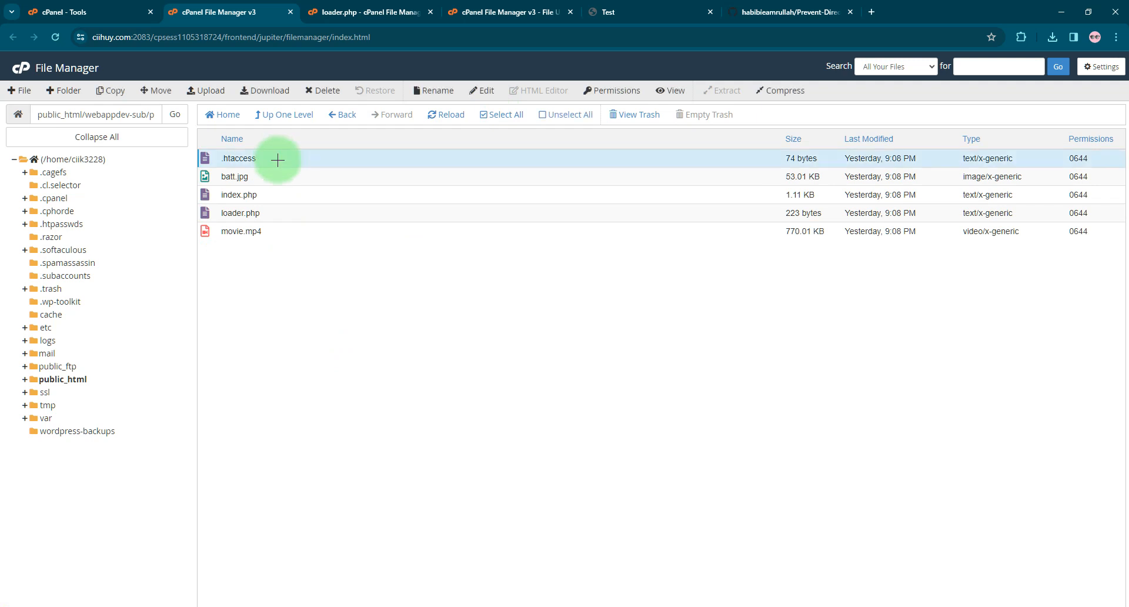
{"action": "mouse_move", "coordinate": [321, 180]}
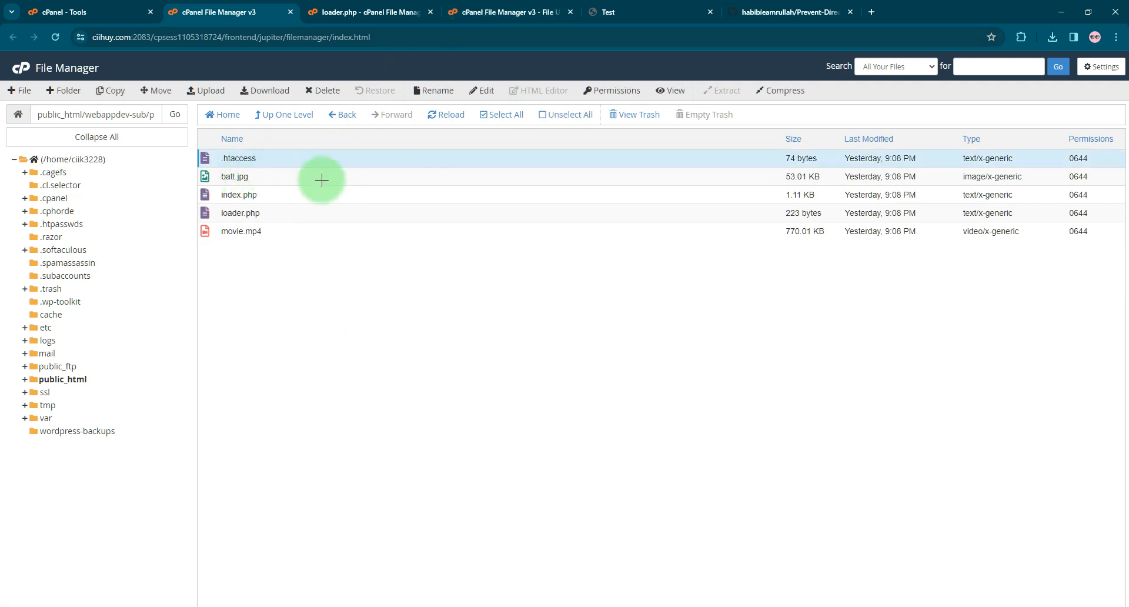
{"action": "left_click", "coordinate": [367, 12]}
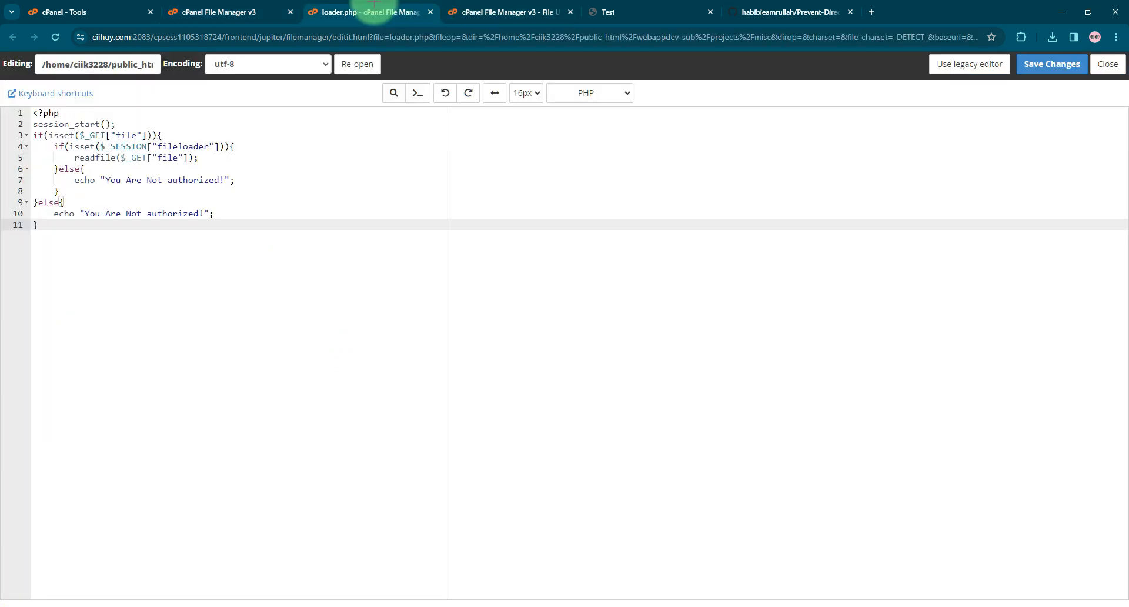
{"action": "left_click", "coordinate": [505, 12]}
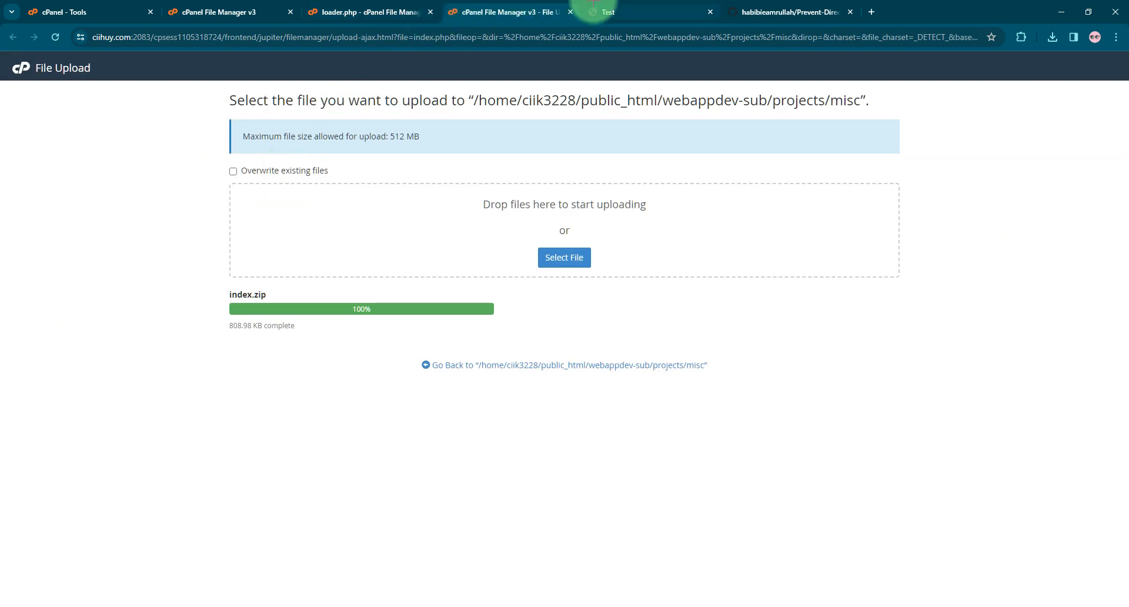
{"action": "left_click", "coordinate": [607, 12]}
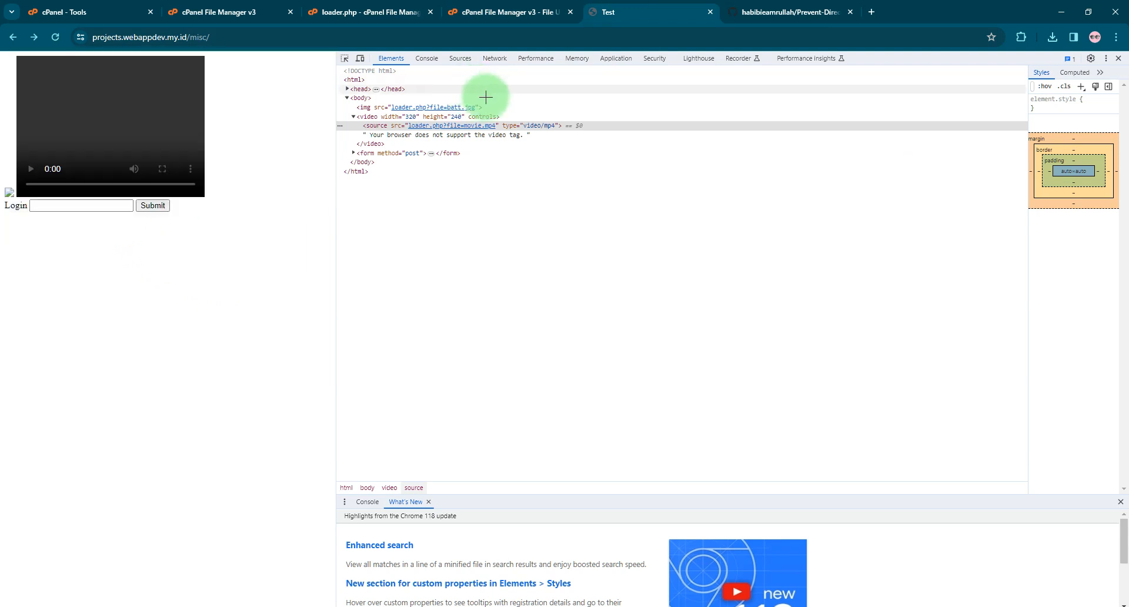
- Show index.php's source, pointing out the pass input and the fileloader $_SESSION flag
{"action": "left_click", "coordinate": [210, 11]}
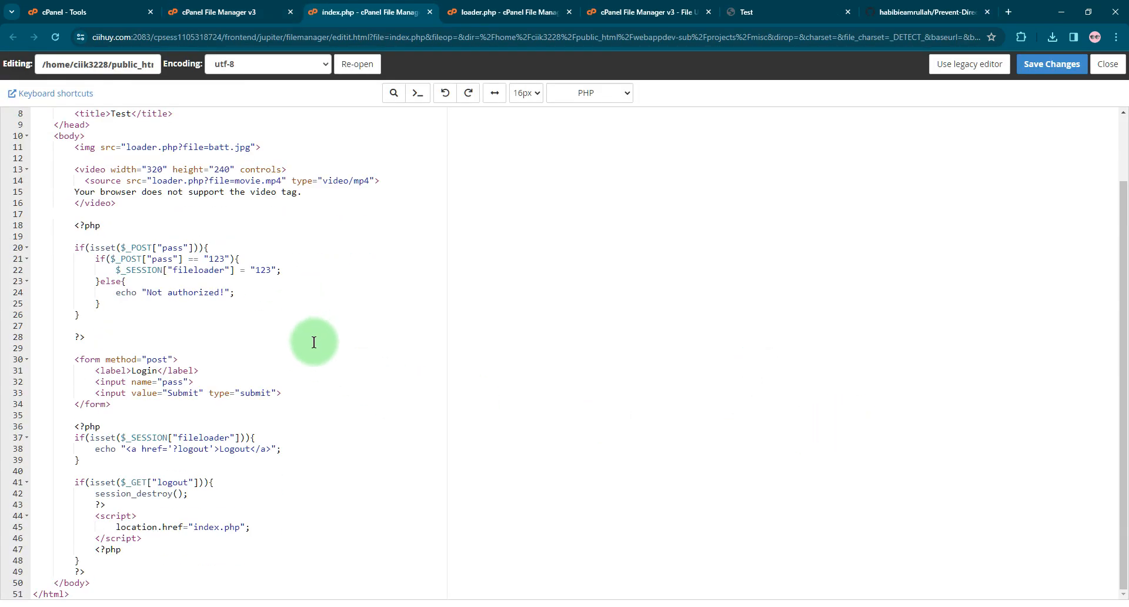
{"action": "left_click", "coordinate": [176, 381]}
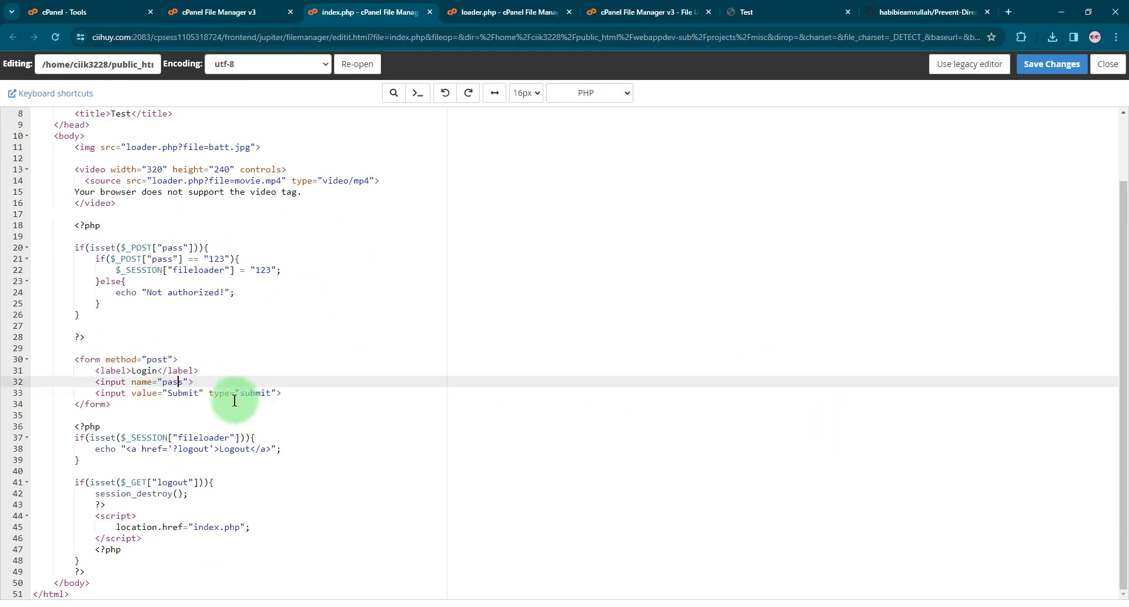
{"action": "mouse_move", "coordinate": [386, 380]}
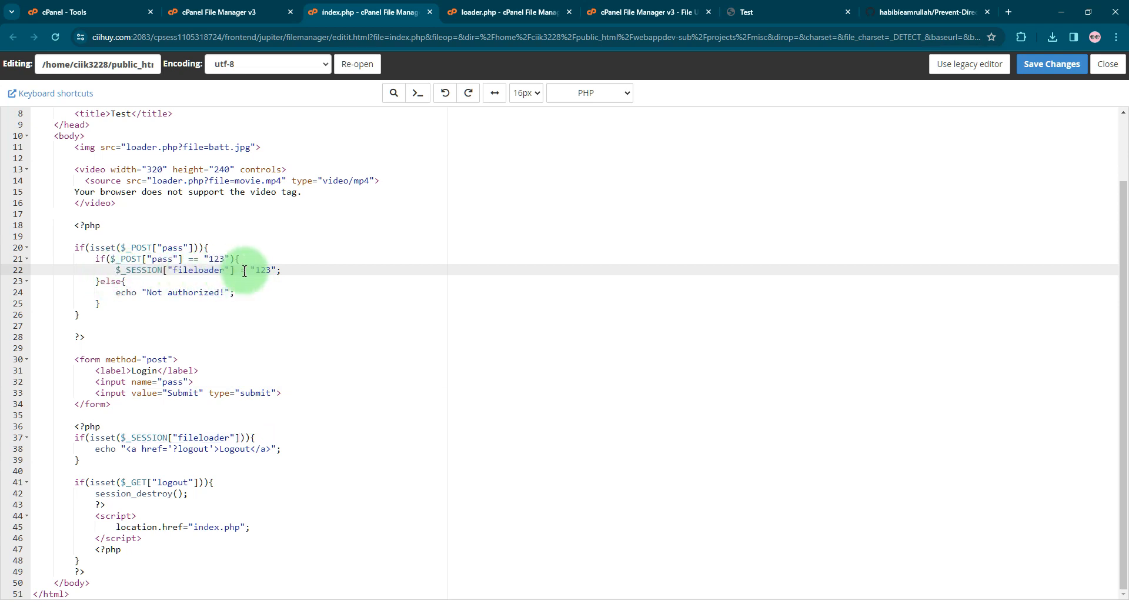
{"action": "double_click", "coordinate": [140, 270]}
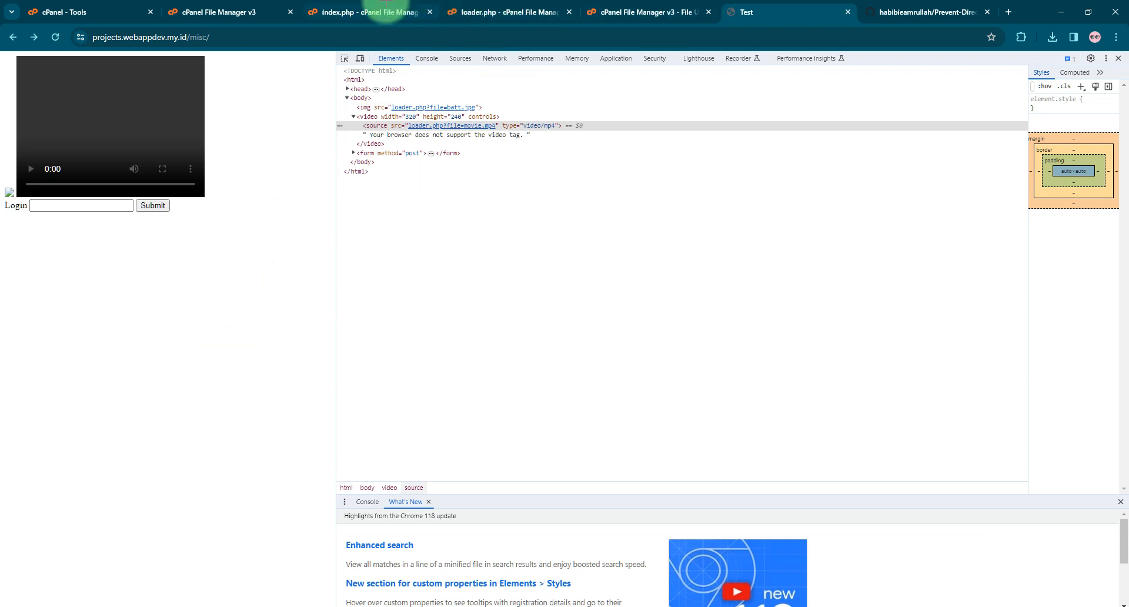
{"action": "left_click", "coordinate": [365, 12]}
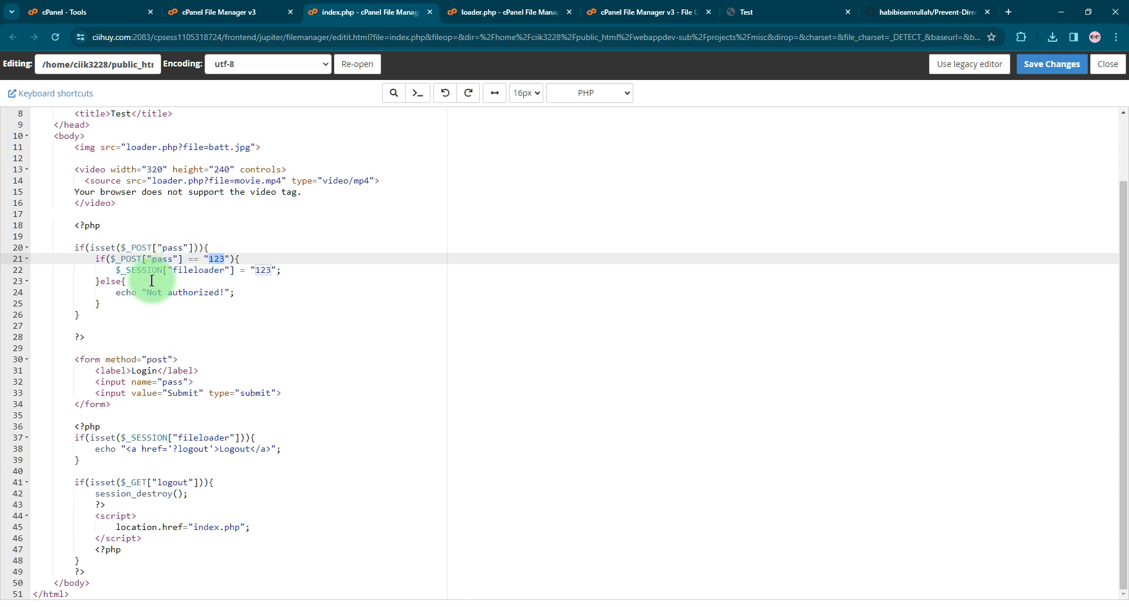
{"action": "scroll", "scroll_direction": "up", "scroll_amount": 3}
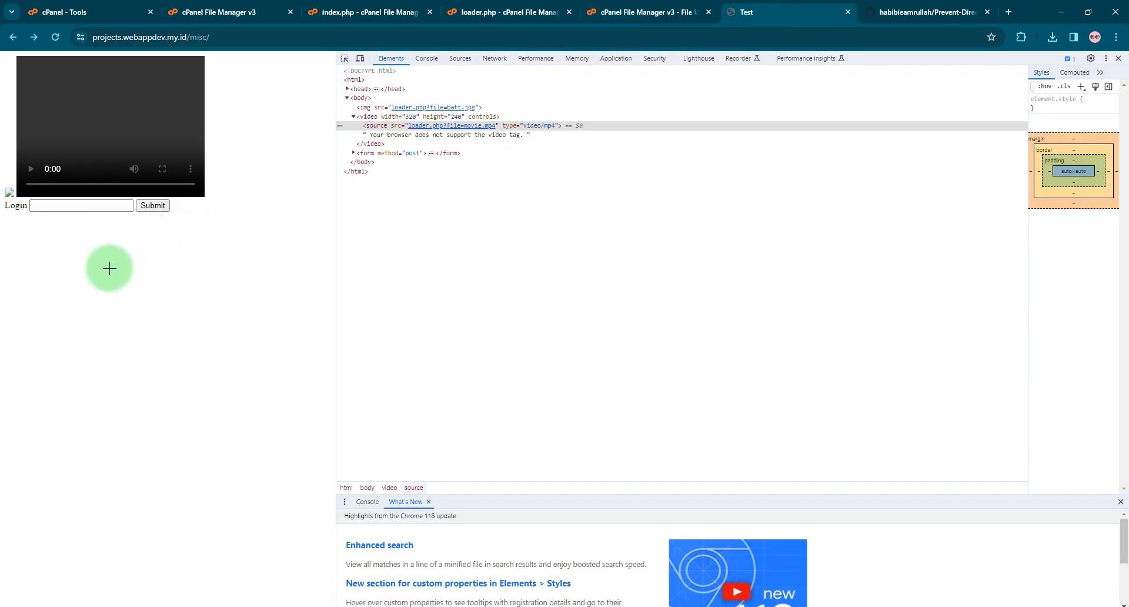
{"action": "type", "text": "123"}
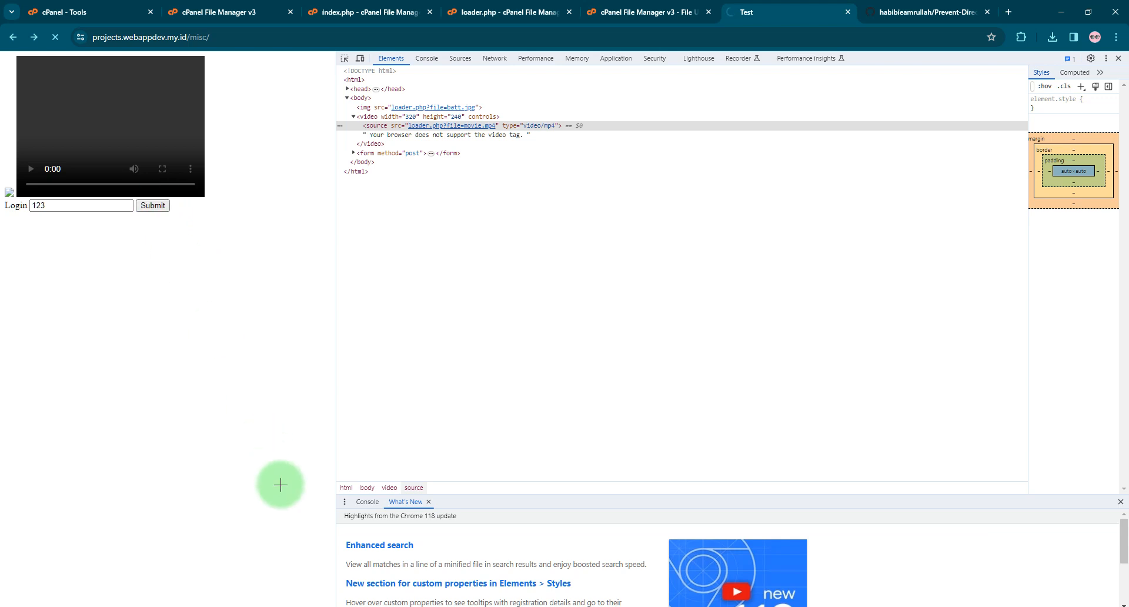
{"action": "left_click", "coordinate": [152, 205]}
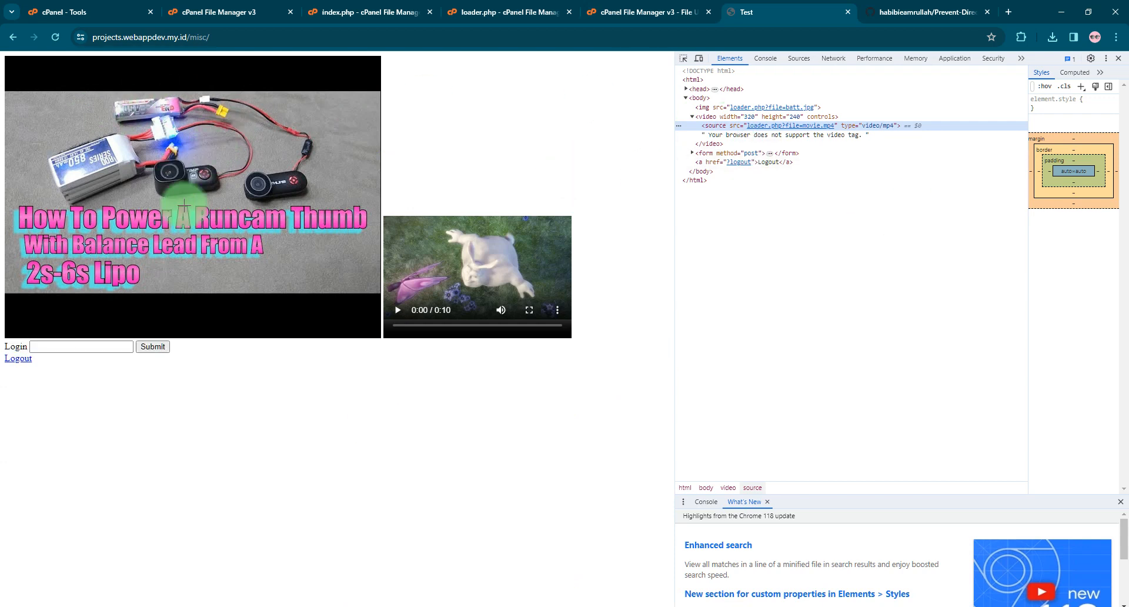
{"action": "mouse_move", "coordinate": [268, 168]}
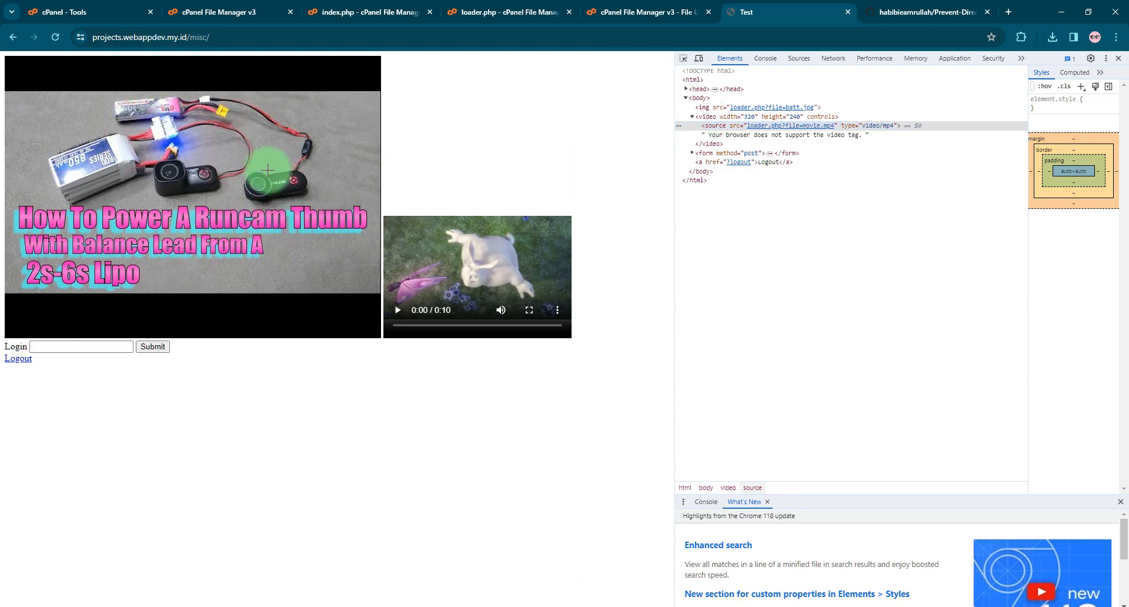
{"action": "left_click", "coordinate": [398, 309]}
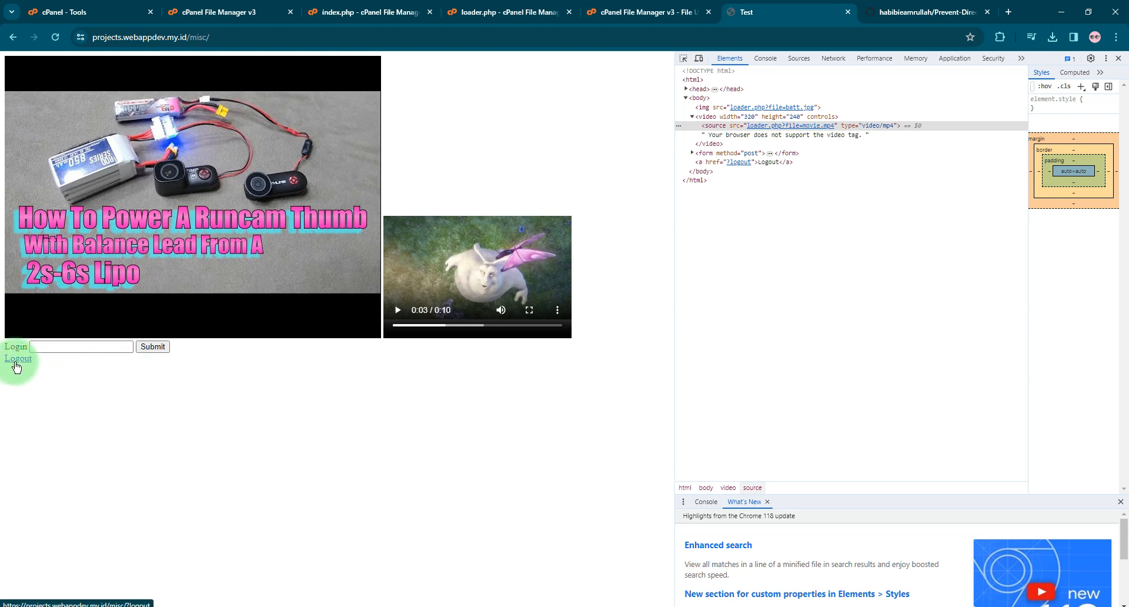
{"action": "left_click", "coordinate": [17, 359]}
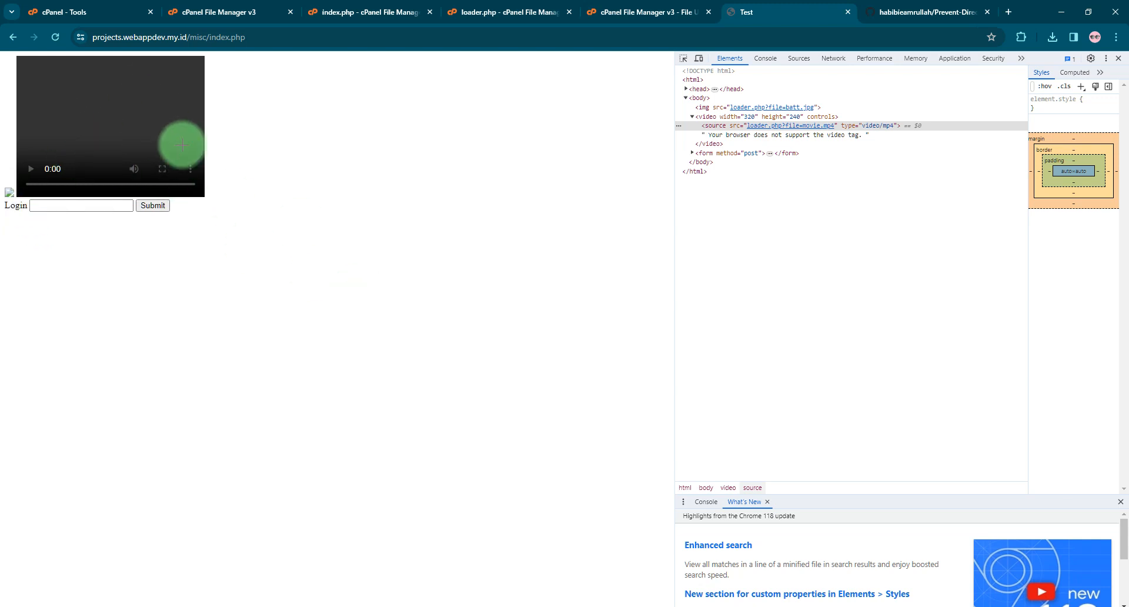
{"action": "mouse_move", "coordinate": [466, 280]}
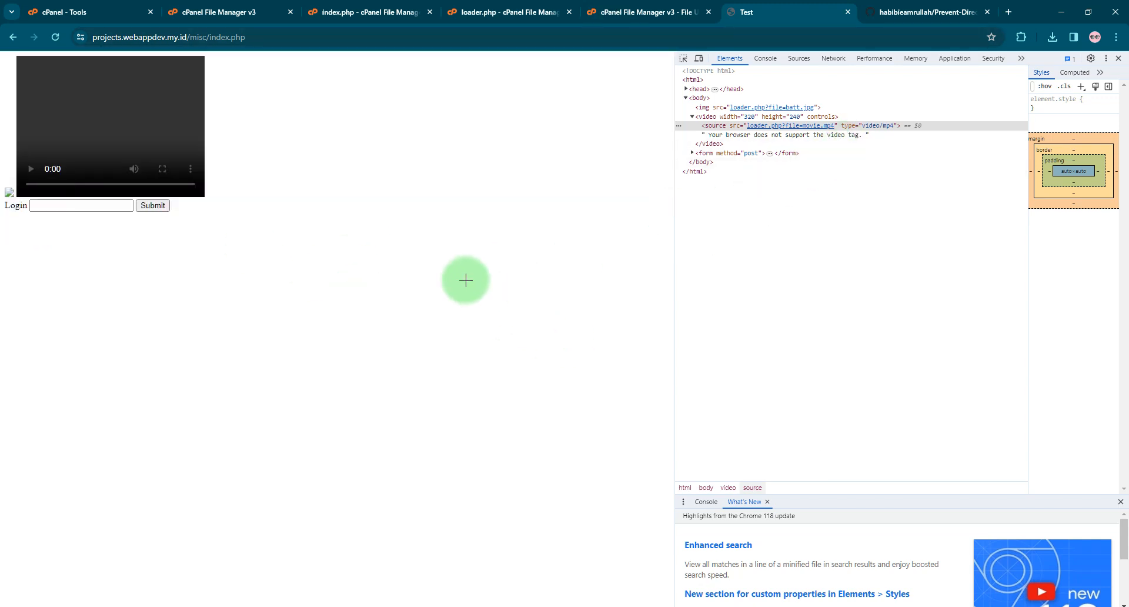
{"action": "mouse_move", "coordinate": [557, 154]}
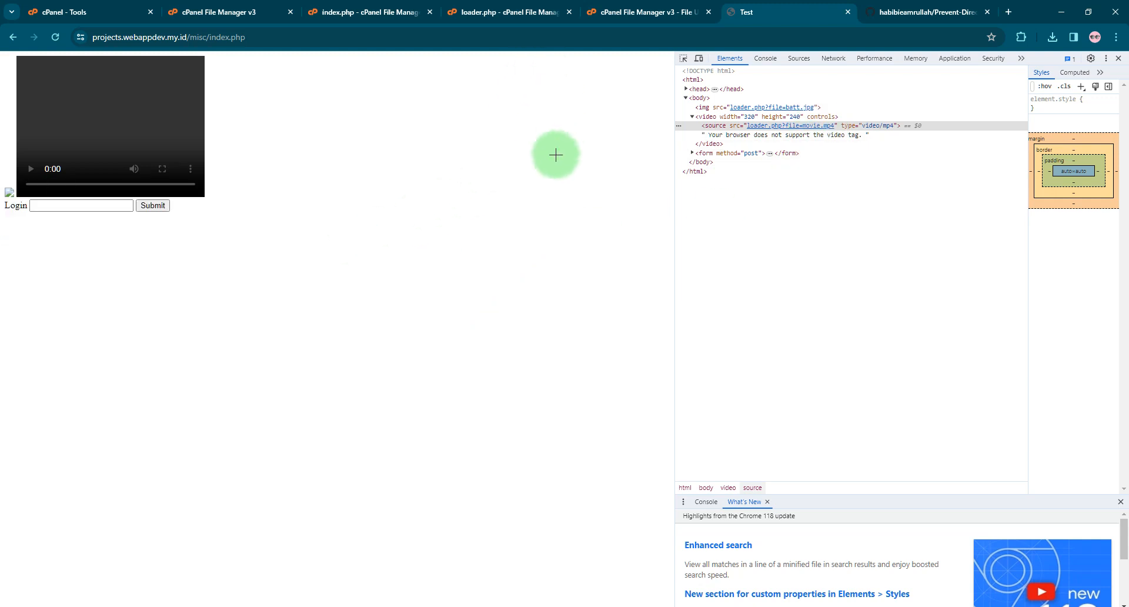
{"action": "mouse_move", "coordinate": [246, 343]}
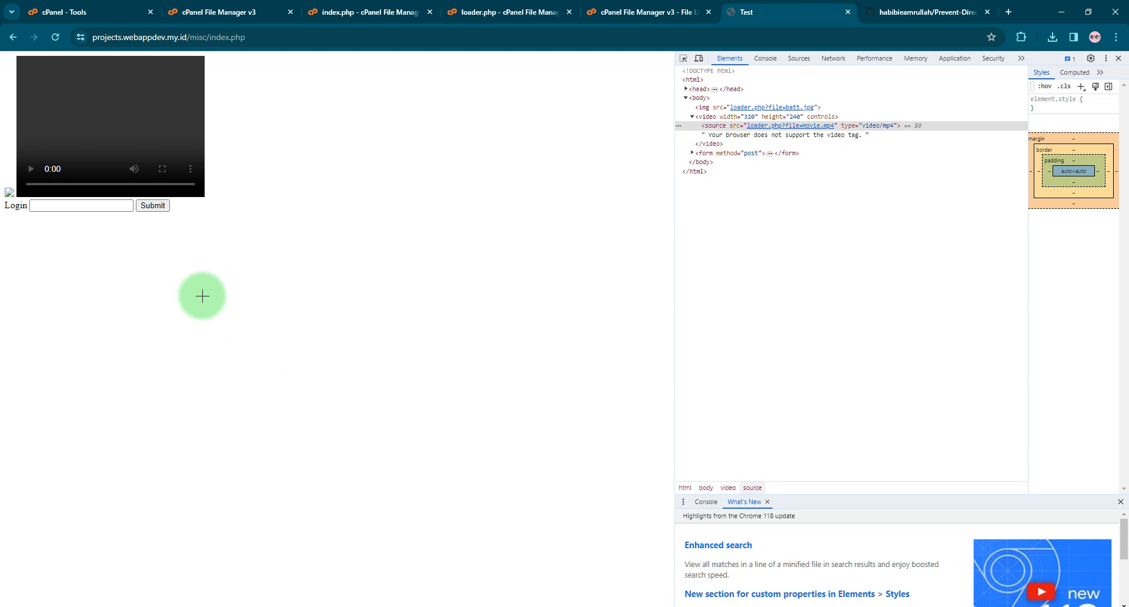
{"action": "mouse_move", "coordinate": [506, 293]}
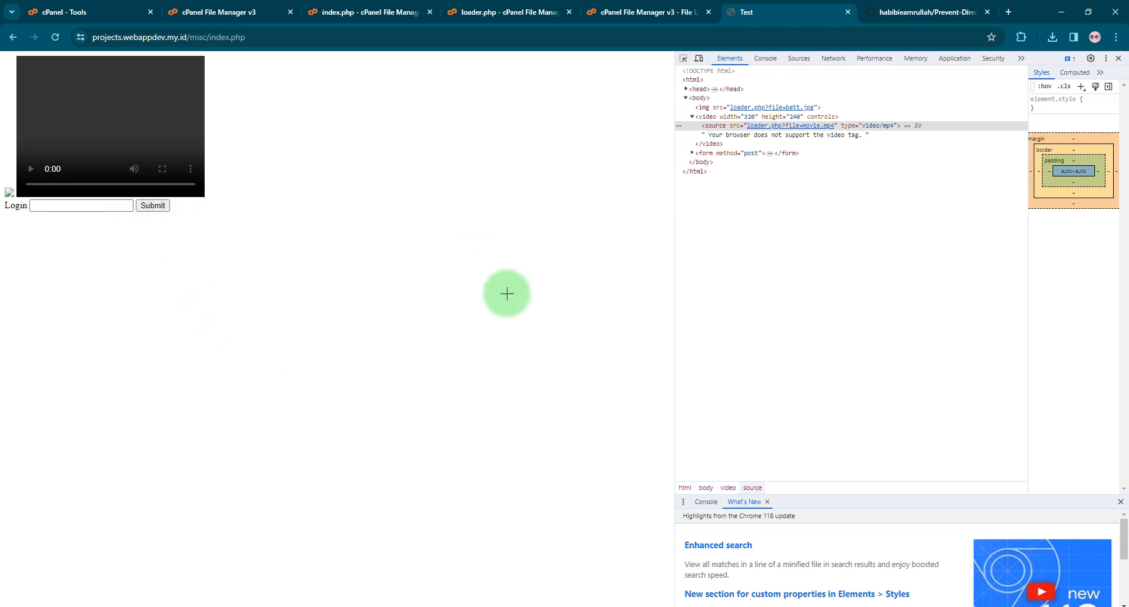
{"action": "mouse_move", "coordinate": [415, 267]}
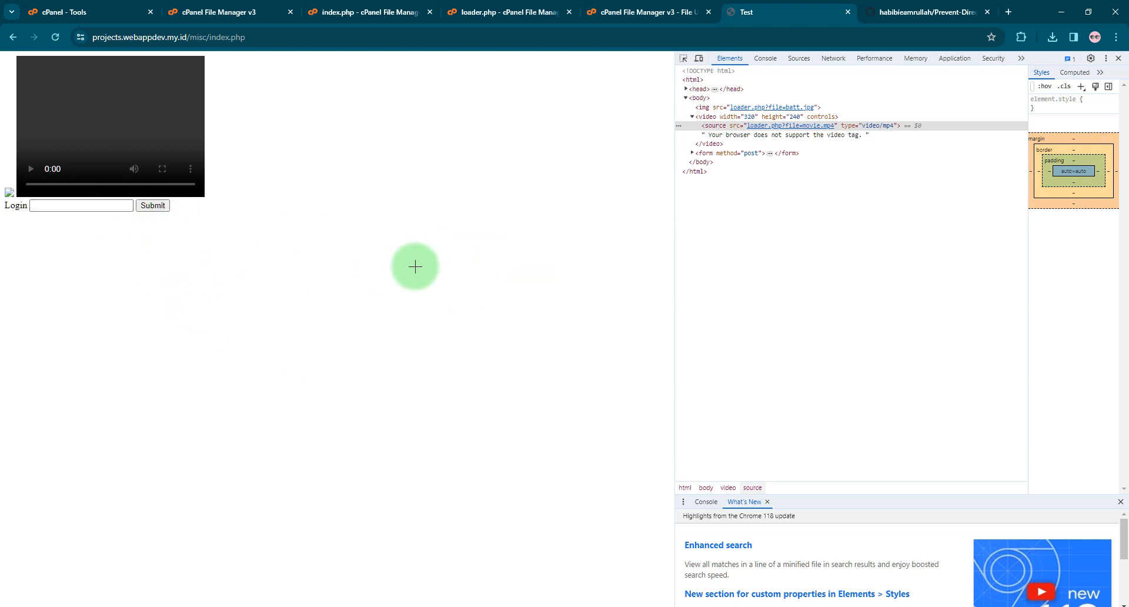
{"action": "mouse_move", "coordinate": [508, 11]}
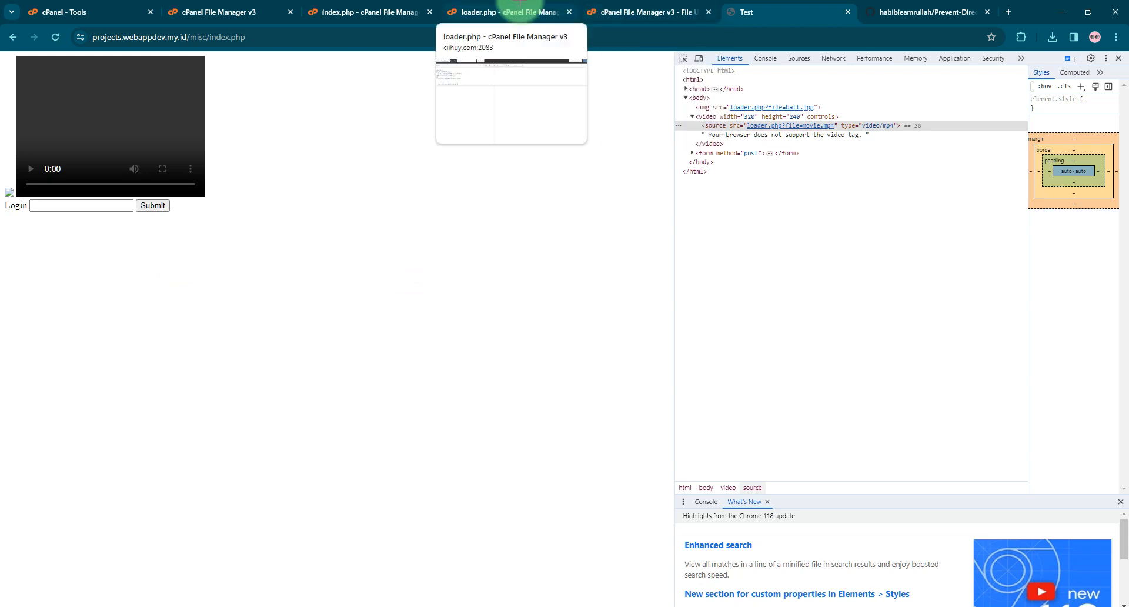
- Select the project's .htaccess in the file listing and choose Edit to load it in the code editor
{"action": "left_click", "coordinate": [216, 12]}
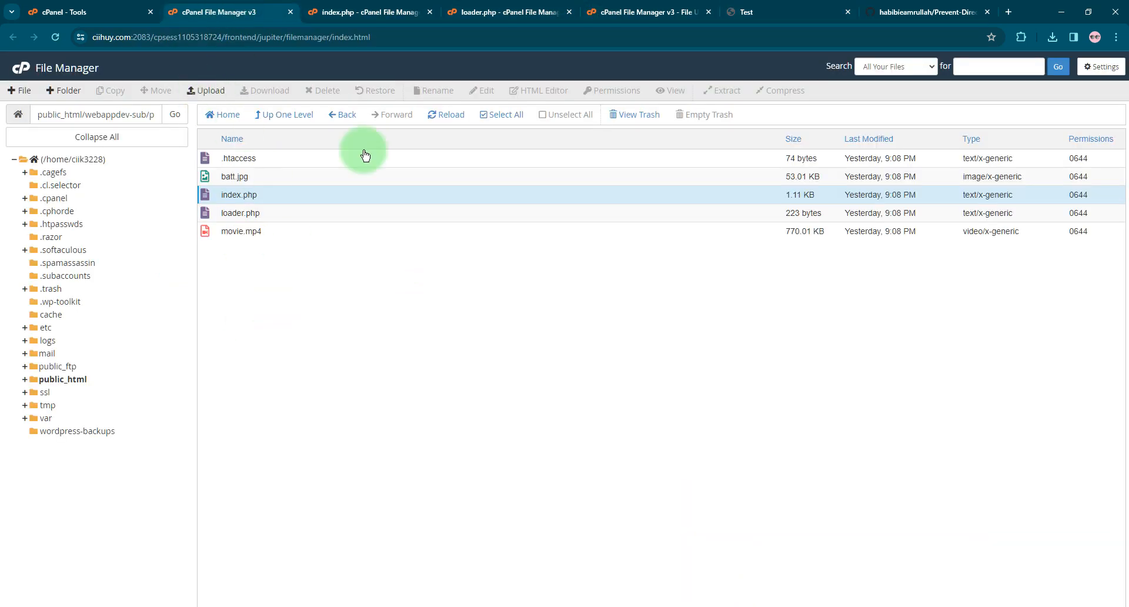
{"action": "left_click", "coordinate": [238, 157]}
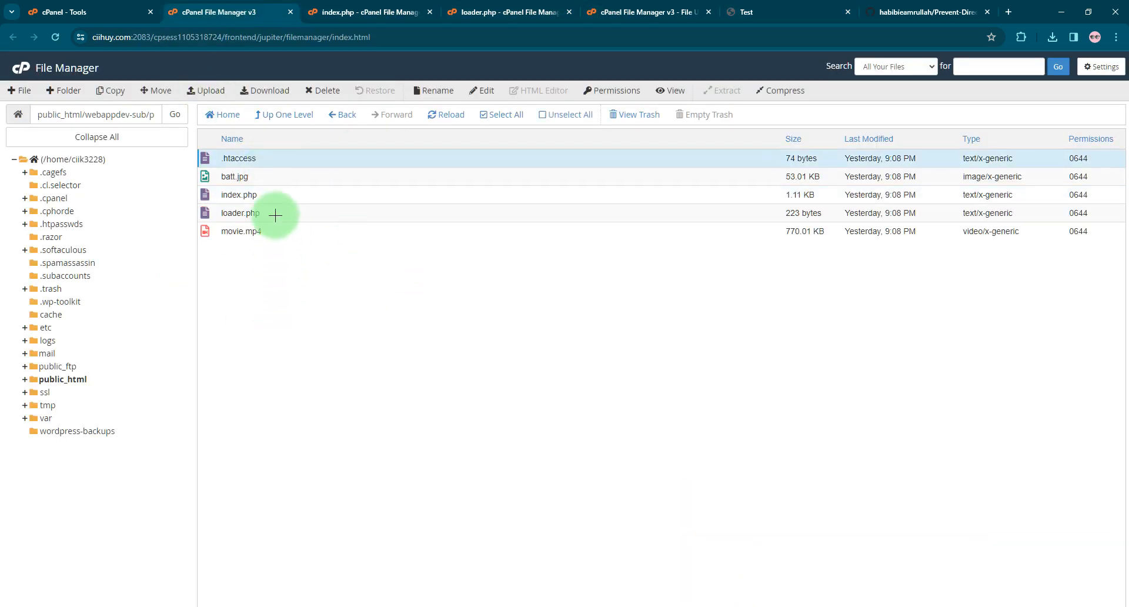
{"action": "mouse_move", "coordinate": [295, 159]}
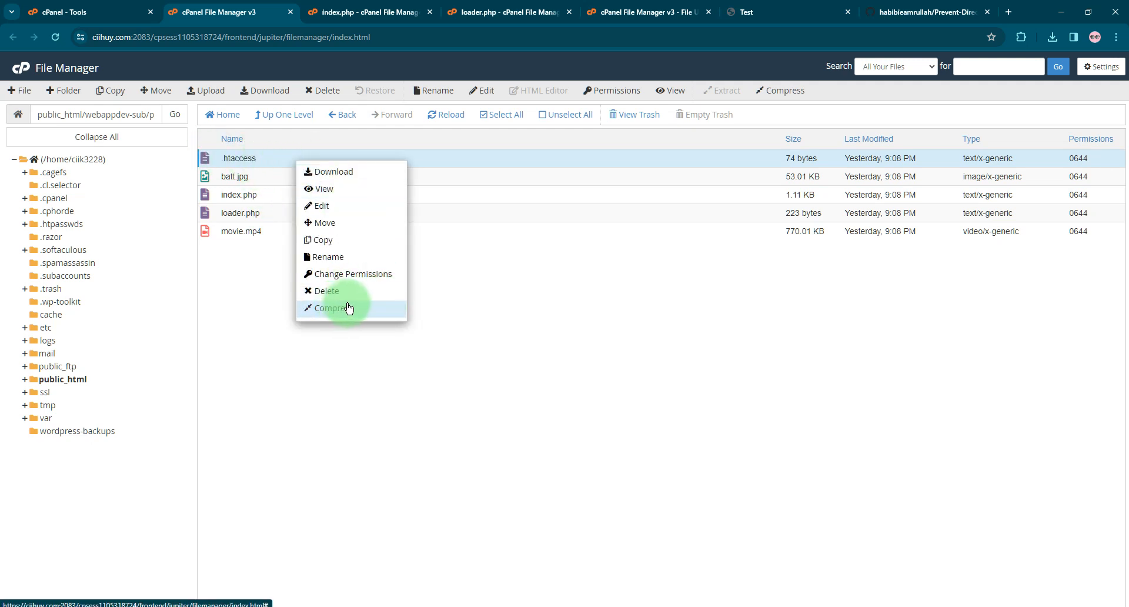
{"action": "left_click", "coordinate": [328, 256]}
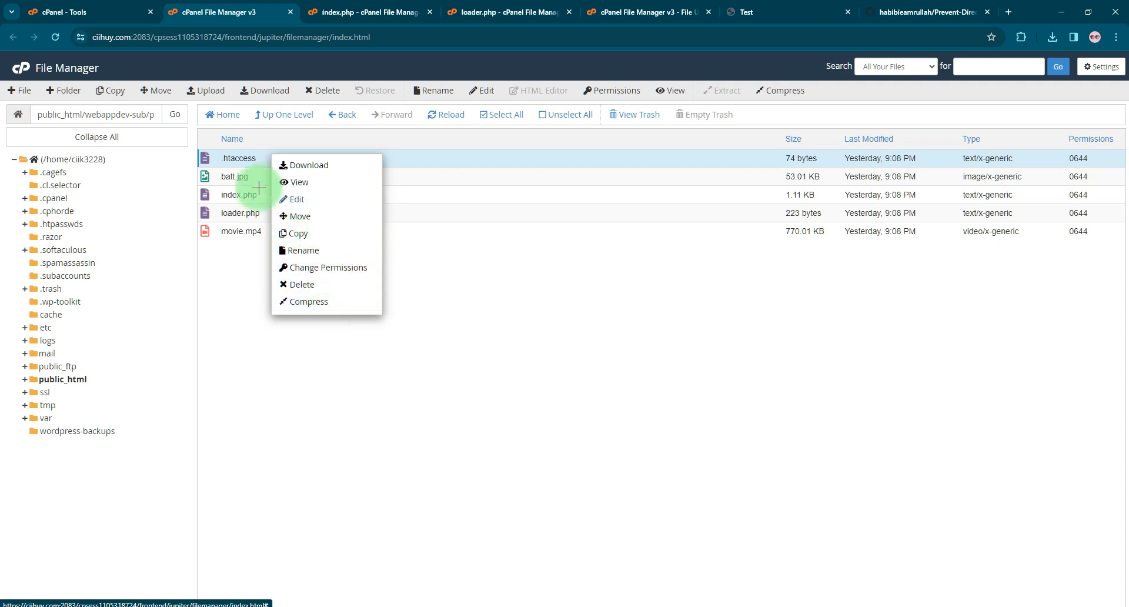
{"action": "mouse_move", "coordinate": [298, 183]}
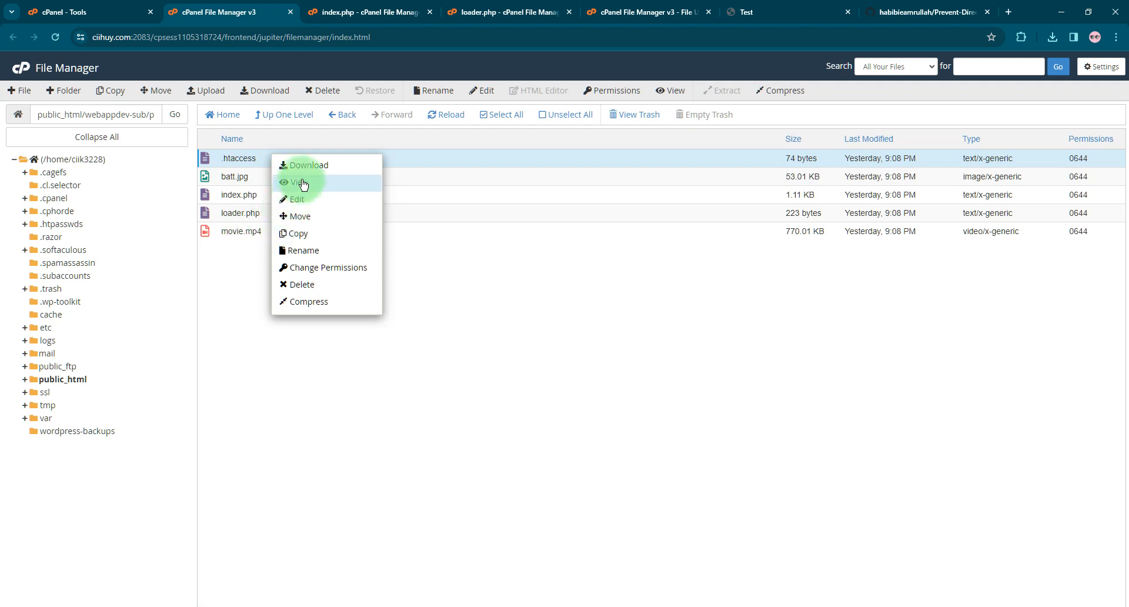
{"action": "left_click", "coordinate": [296, 181]}
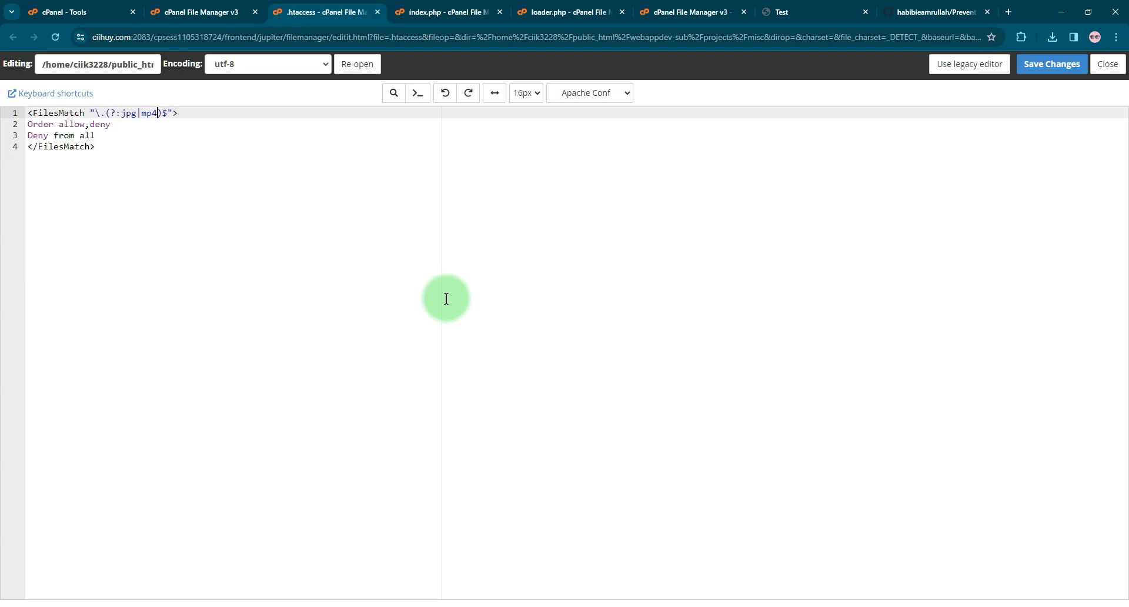
{"action": "mouse_move", "coordinate": [149, 124]}
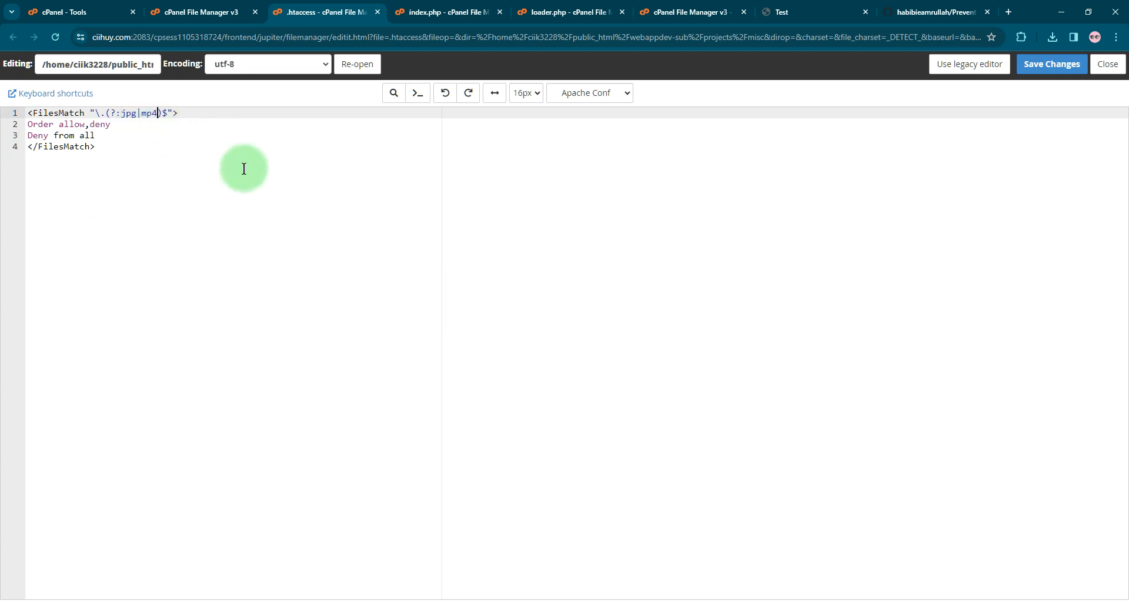
{"action": "mouse_move", "coordinate": [196, 221]}
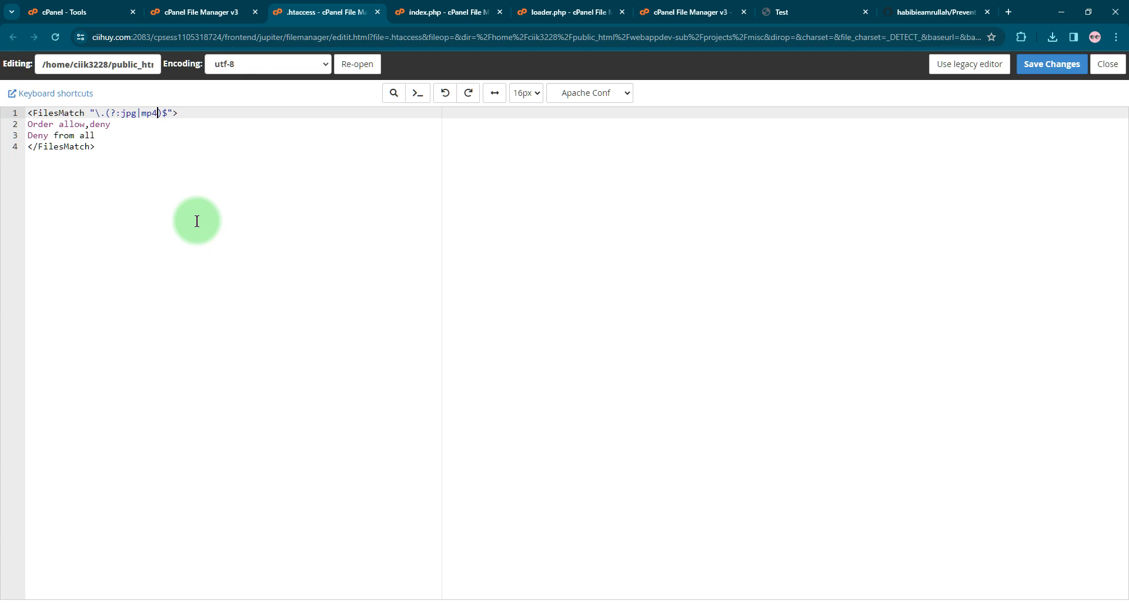
- Extend the FilesMatch pattern to jpg|mp4|png, save the change and return to the Test page
{"action": "type", "text": "}"}
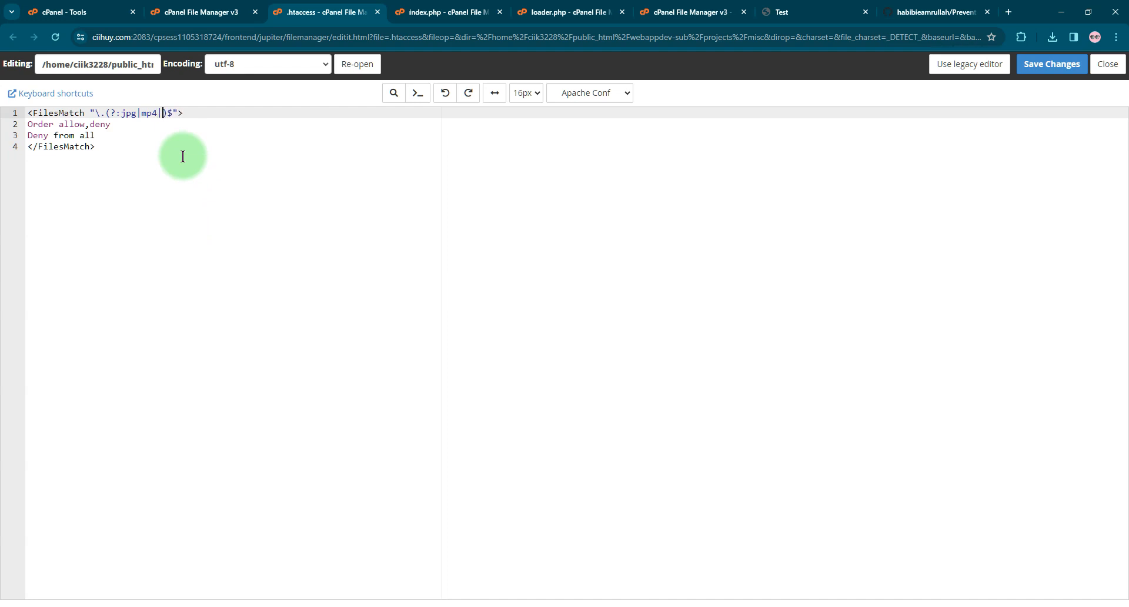
{"action": "type", "text": "png"}
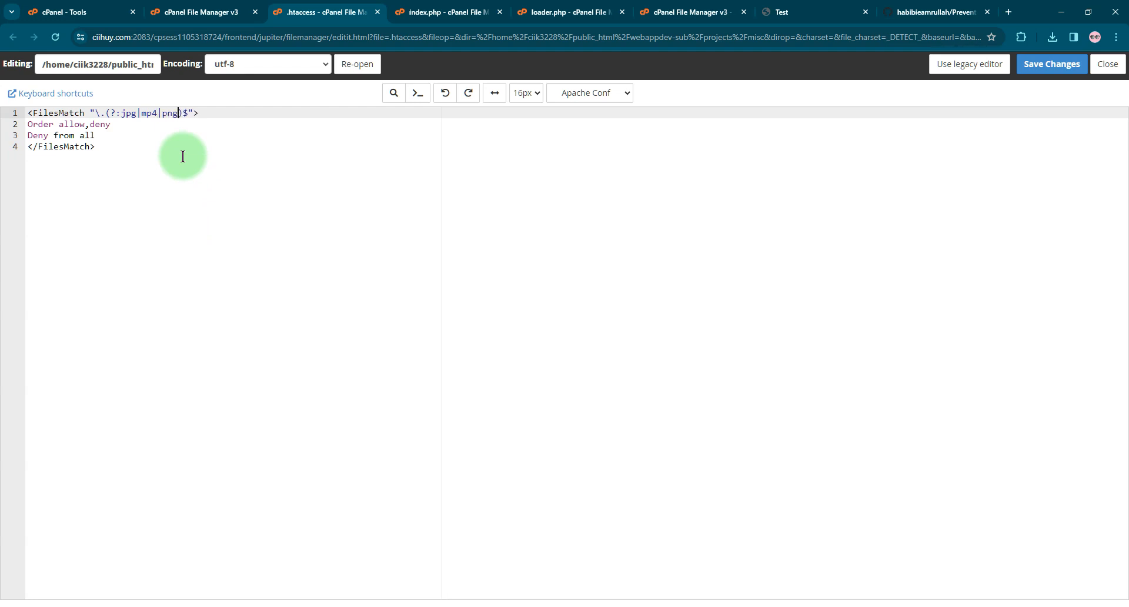
{"action": "mouse_move", "coordinate": [1051, 64]}
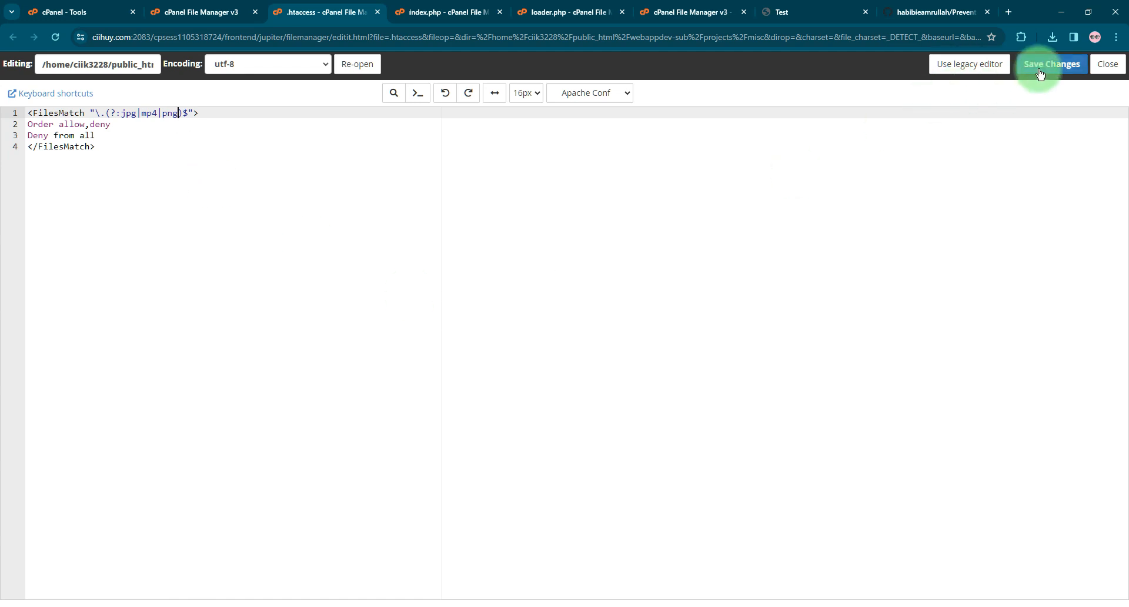
{"action": "left_click", "coordinate": [1050, 64]}
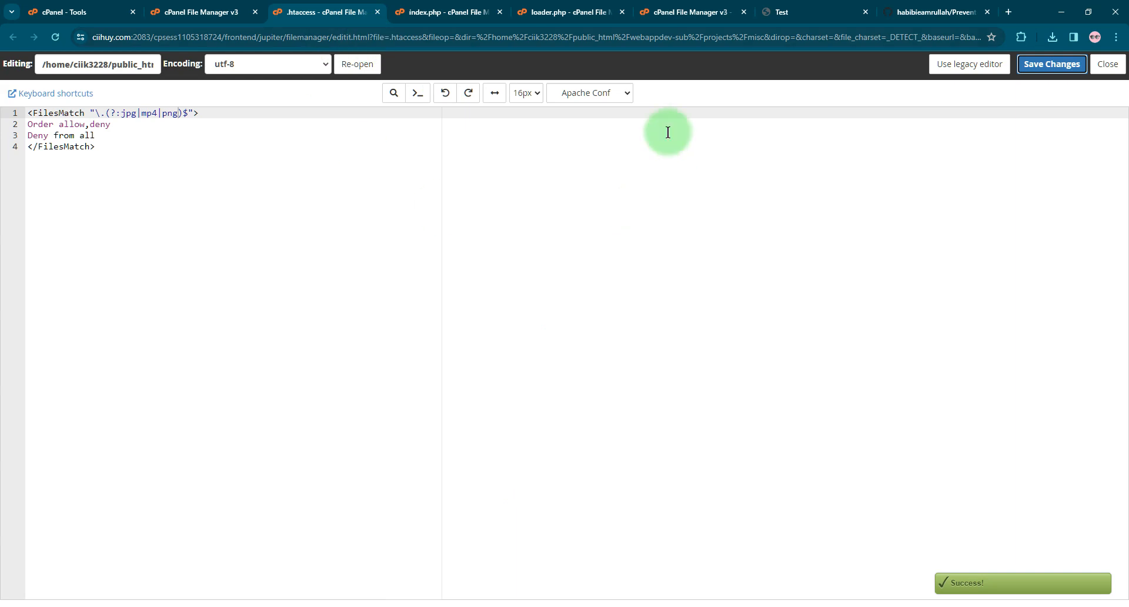
{"action": "left_click", "coordinate": [444, 11]}
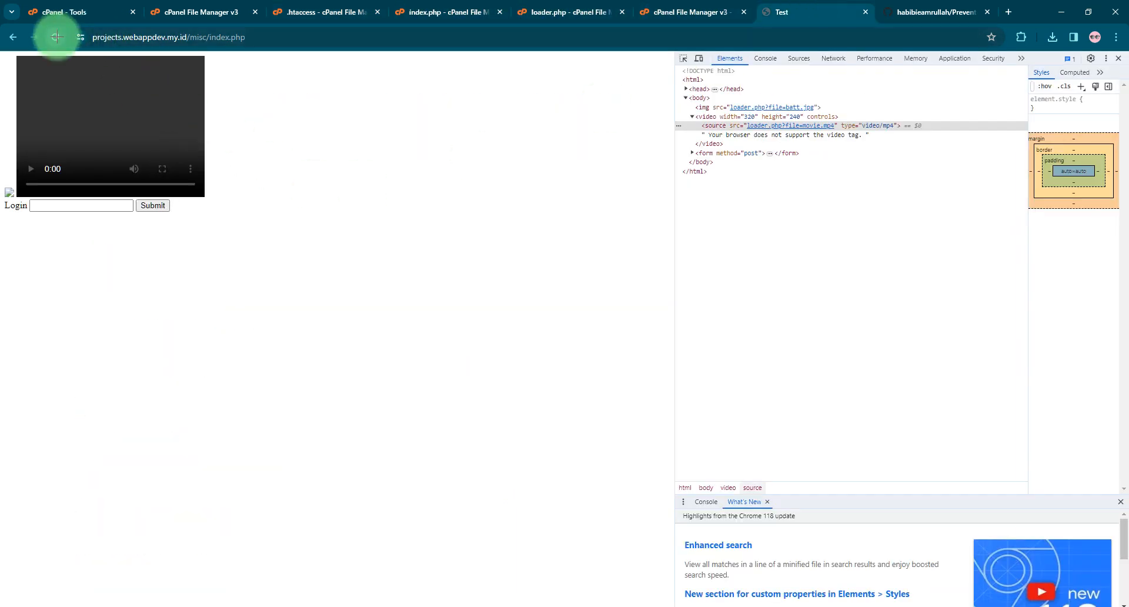
{"action": "left_click", "coordinate": [56, 36]}
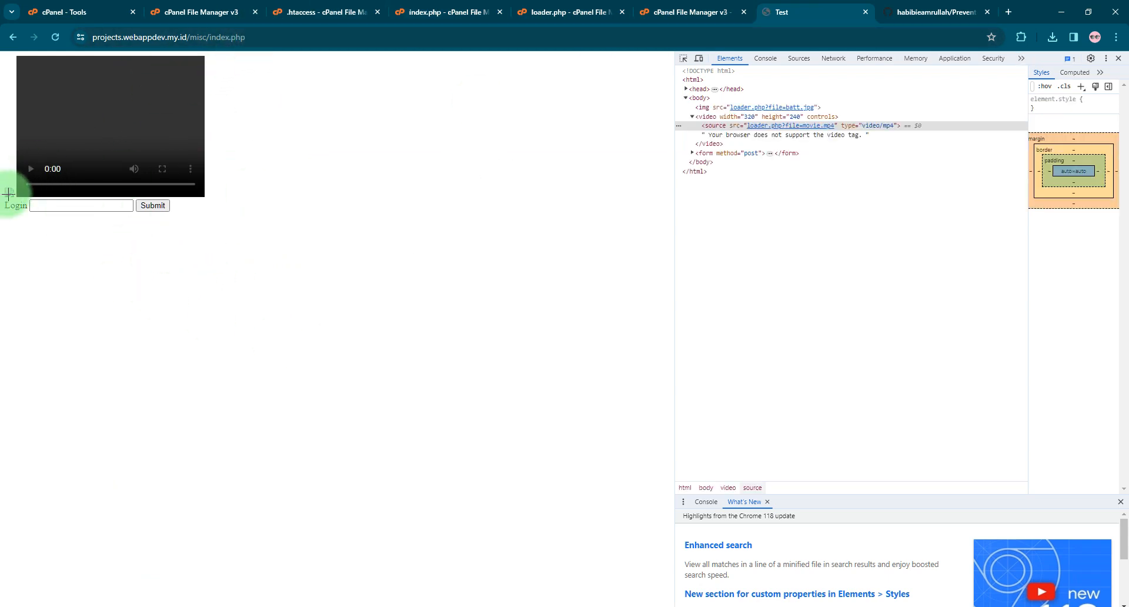
{"action": "mouse_move", "coordinate": [153, 292]}
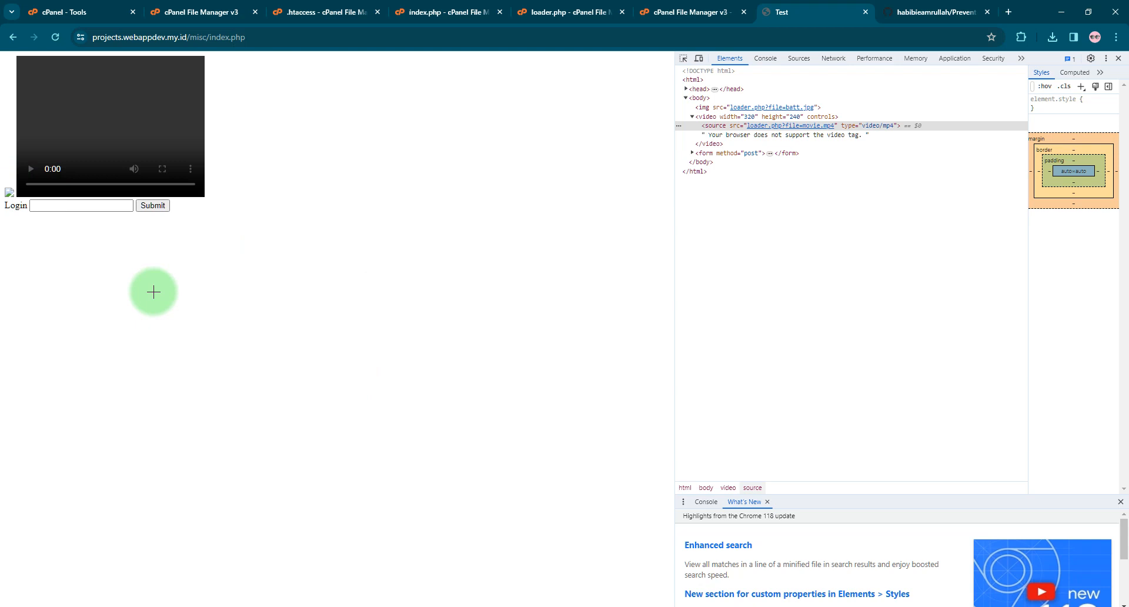
{"action": "mouse_move", "coordinate": [135, 284]}
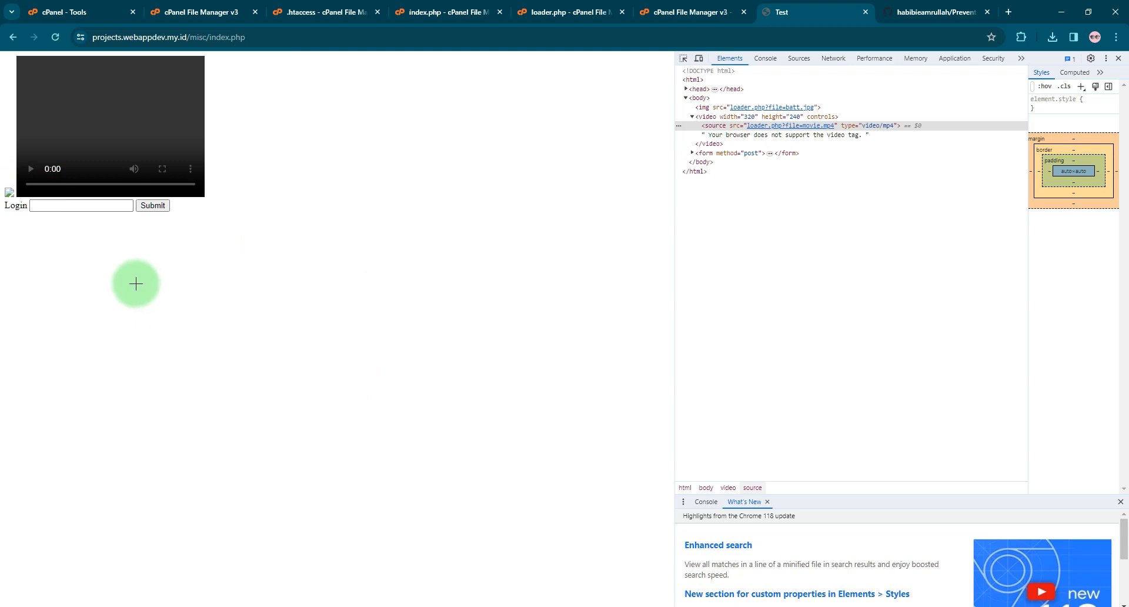
{"action": "mouse_move", "coordinate": [303, 167]}
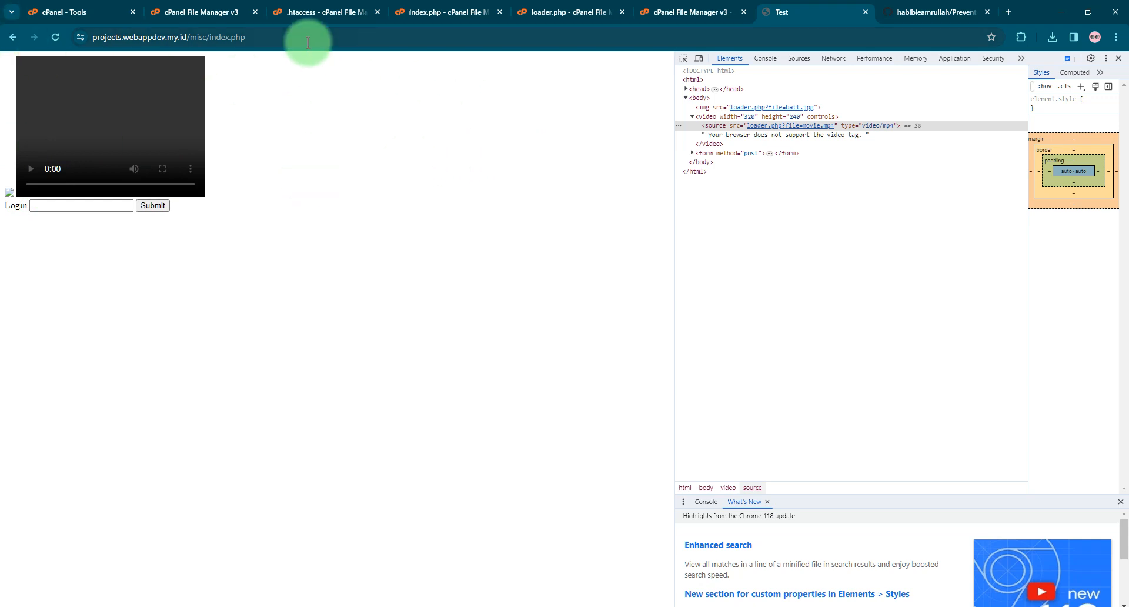
{"action": "type", "text": "123"}
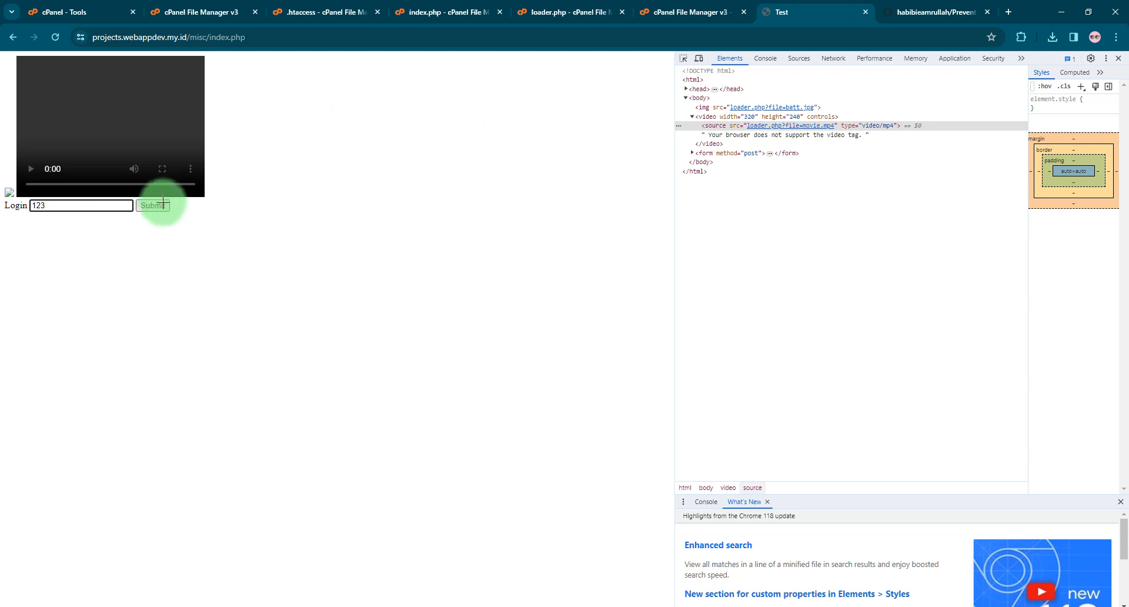
{"action": "left_click", "coordinate": [154, 205]}
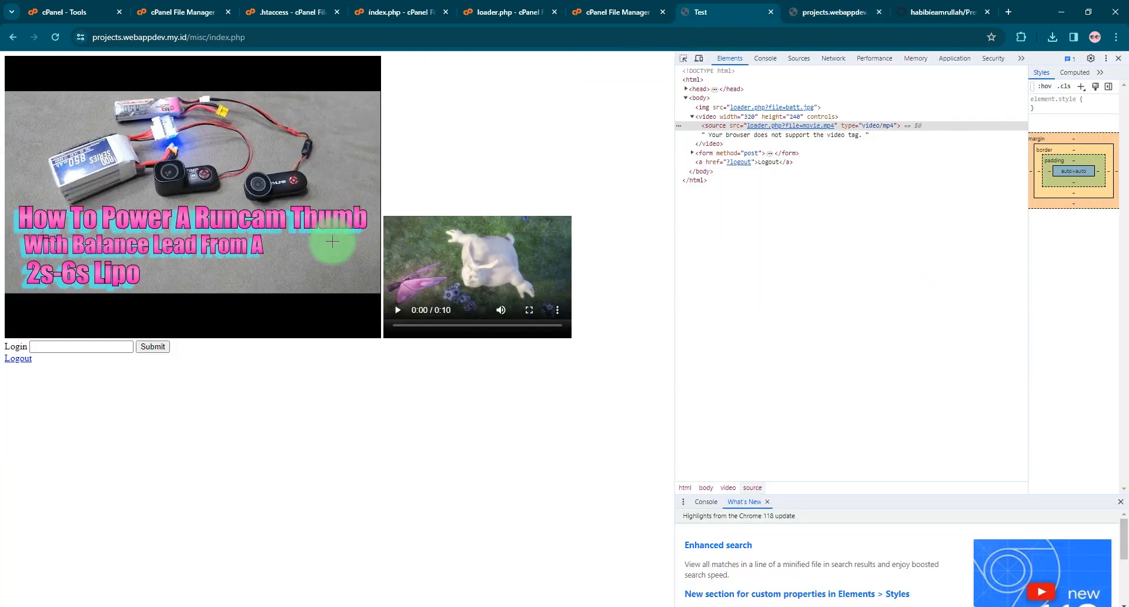
{"action": "mouse_move", "coordinate": [18, 359]}
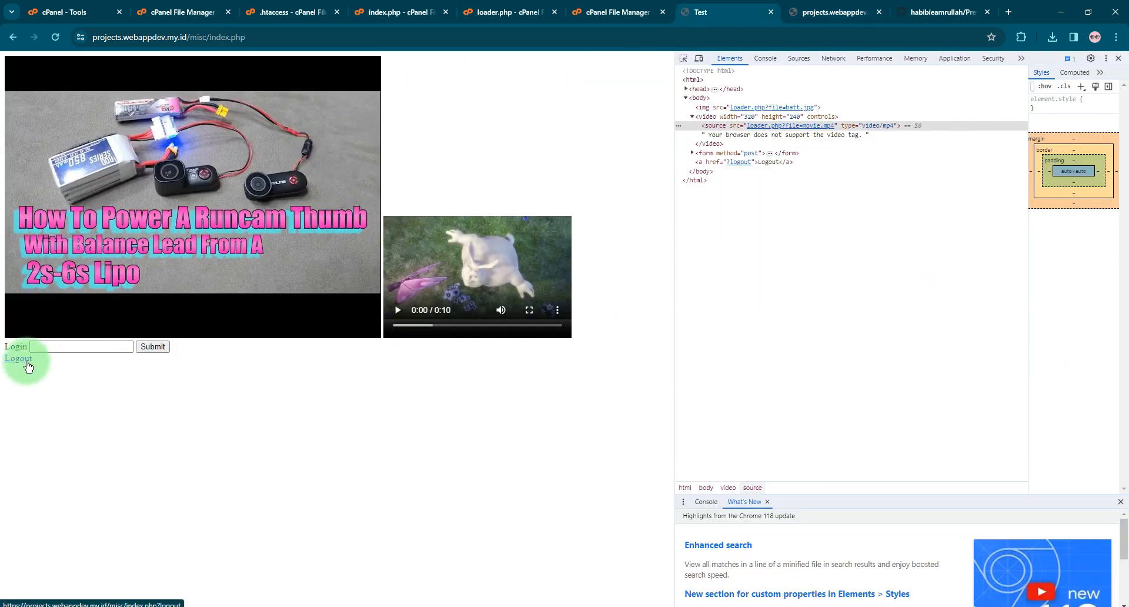
- Log out and open the broken image loader.php?file=batt.jpg in a new tab, showing 'You Are Not authorized!'
{"action": "left_click", "coordinate": [18, 358]}
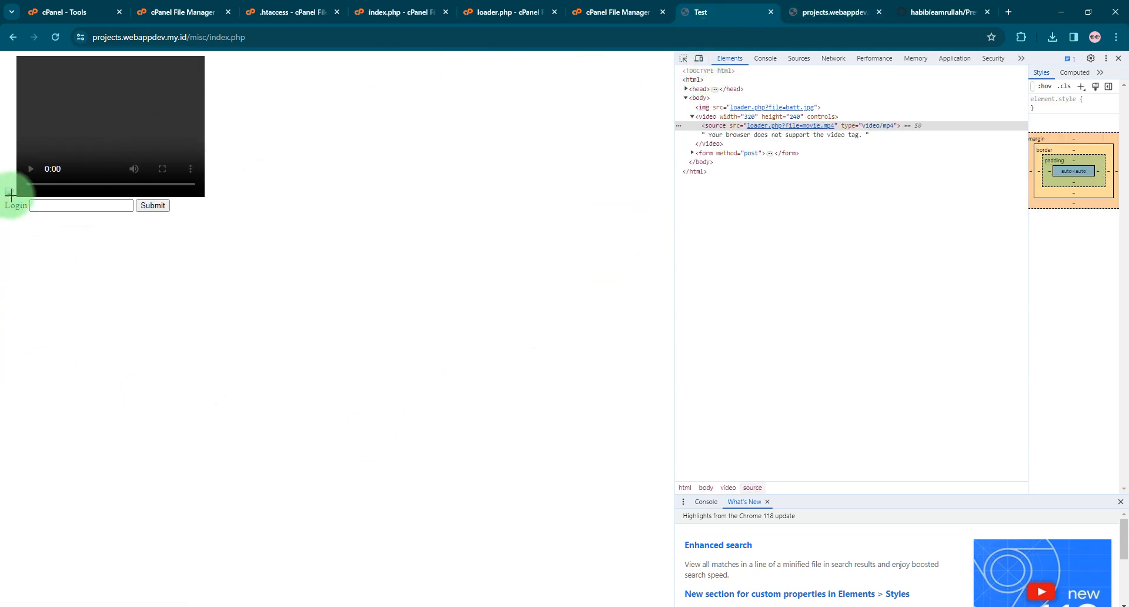
{"action": "right_click", "coordinate": [8, 193]}
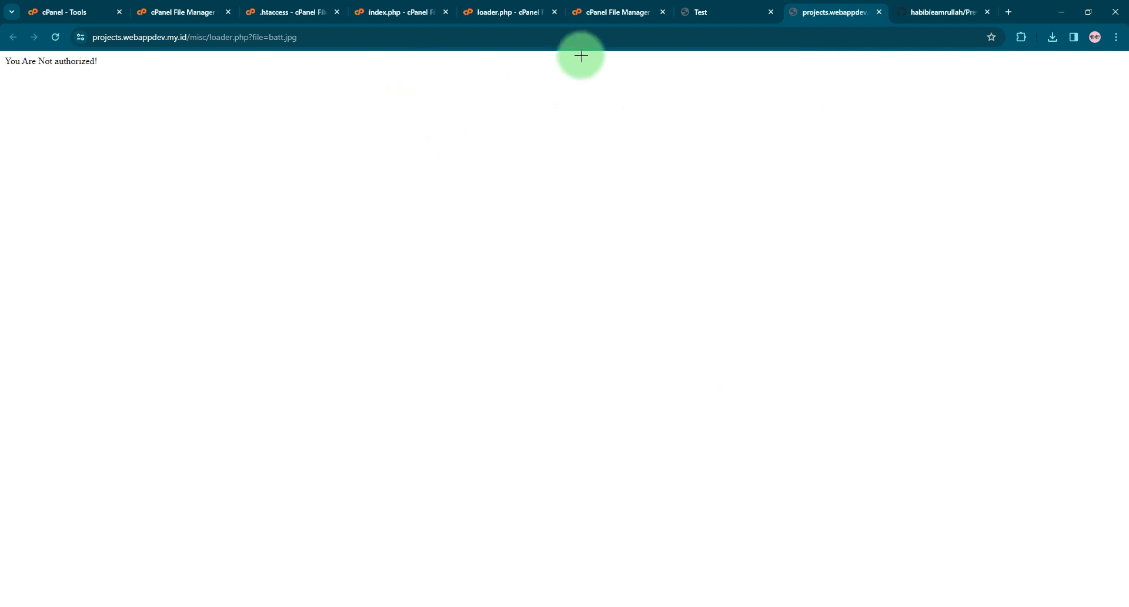
{"action": "mouse_move", "coordinate": [742, 3]}
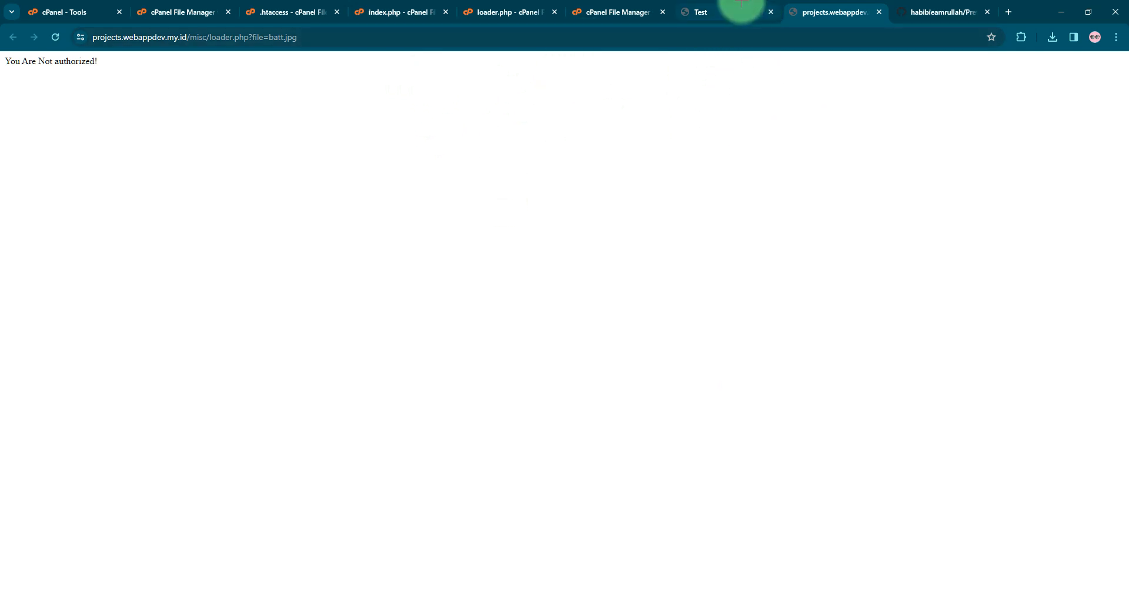